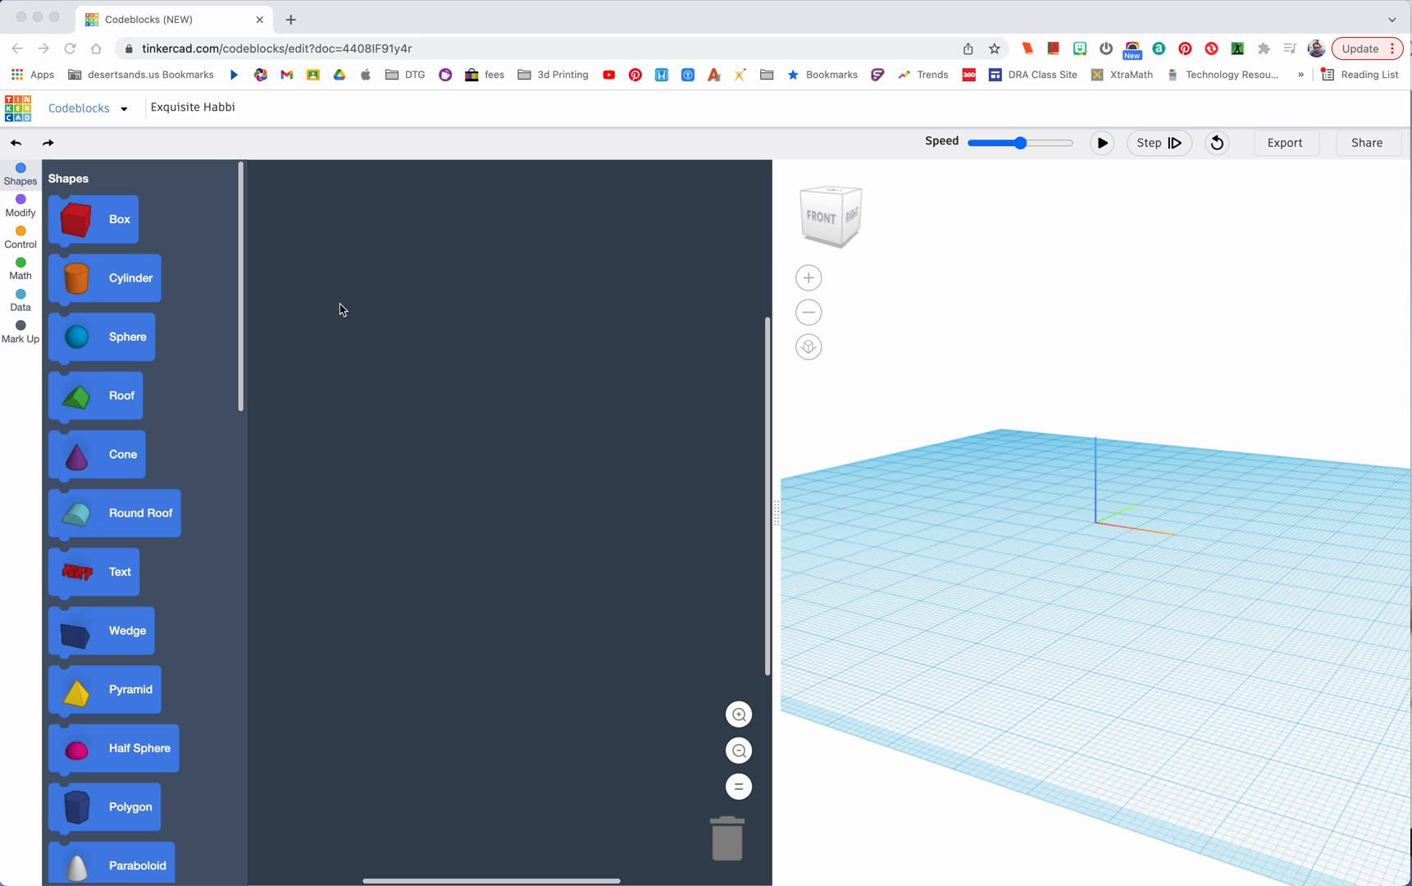
mouse_move(96, 225)
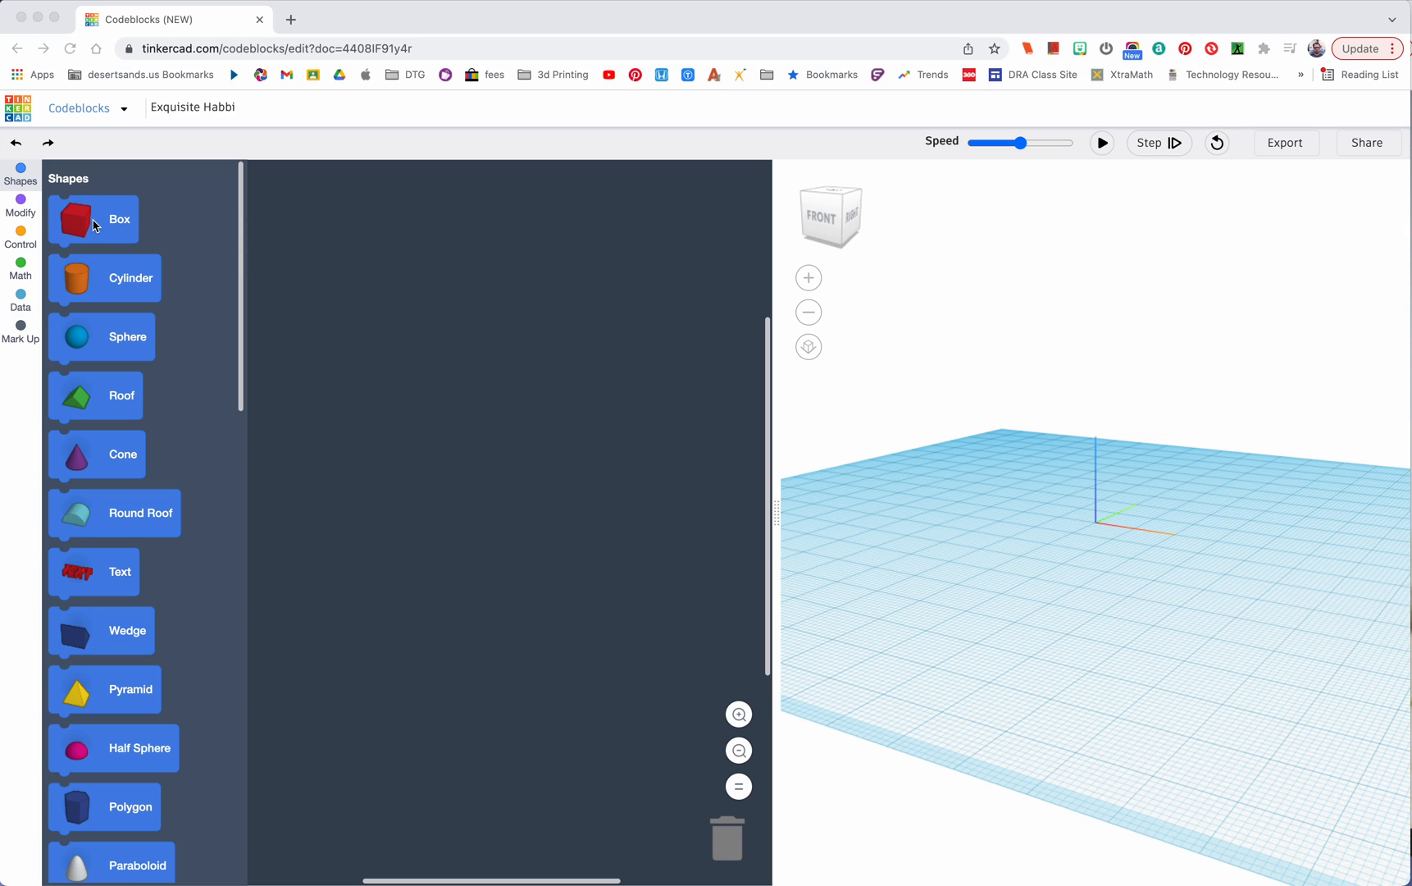
Rename the project to 'Bob - shape that moves' by appending '- shape that moves' to the title
scroll("down", 3)
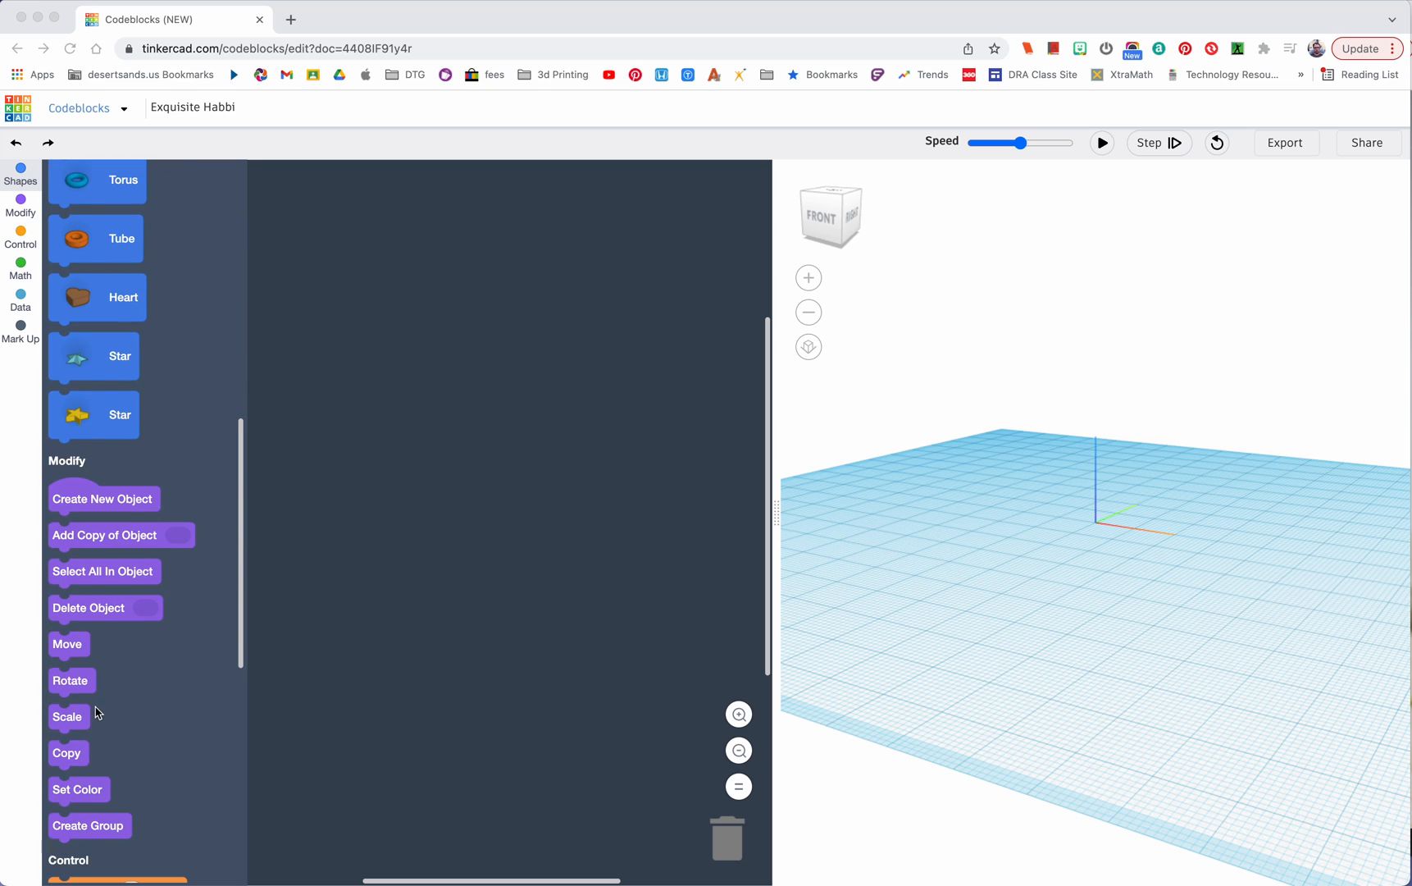
left_click(19, 176)
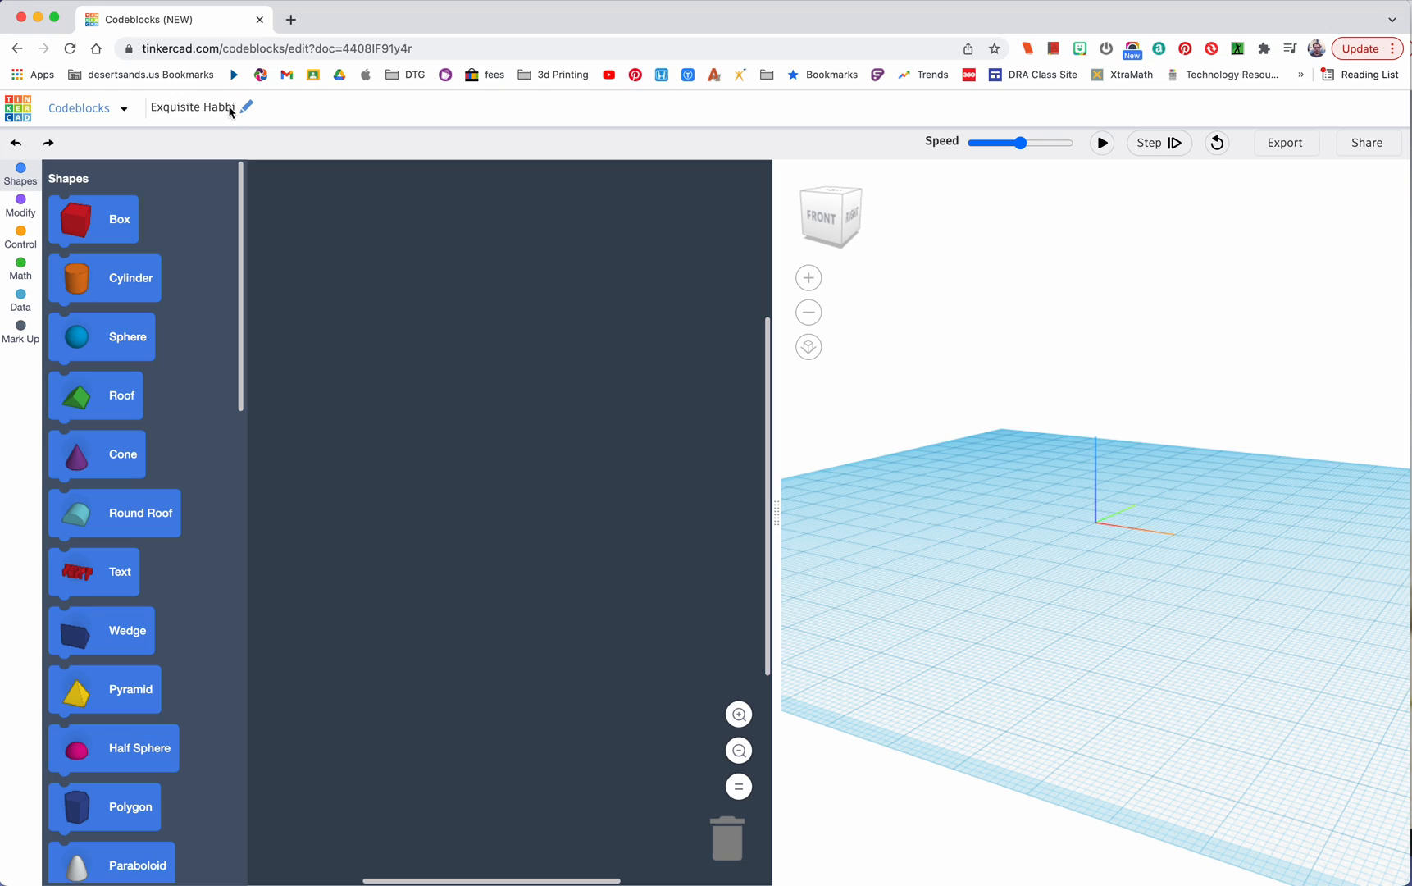
left_click(195, 107)
type("Bob")
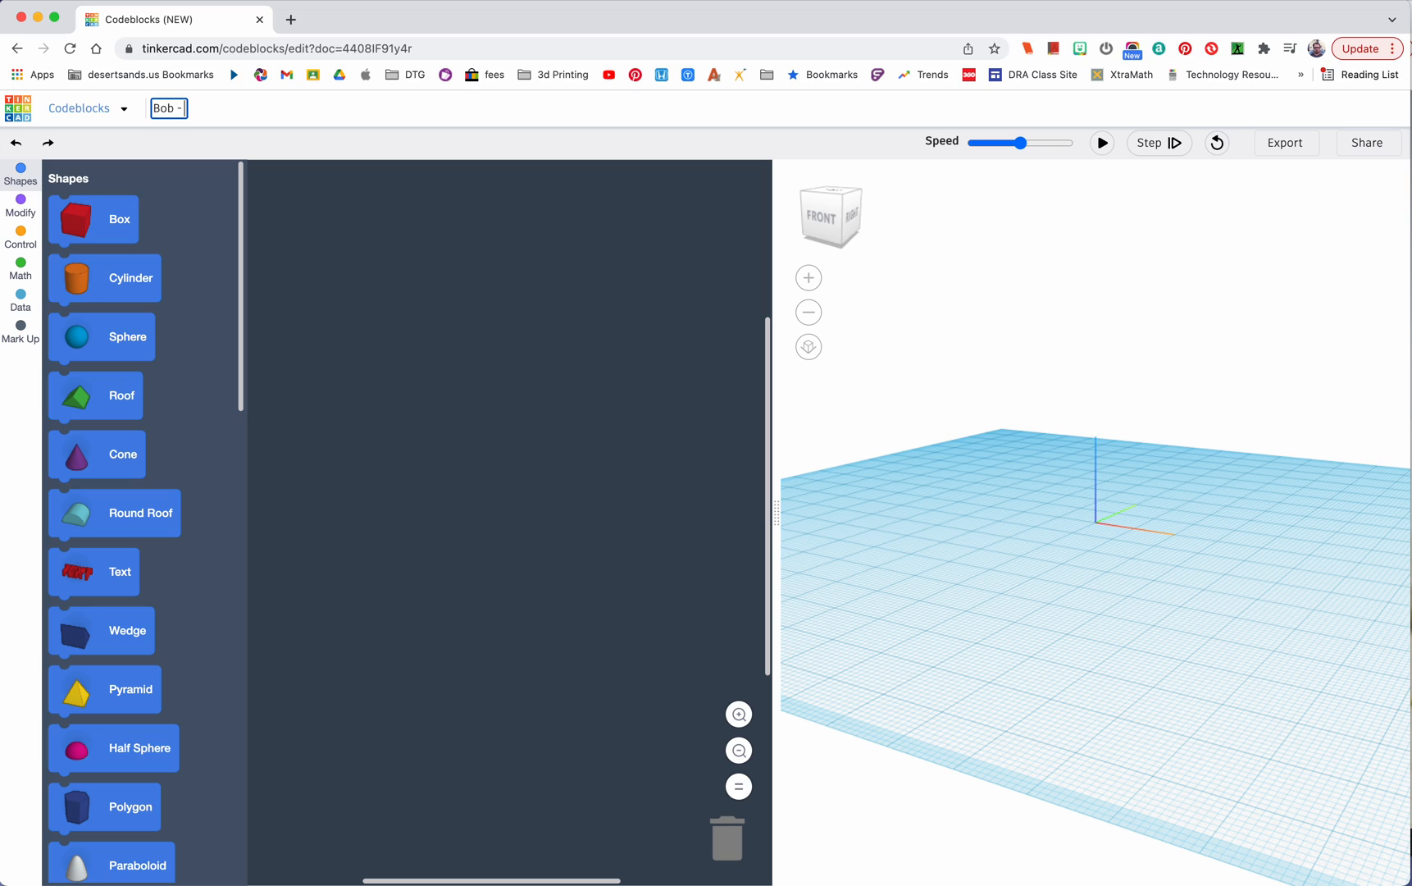
type("- shape t")
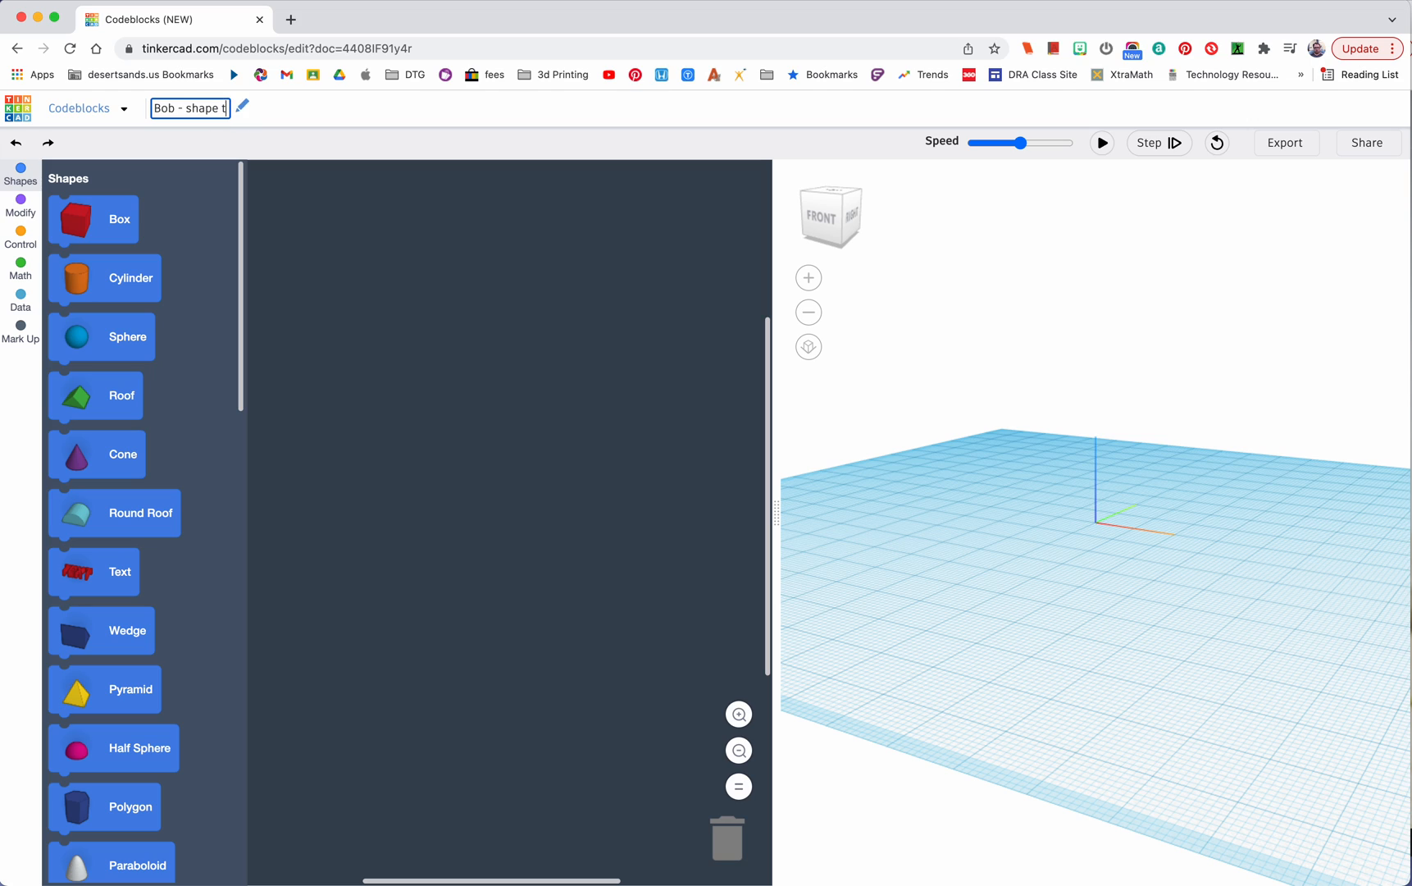
type("hat moves")
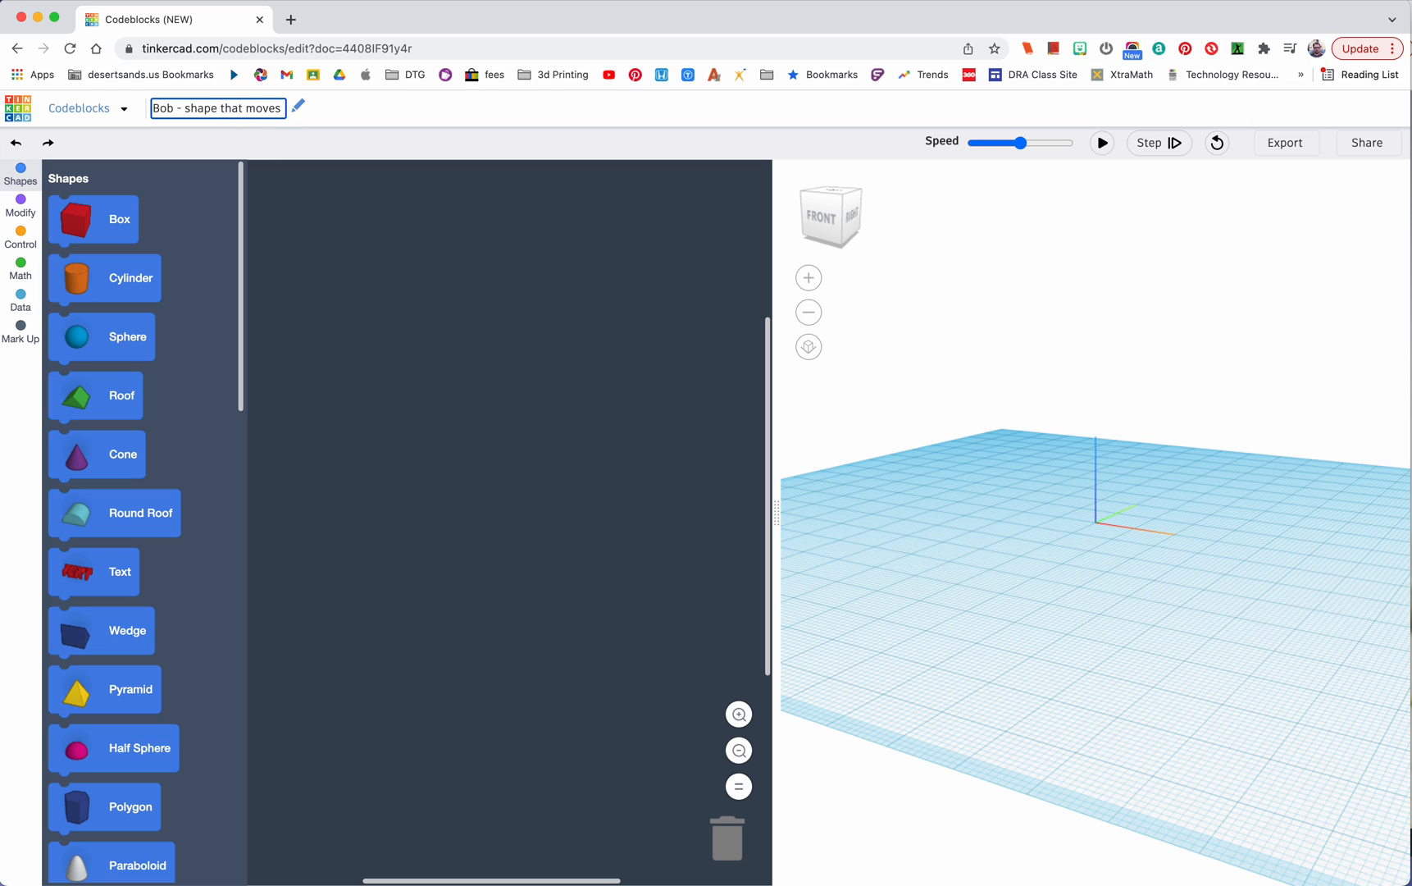
left_click(277, 185)
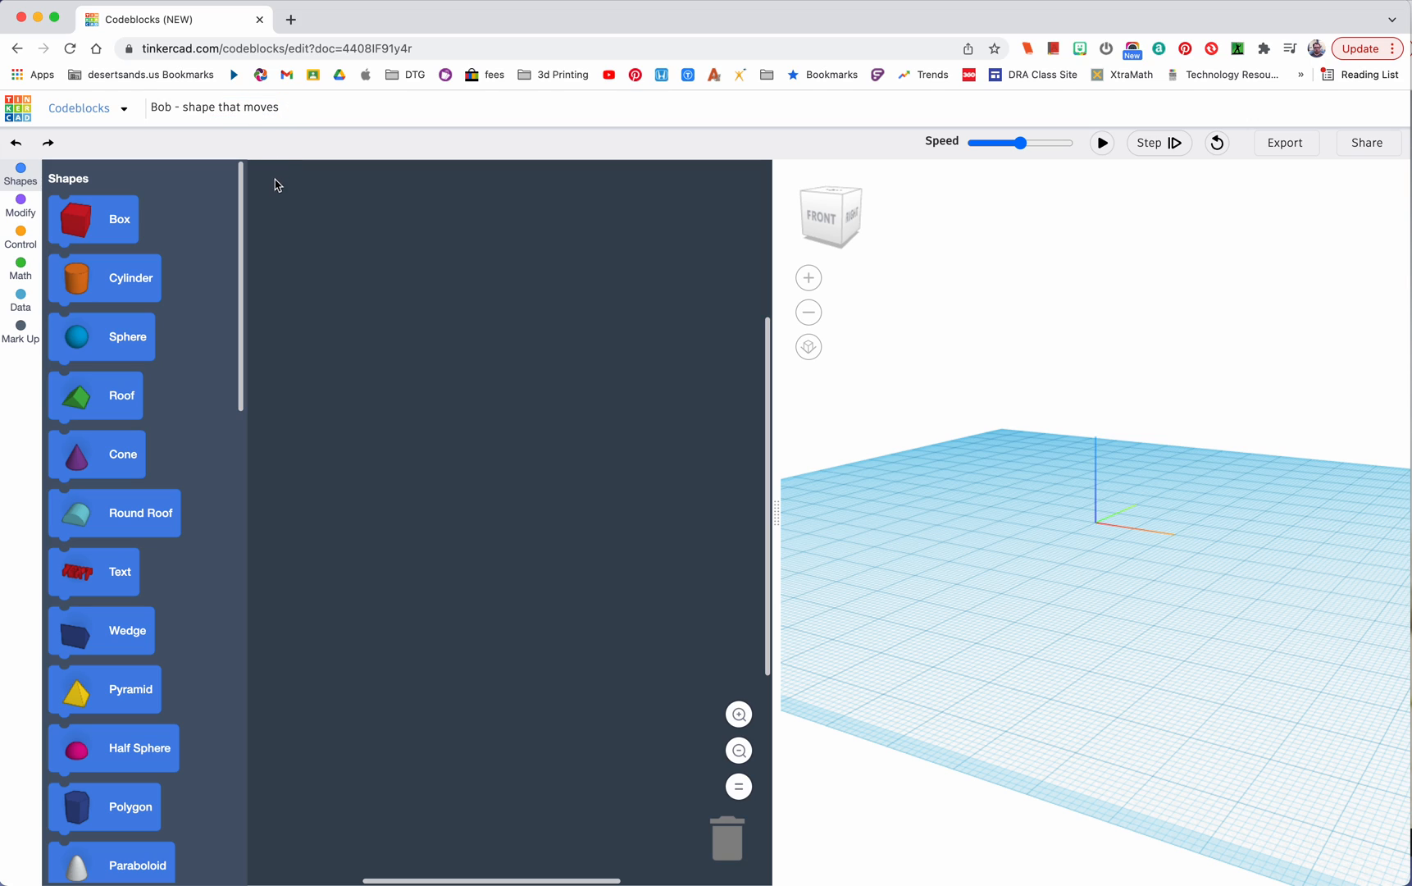
mouse_move(105, 279)
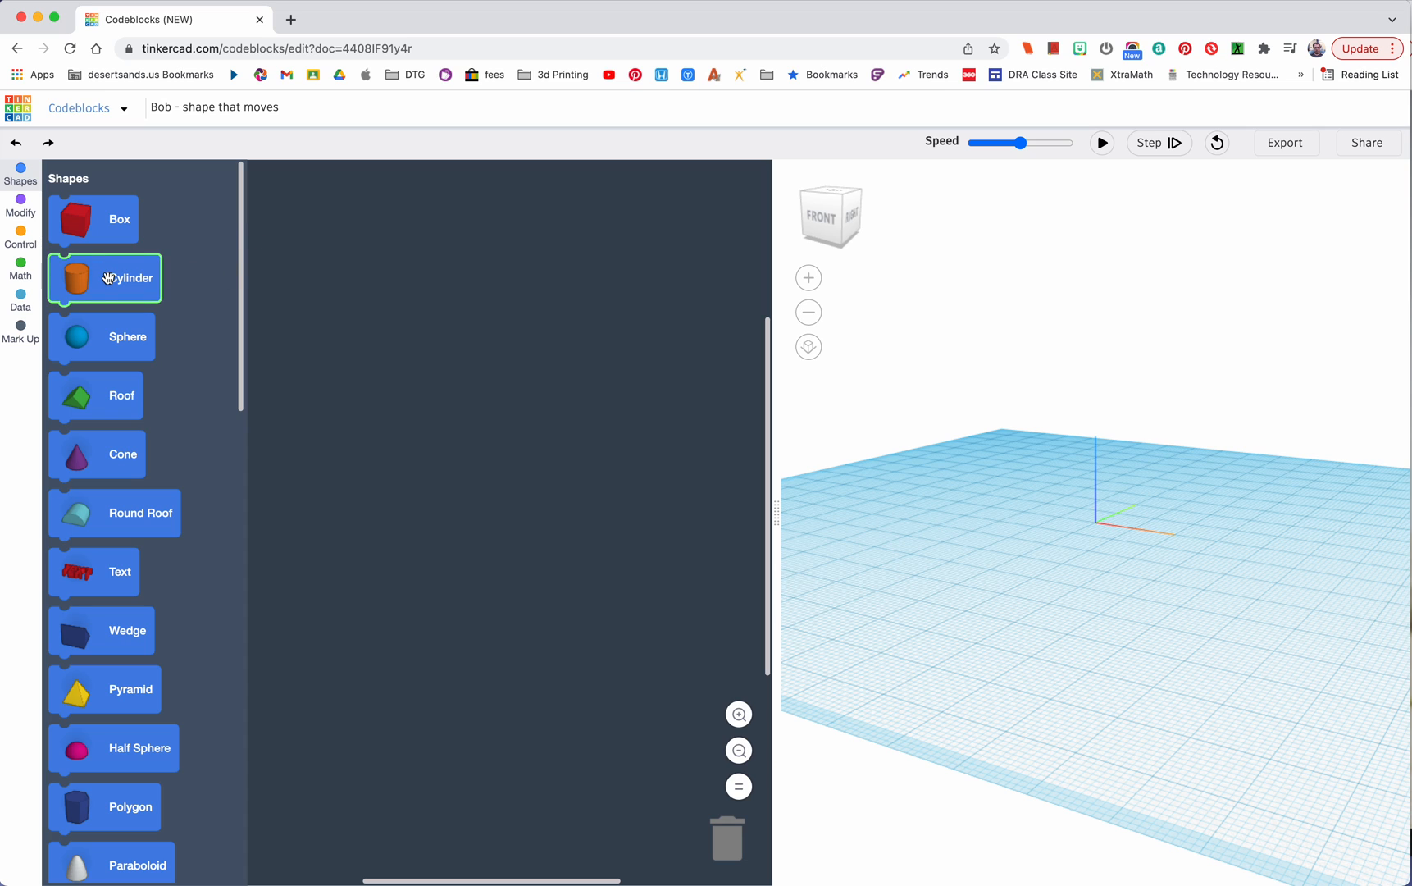
Place an Add Cylinder block with a Move block at 0,0,0 beneath it and run to show an orange cylinder
left_click(112, 278)
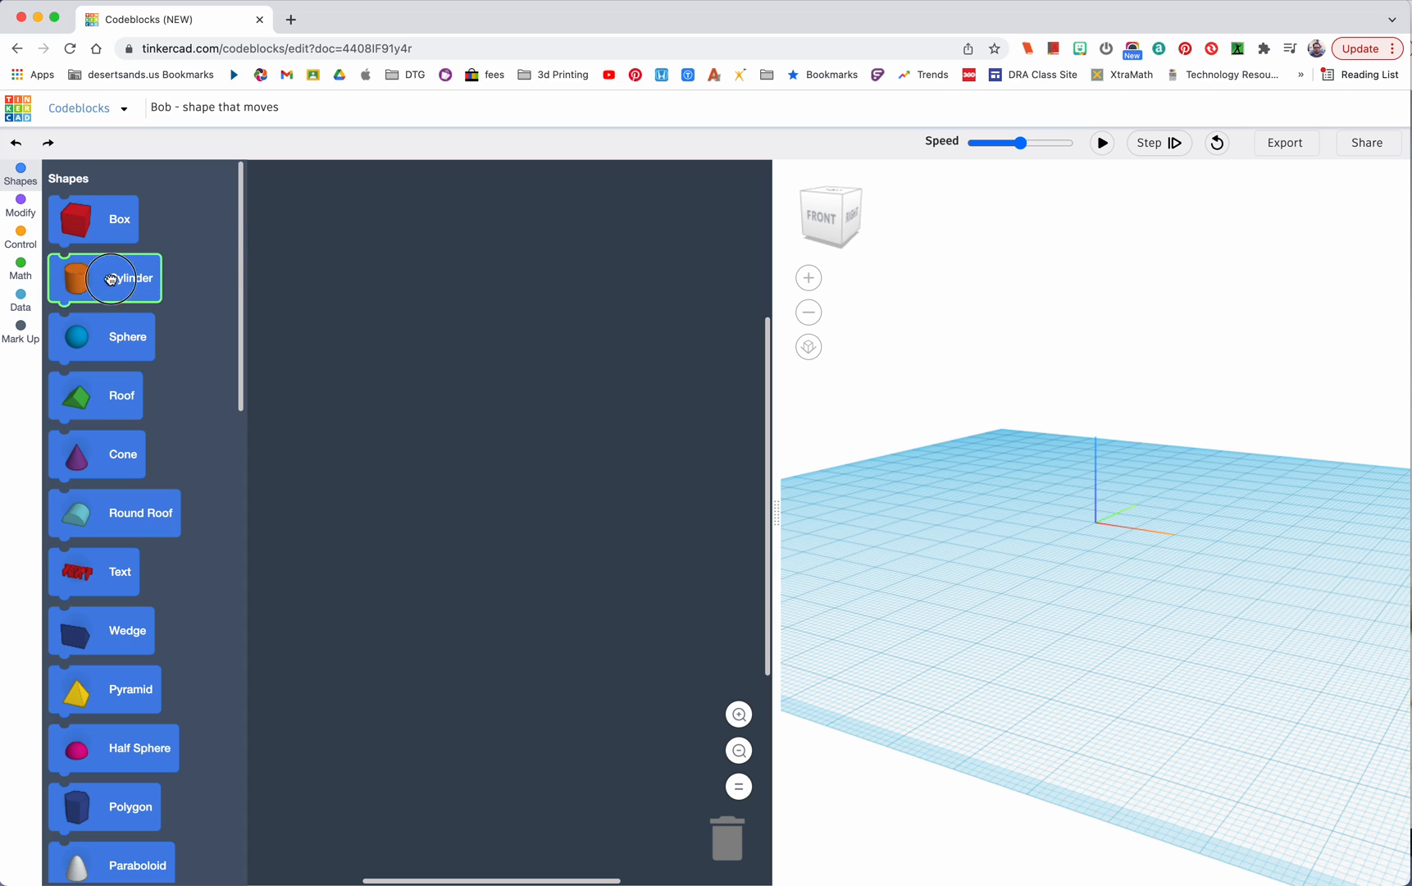
left_click_drag(109, 277, 436, 399)
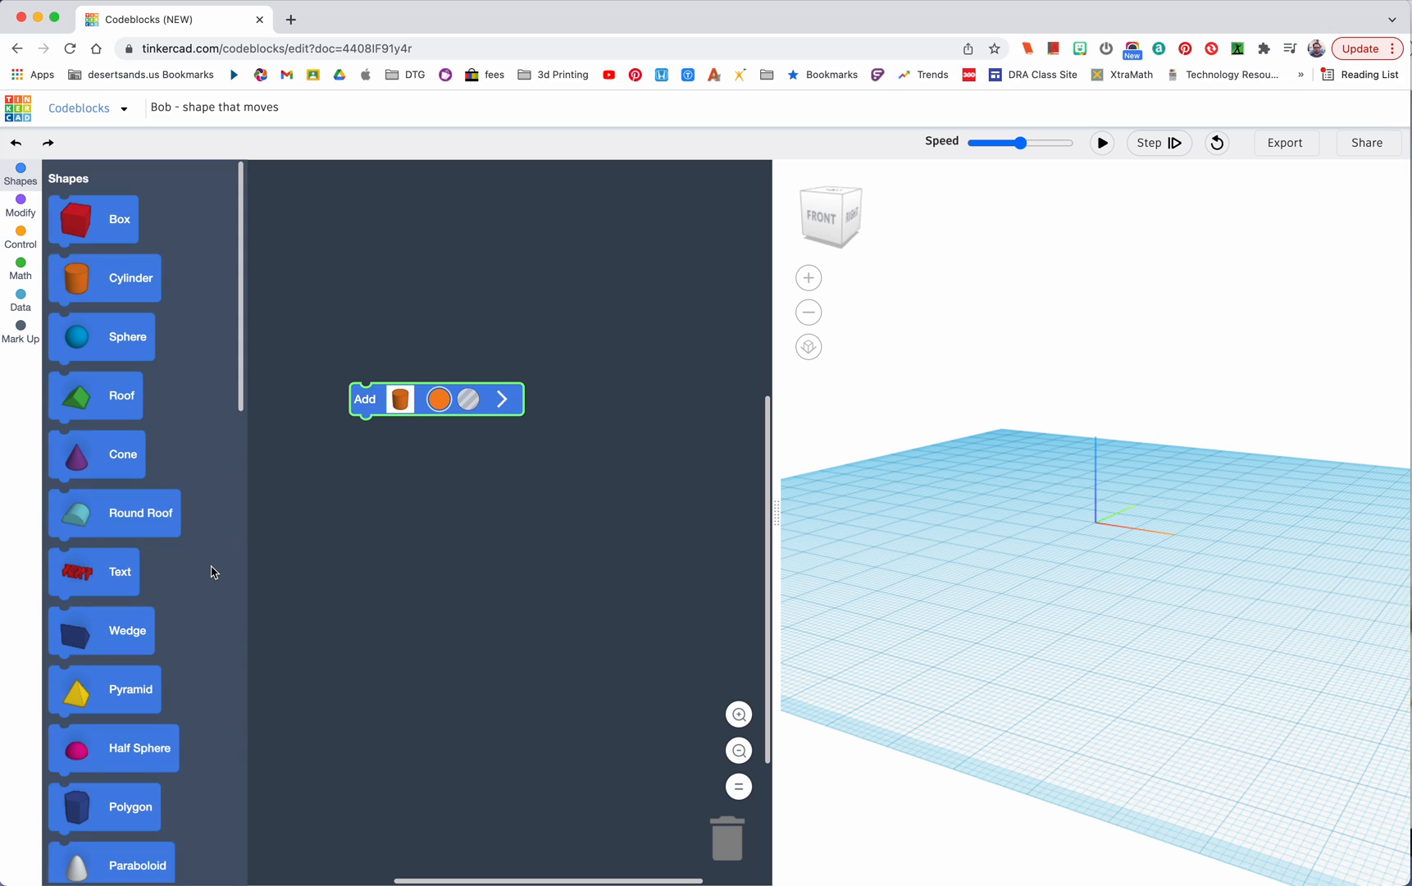
scroll("down", 3)
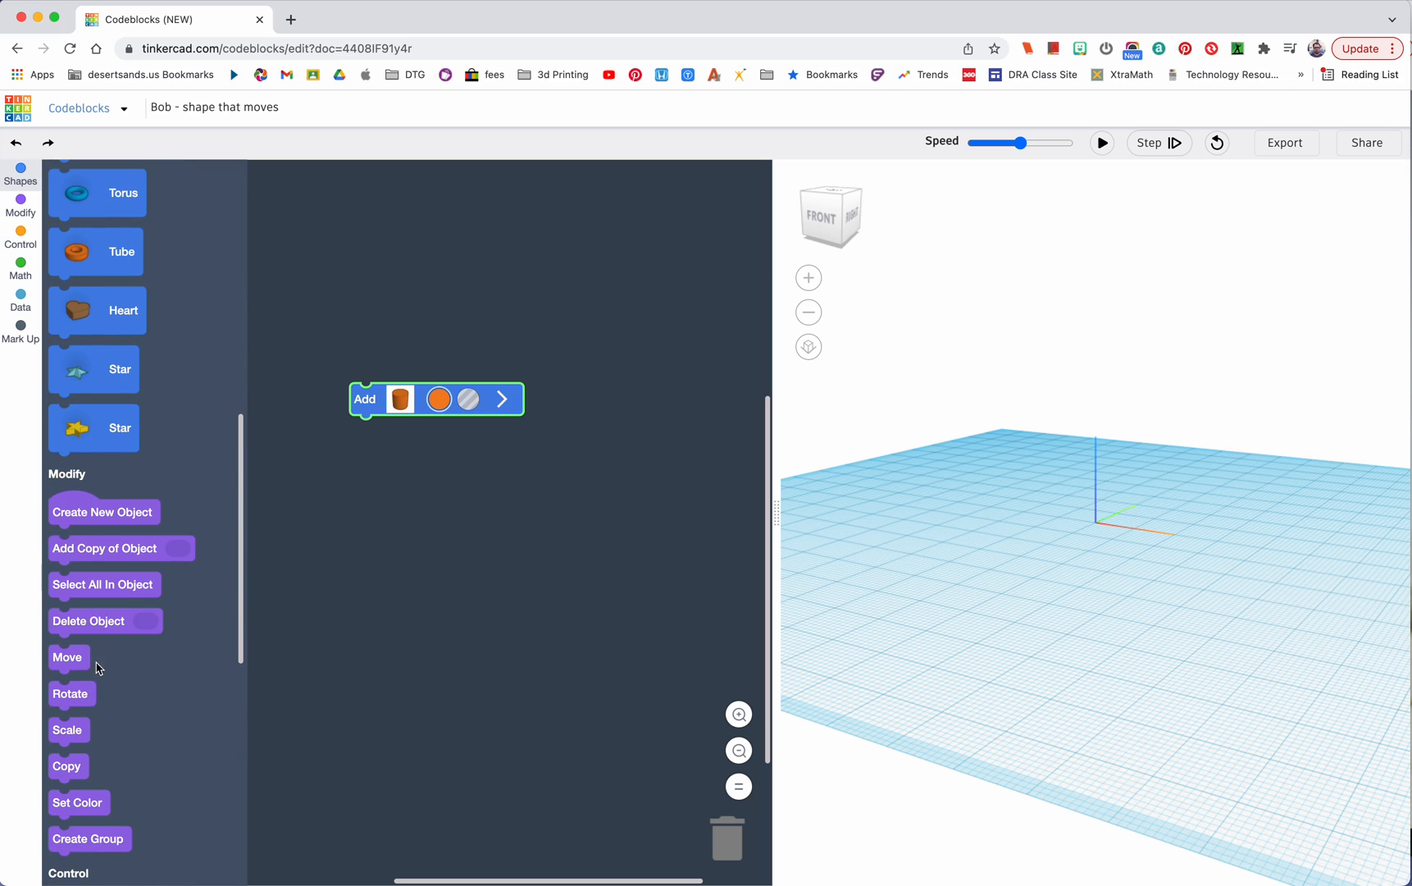
left_click_drag(67, 656, 379, 441)
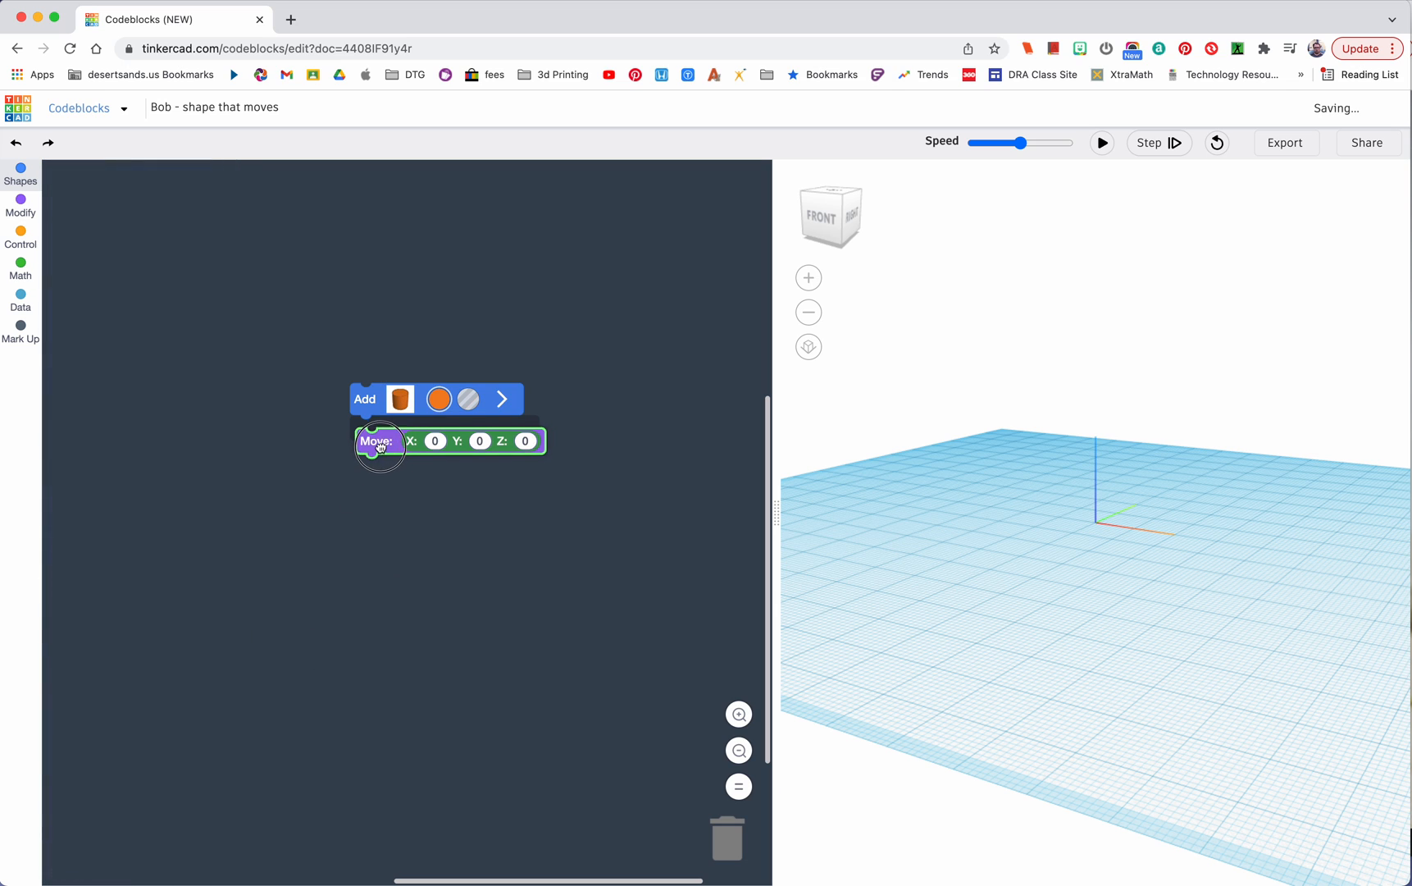
left_click(1102, 143)
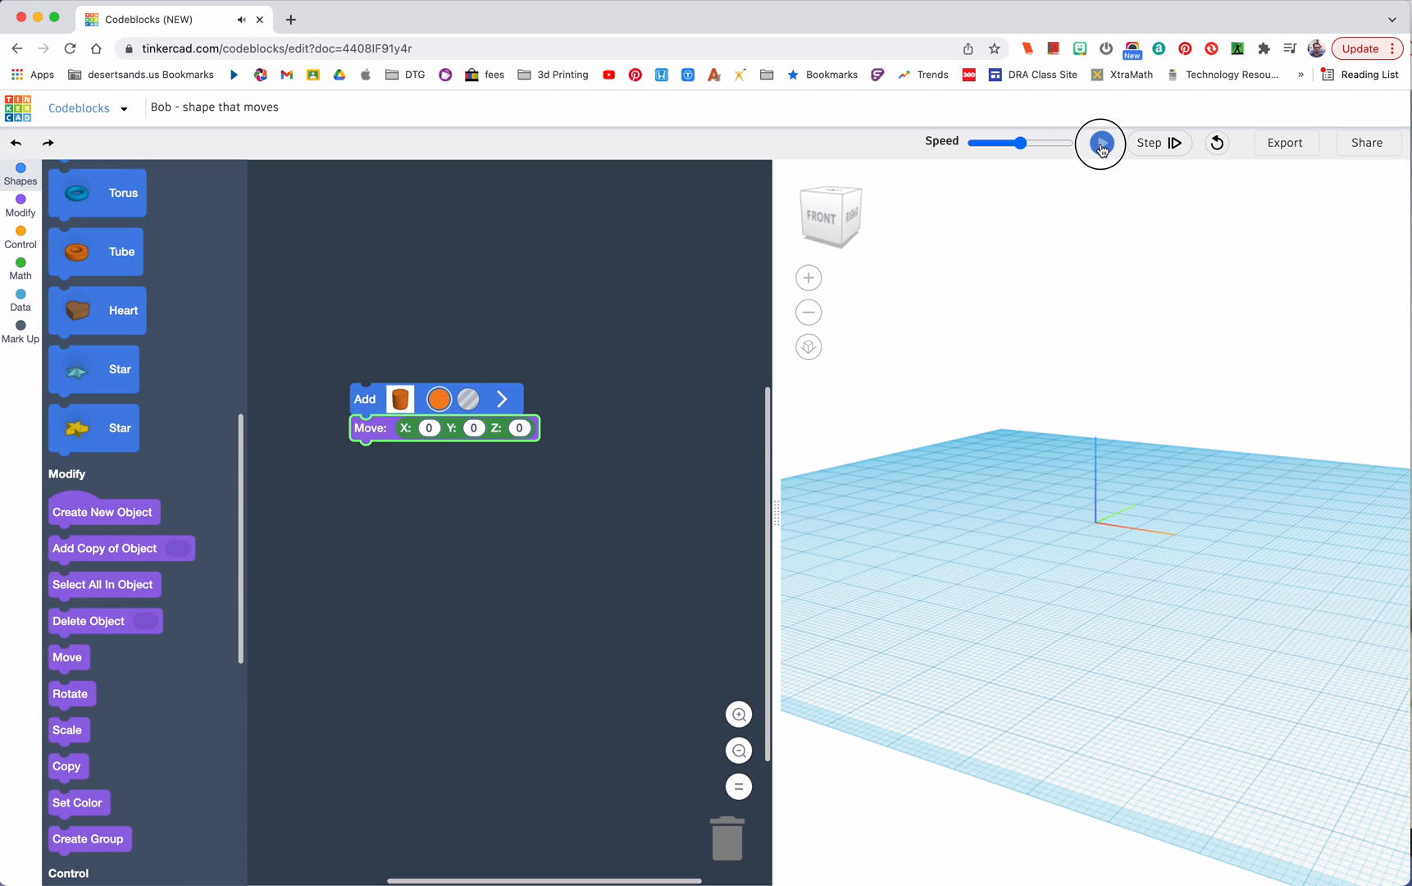
left_click(1100, 142)
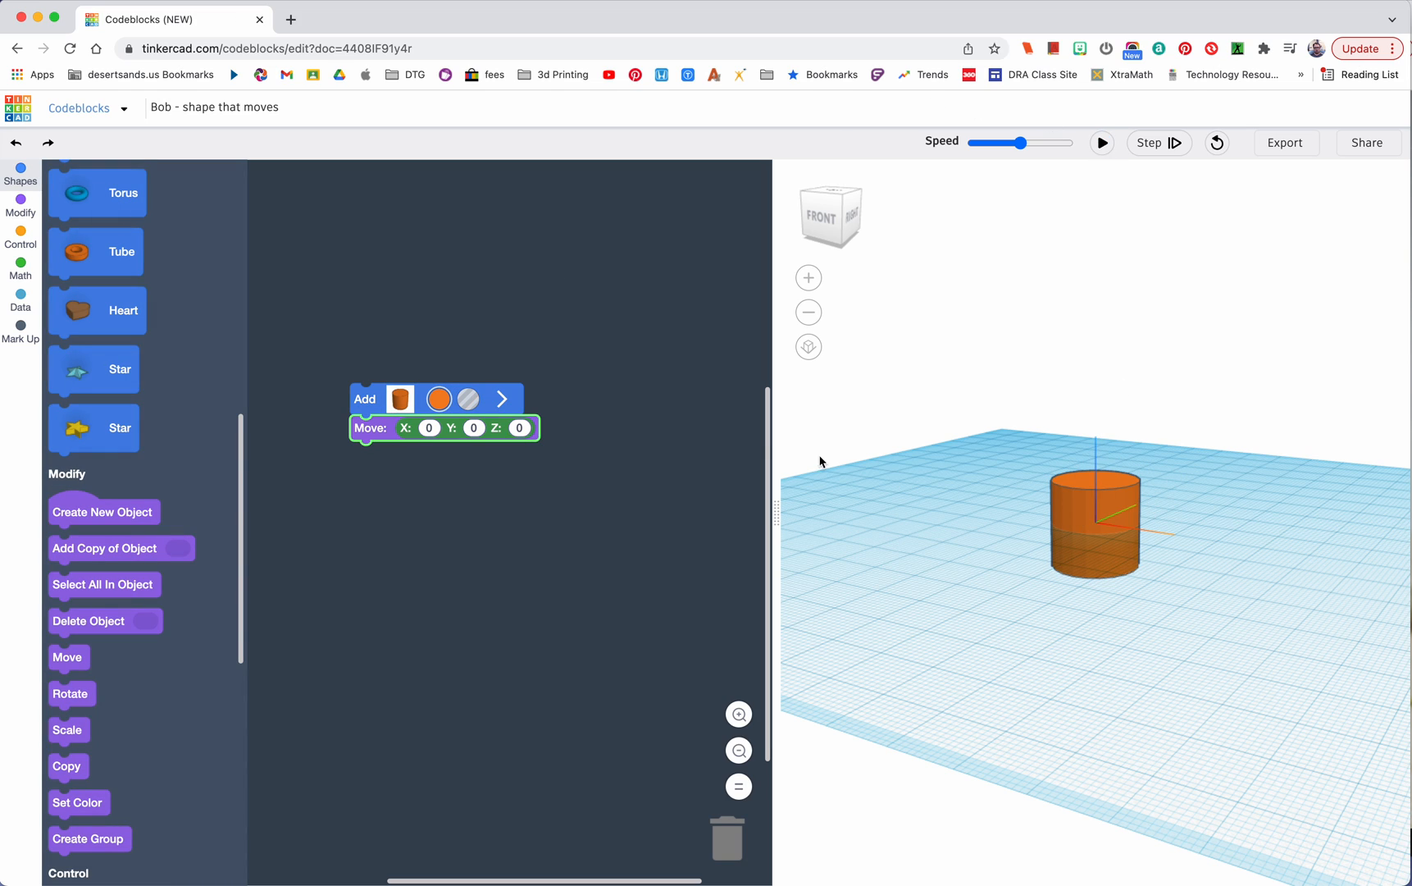
Set the Move block's Z to 10 and rerun so the cylinder sits above the grid
left_click(501, 398)
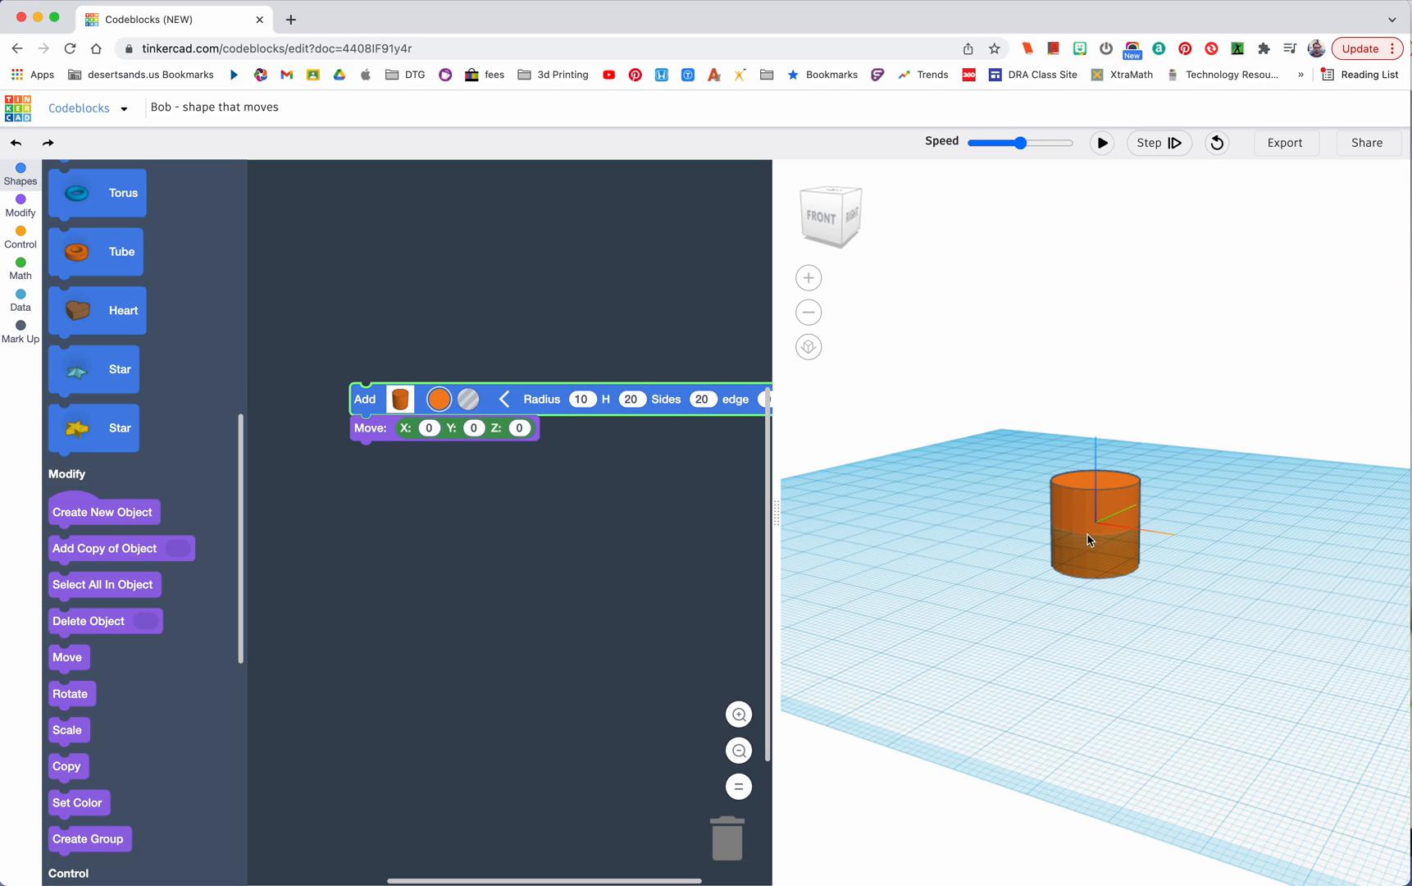
mouse_move(526, 418)
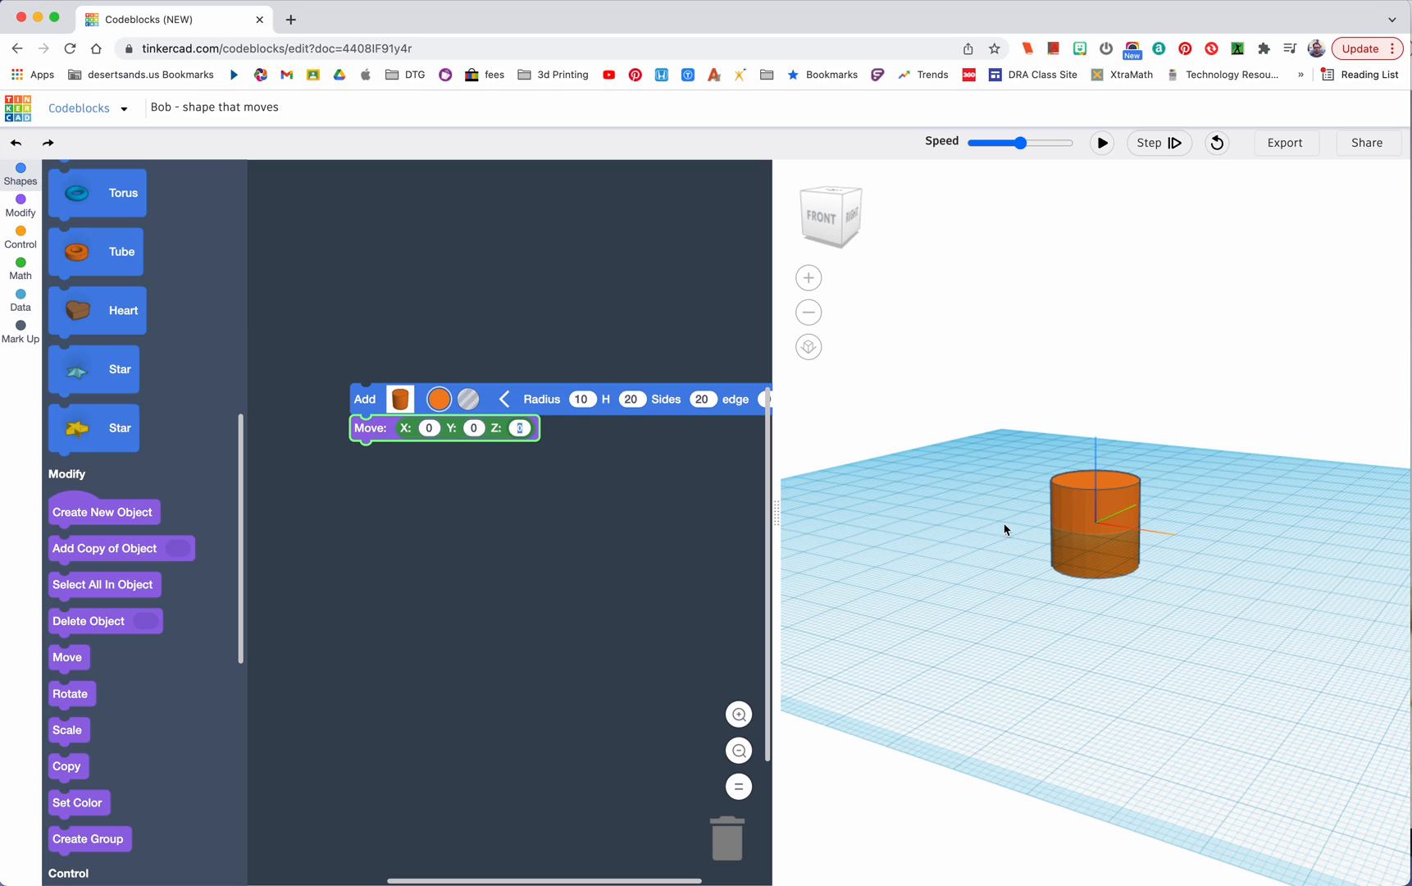
mouse_move(1175, 552)
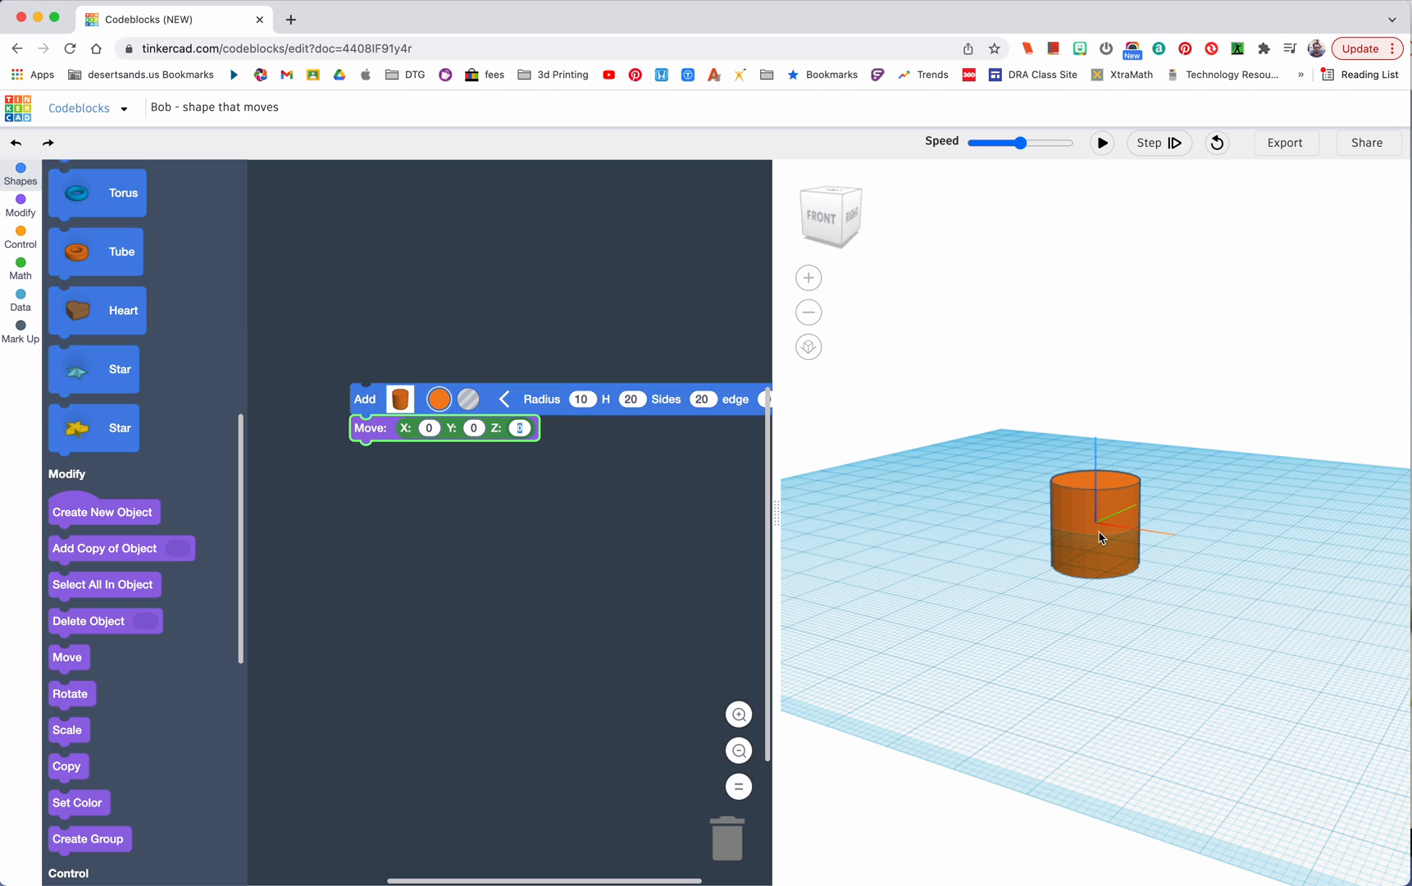
mouse_move(1010, 590)
type("10")
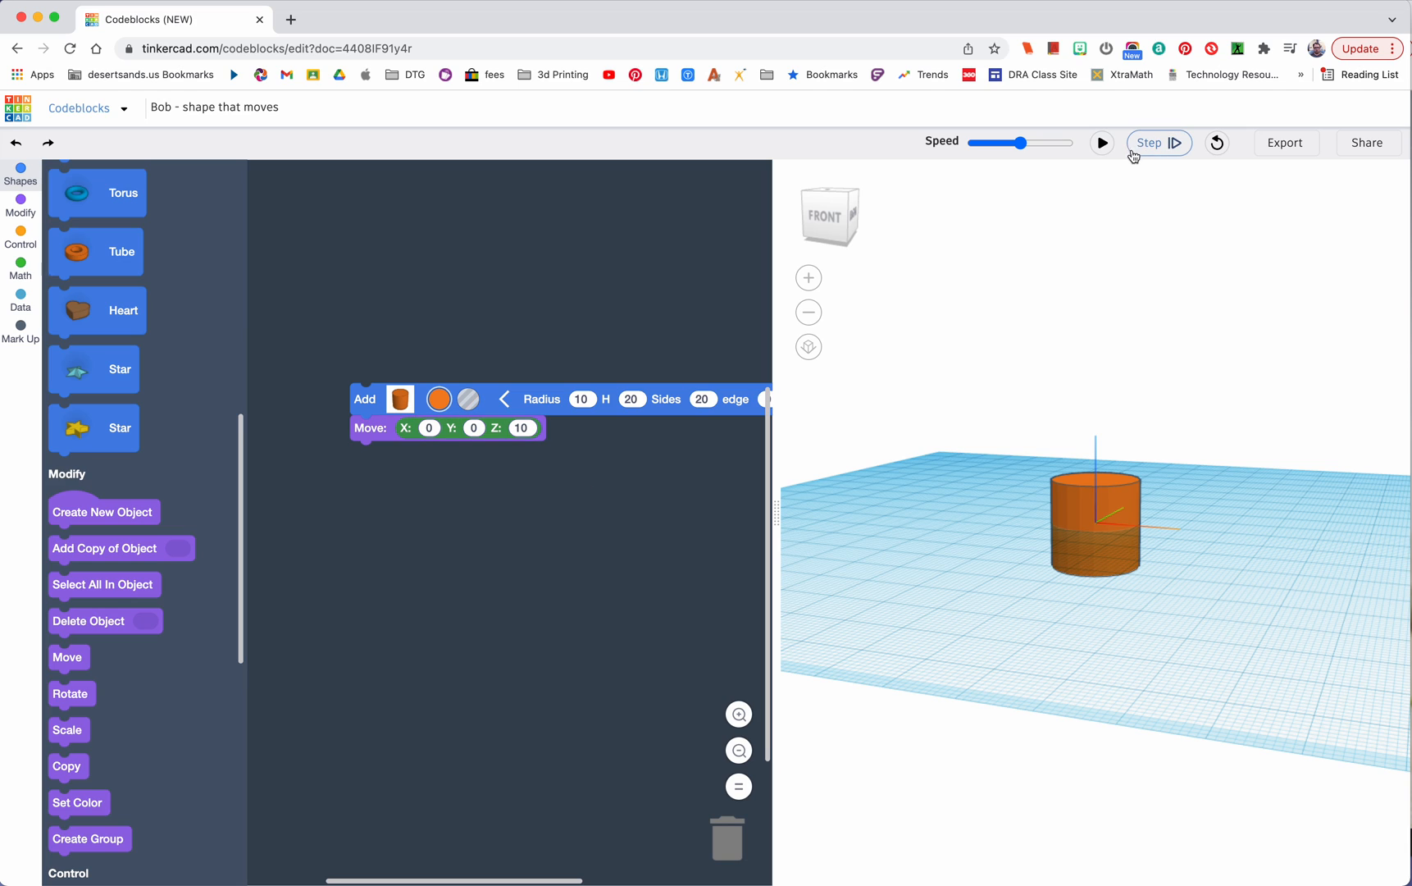
left_click(1102, 143)
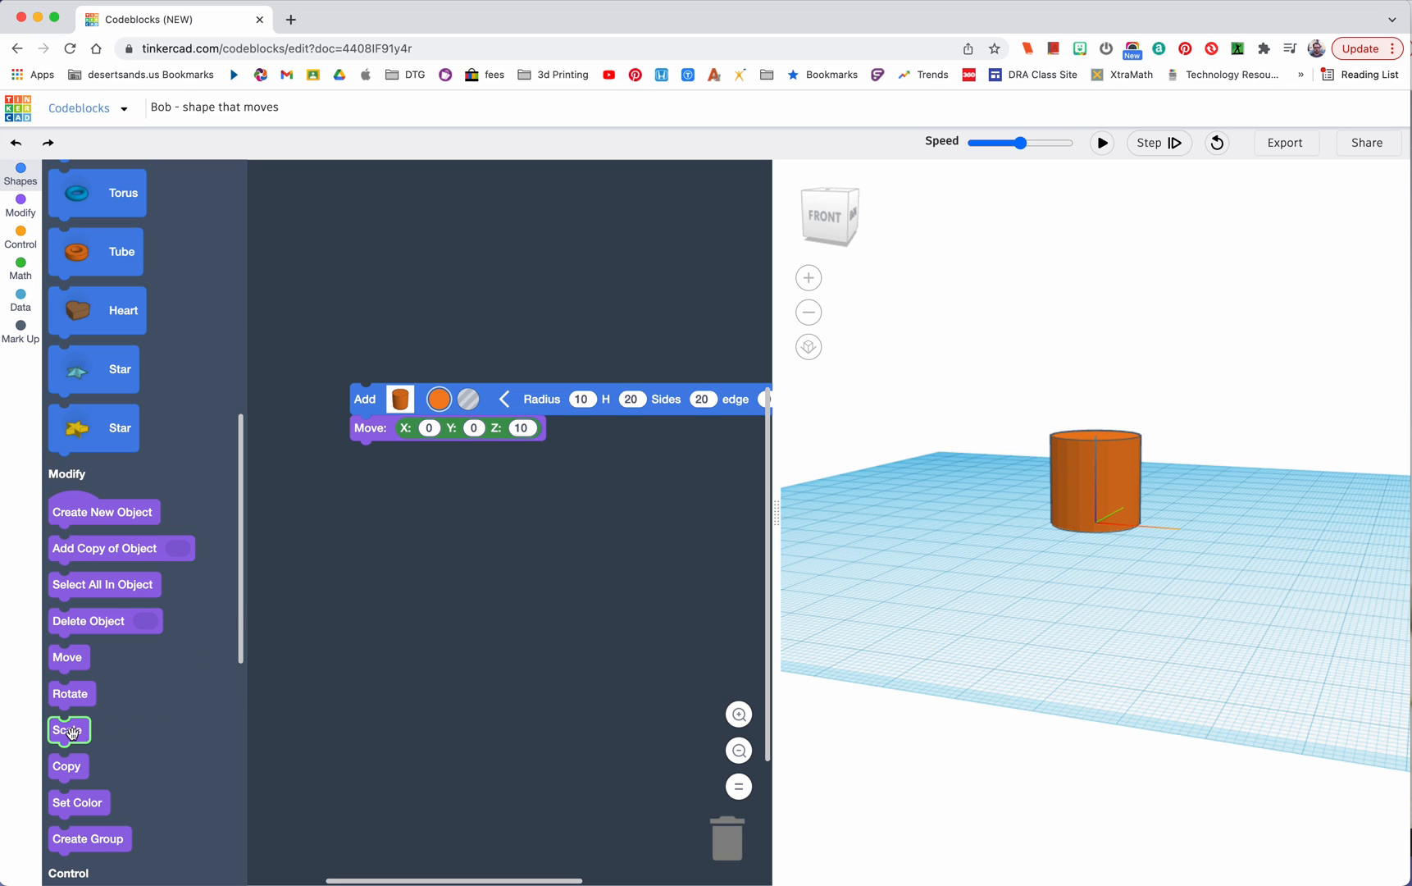
Attach a Scale block with Y set to 5 under the Move and run to stretch the cylinder into a long oval
left_click_drag(69, 730, 386, 461)
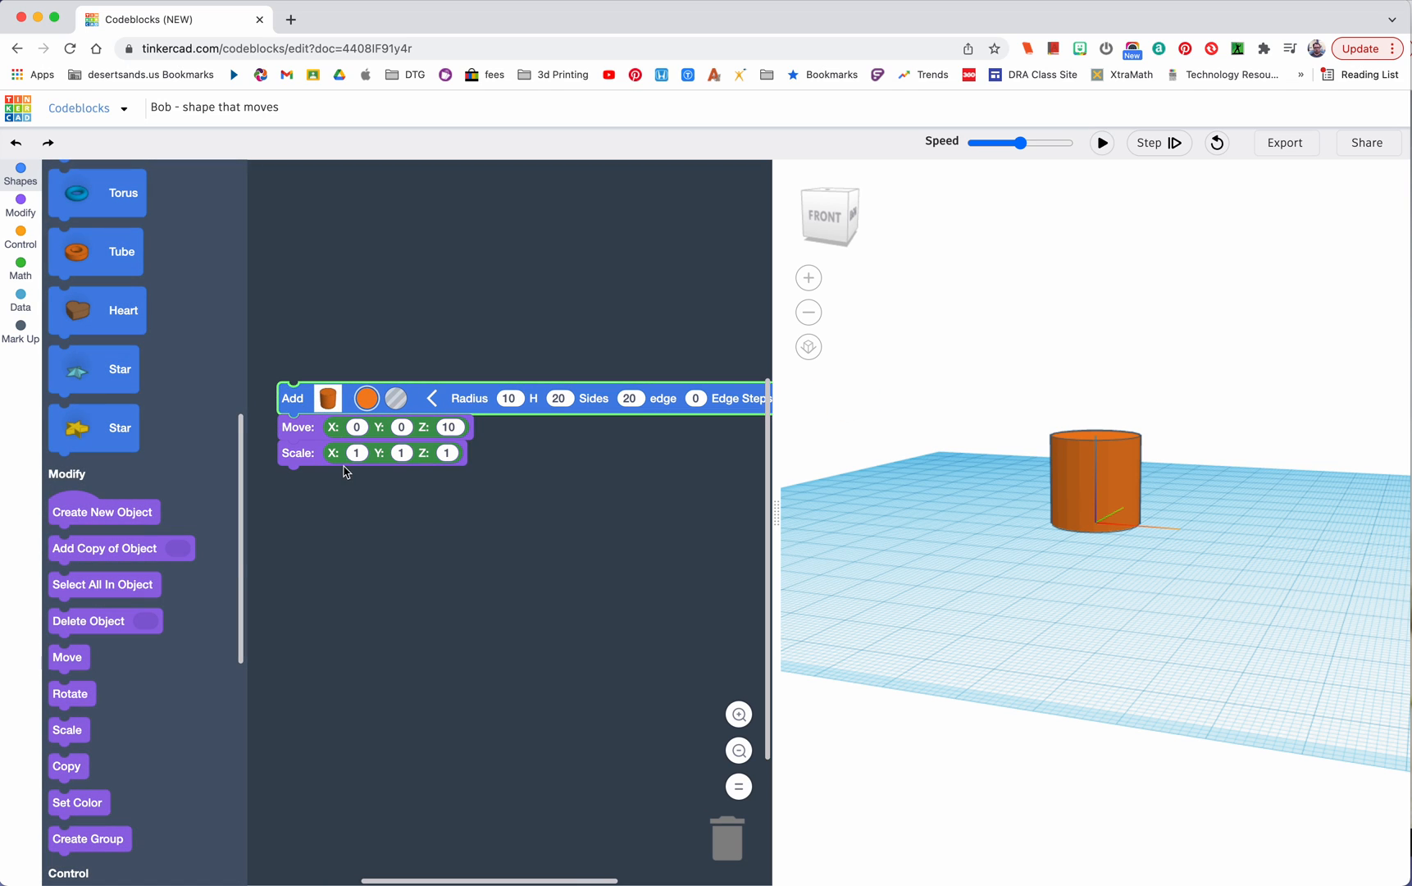
mouse_move(1079, 479)
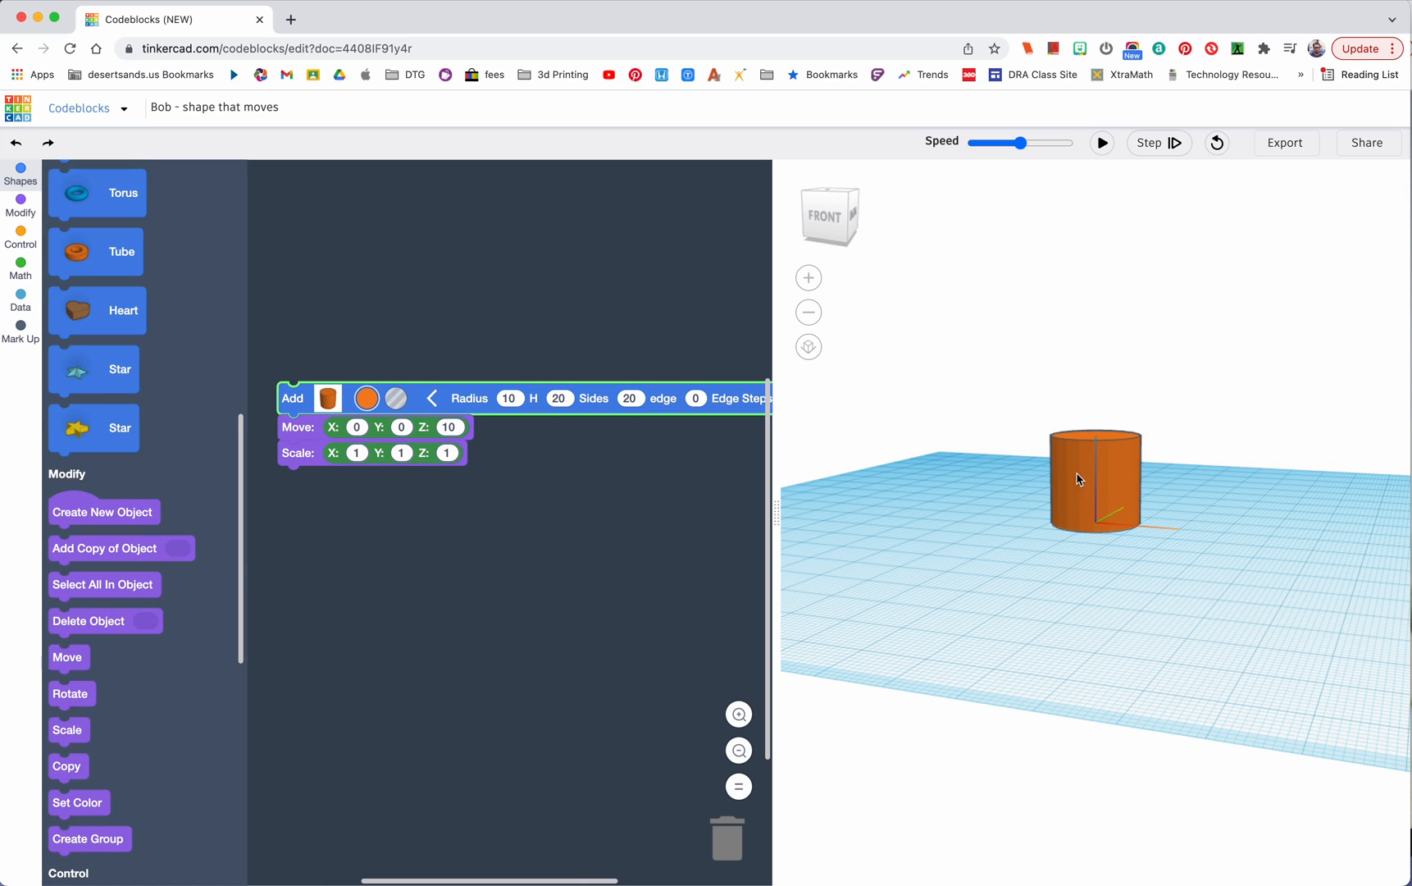
left_click_drag(1079, 479, 1057, 613)
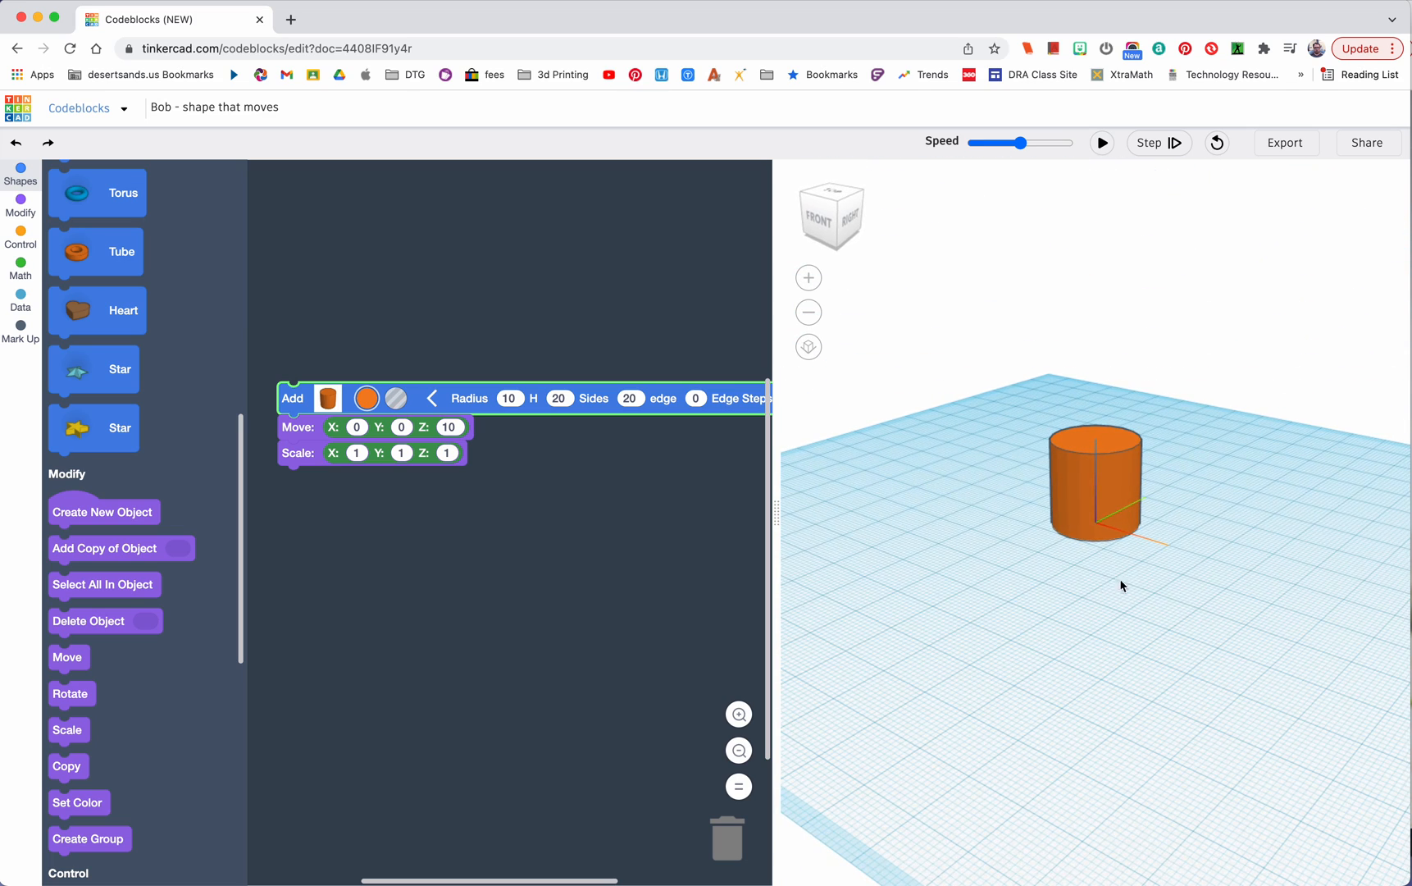
mouse_move(1188, 479)
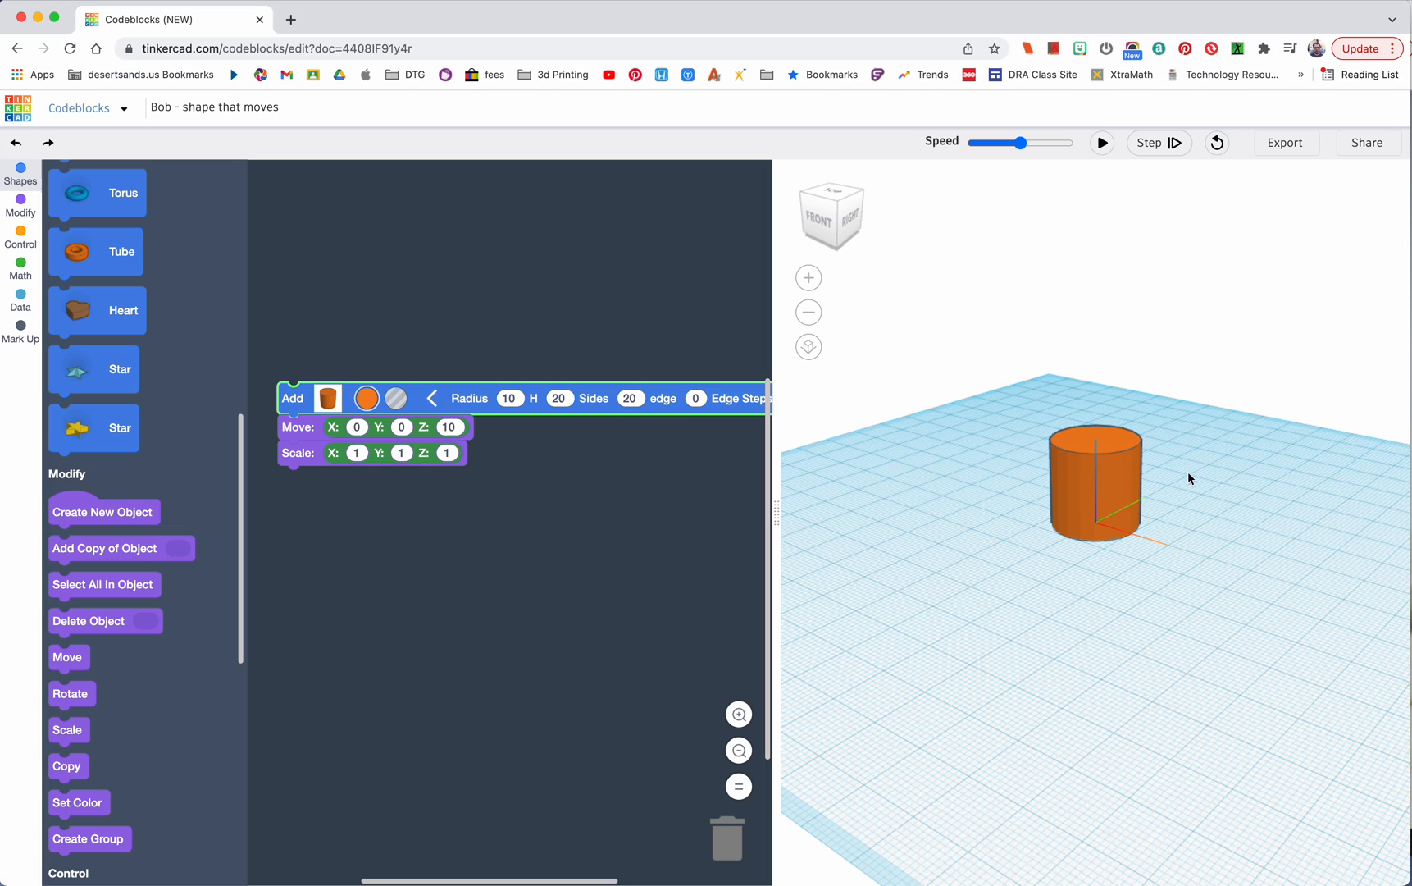
mouse_move(1153, 469)
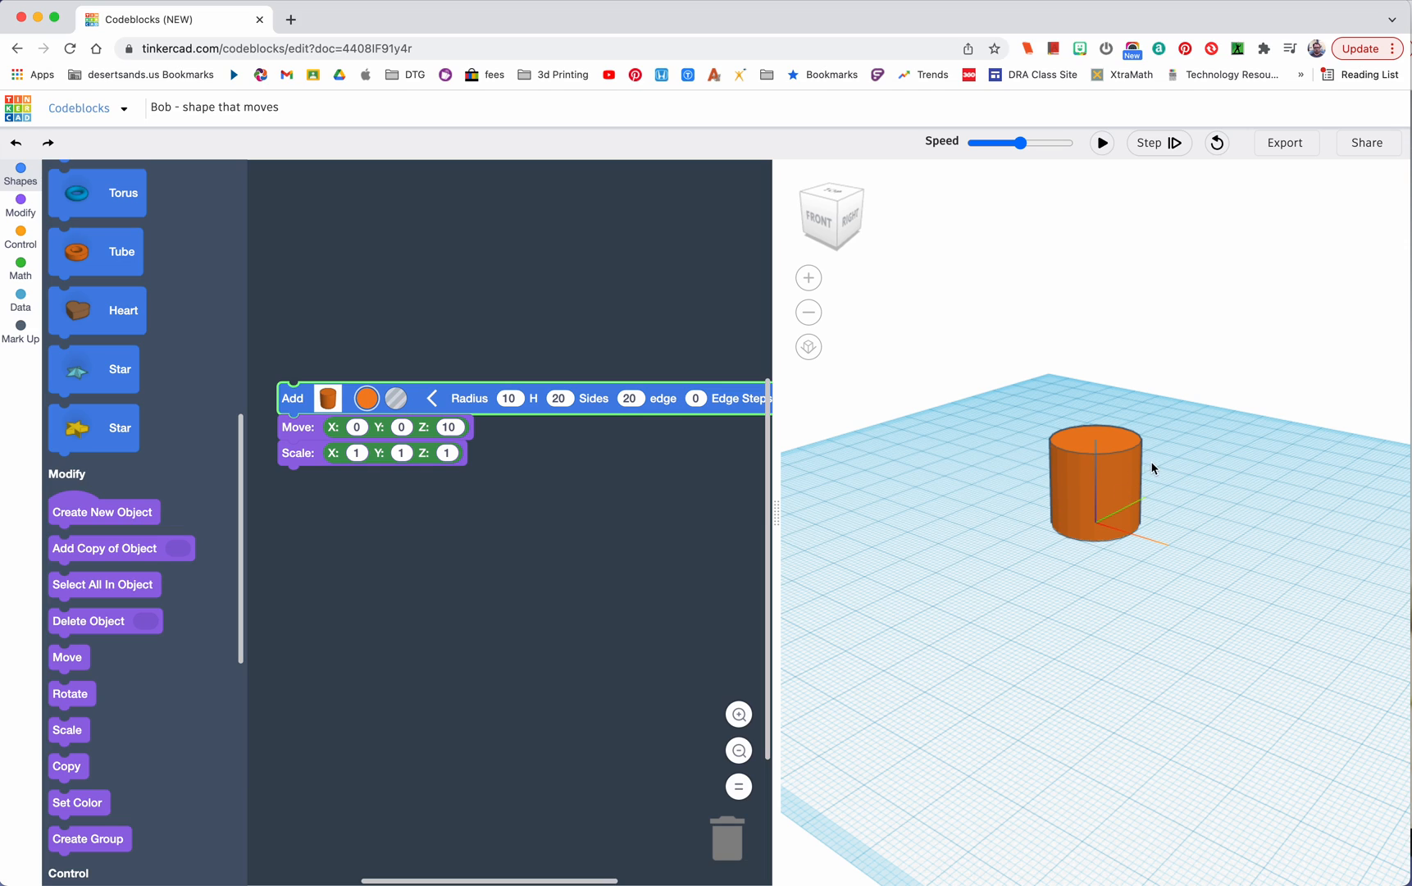
mouse_move(1116, 376)
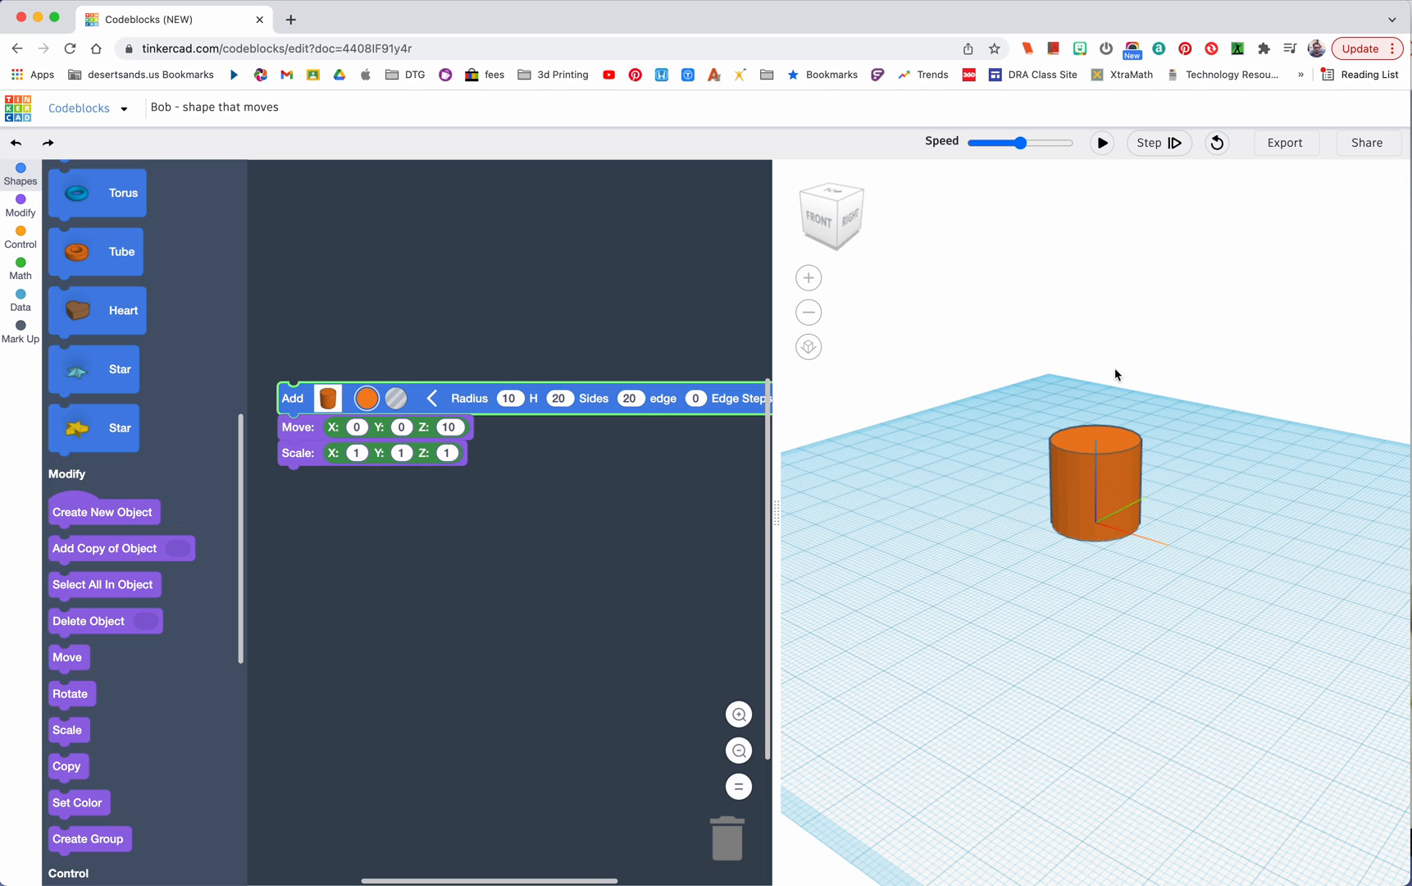
mouse_move(1077, 533)
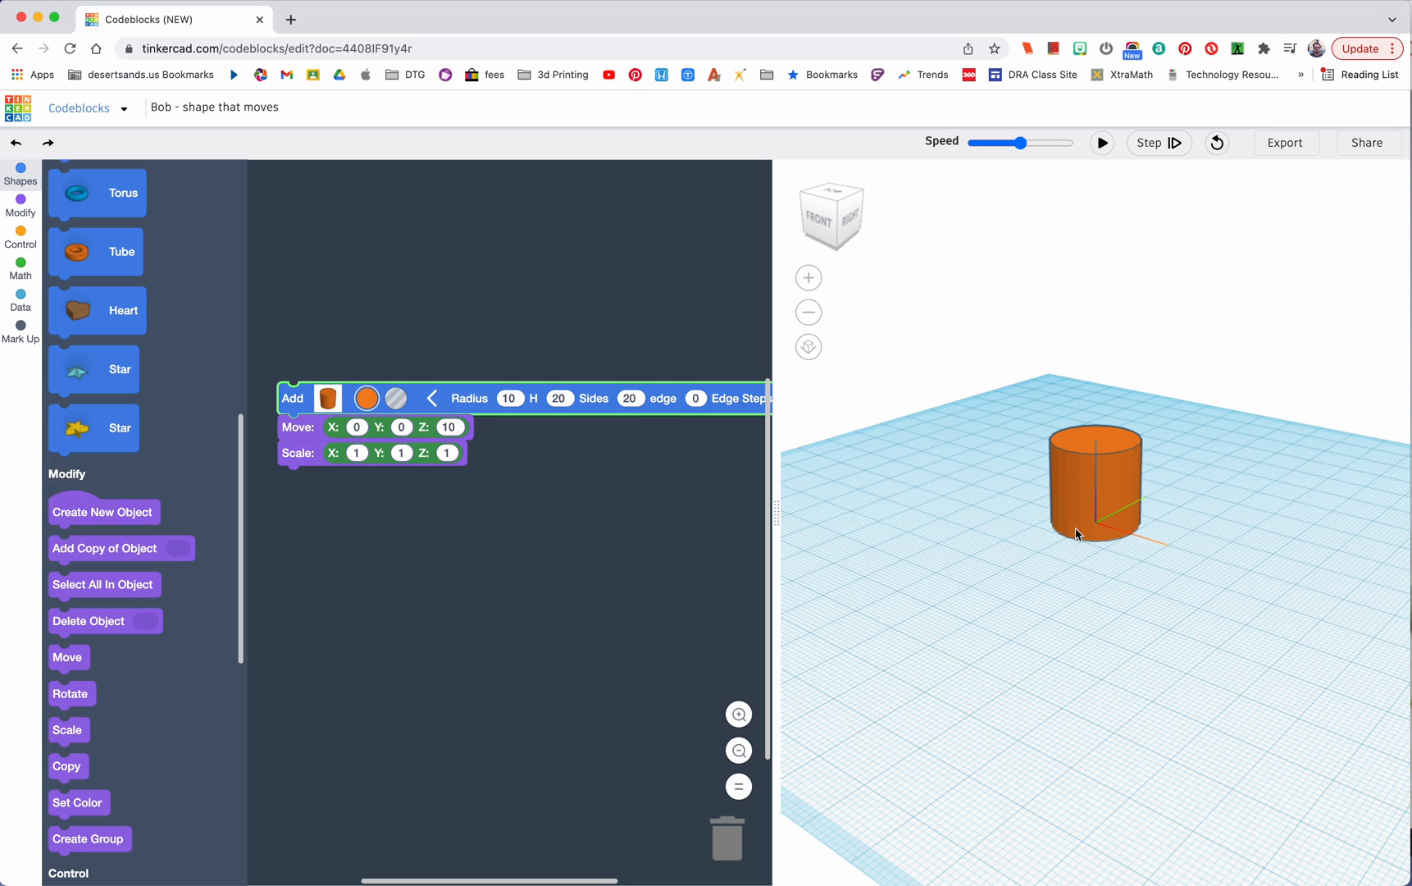
mouse_move(585, 607)
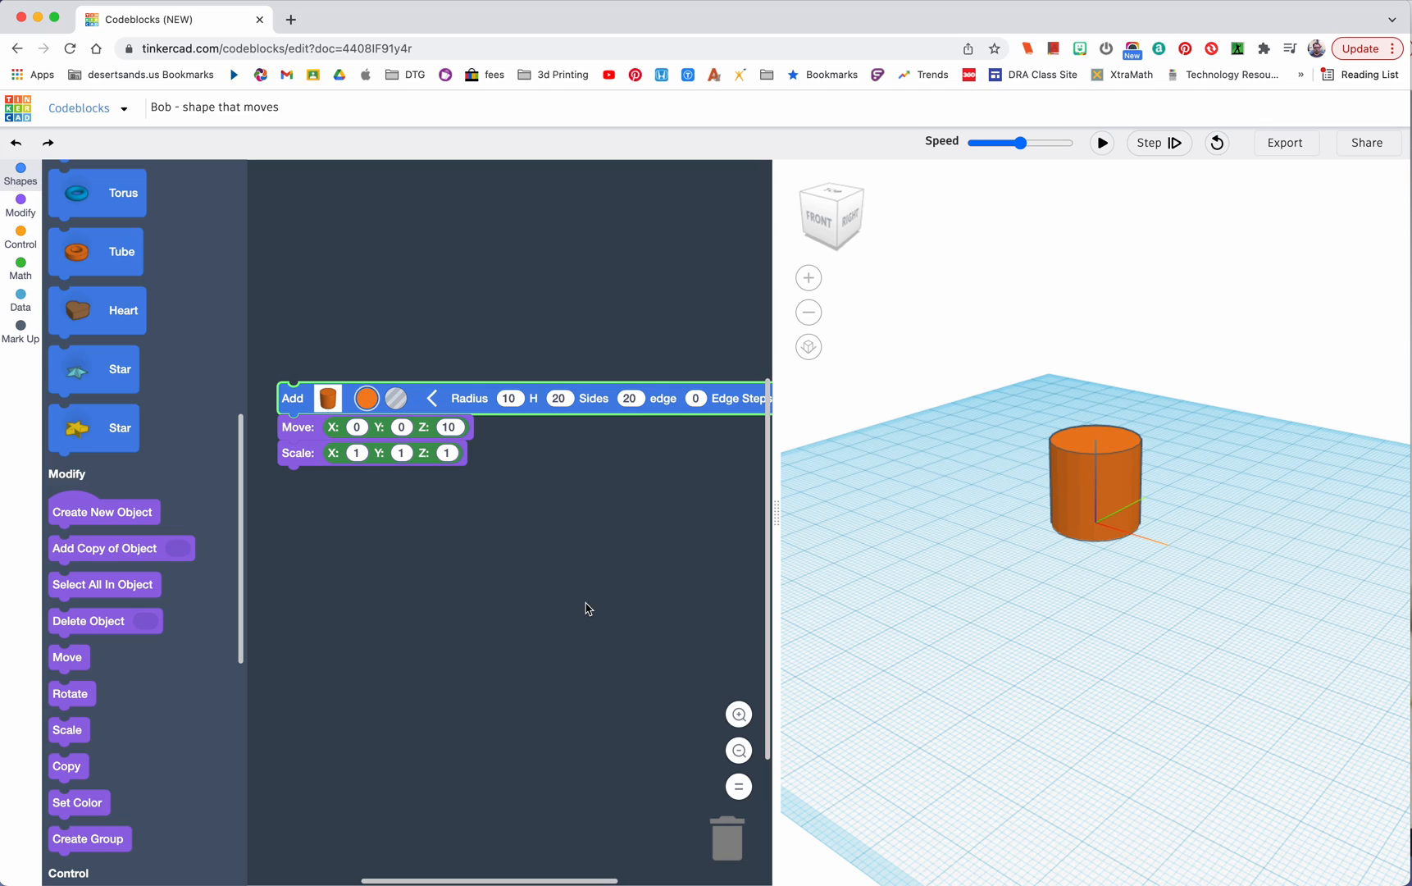
left_click(400, 453)
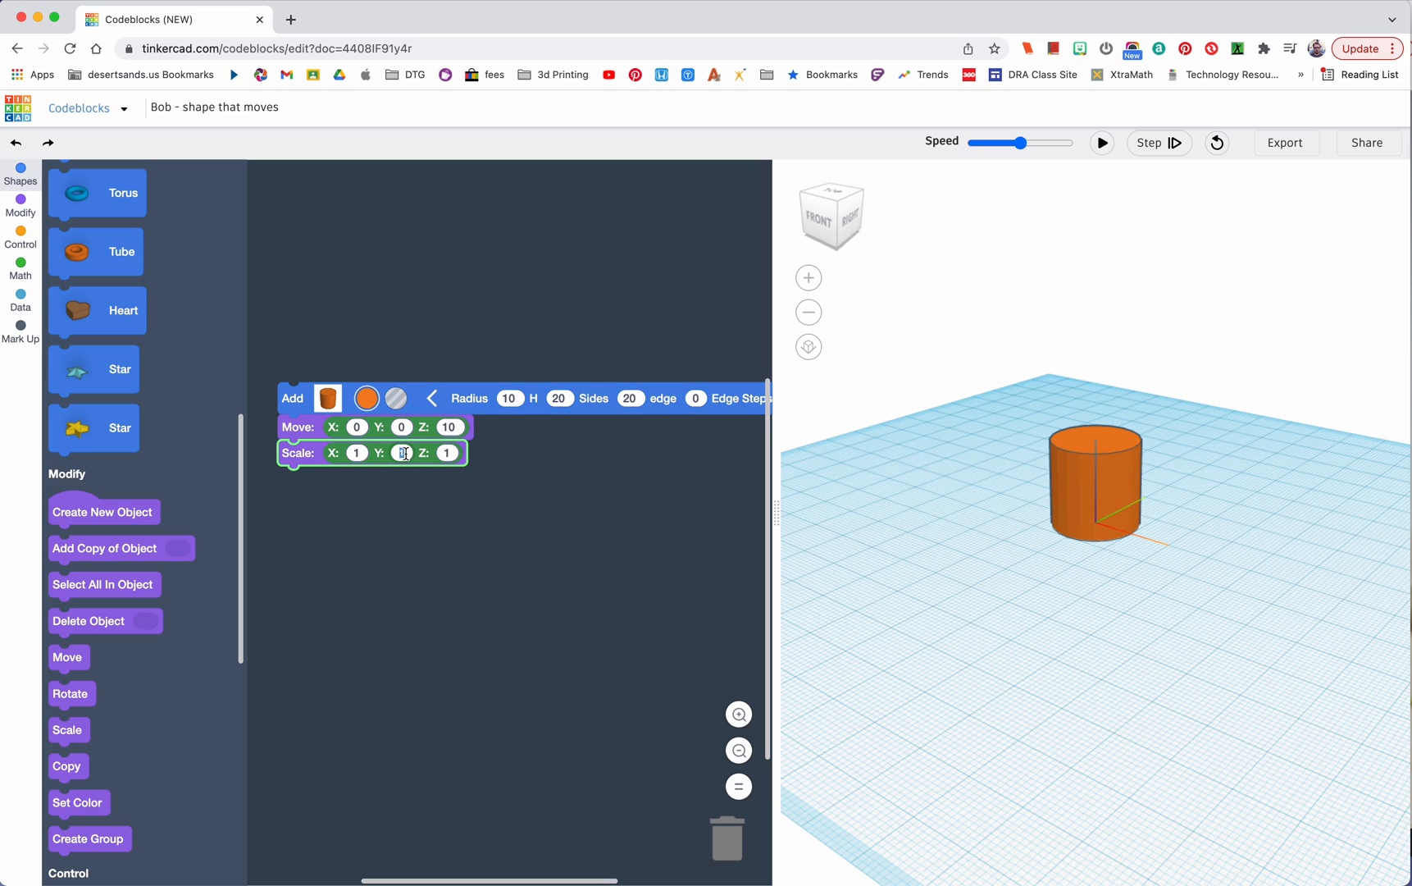
type("5")
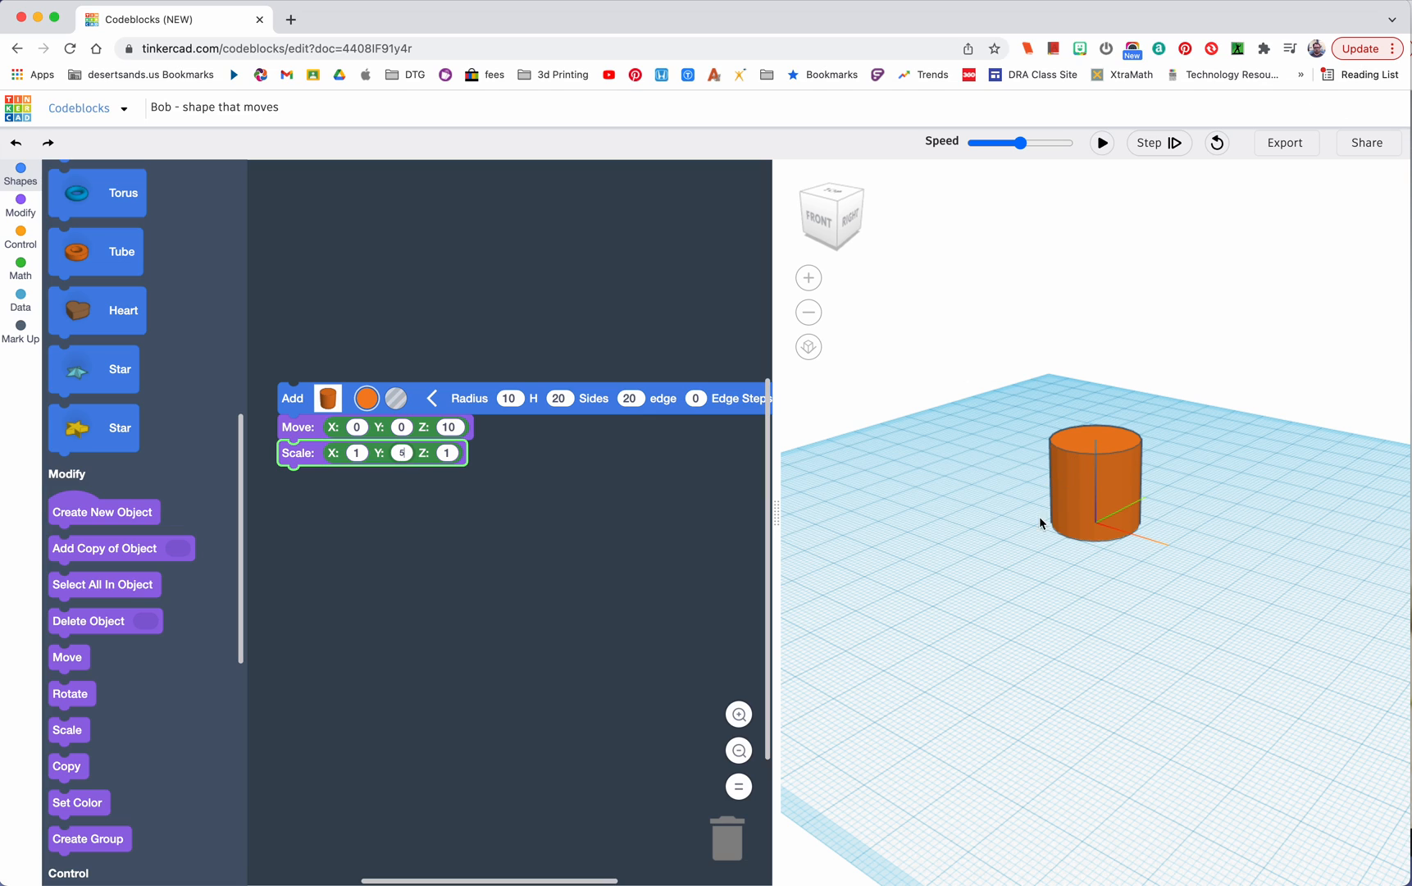
mouse_move(1140, 374)
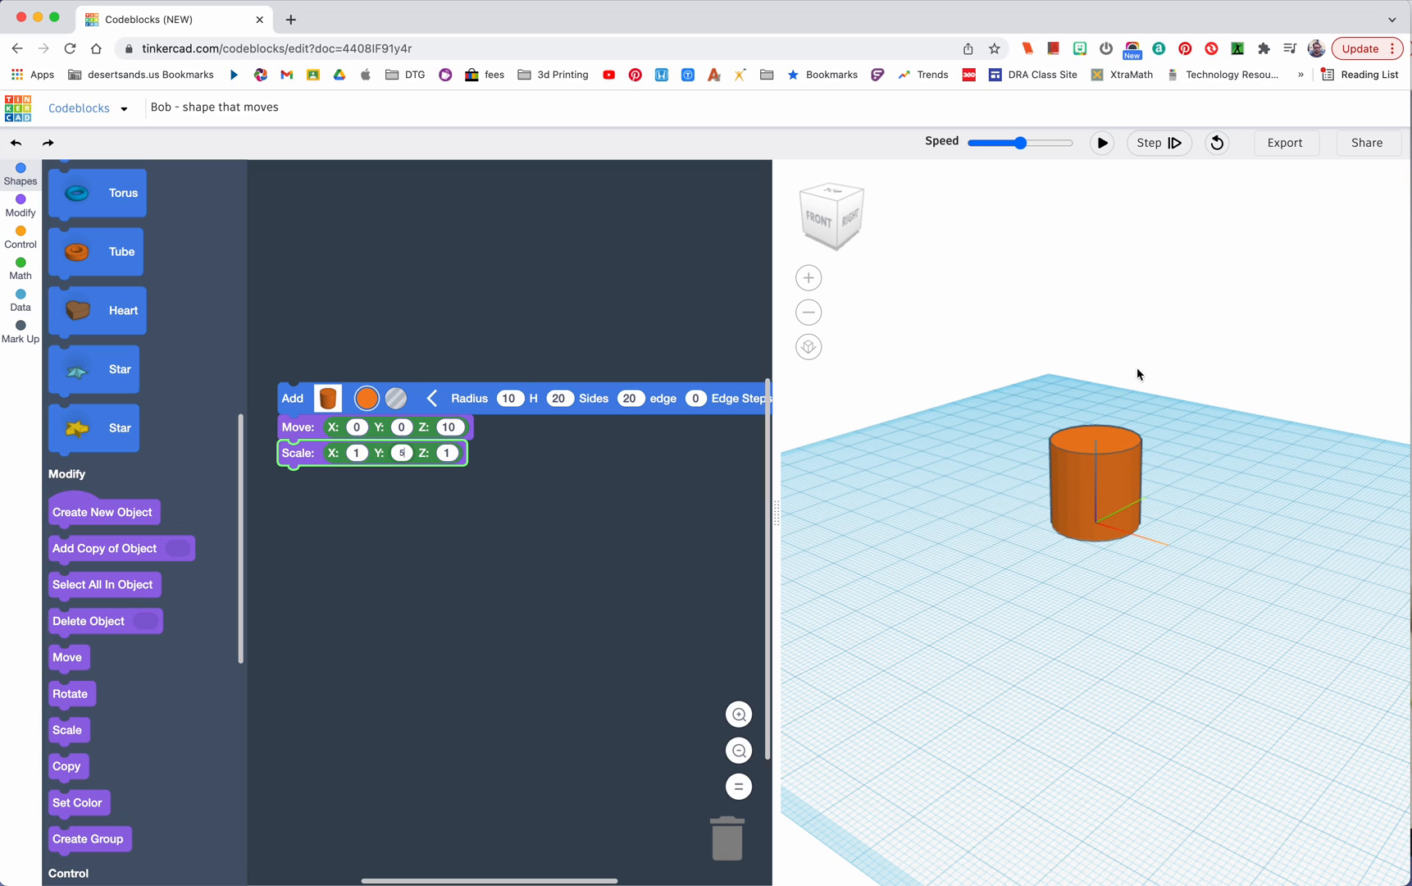
left_click(1102, 143)
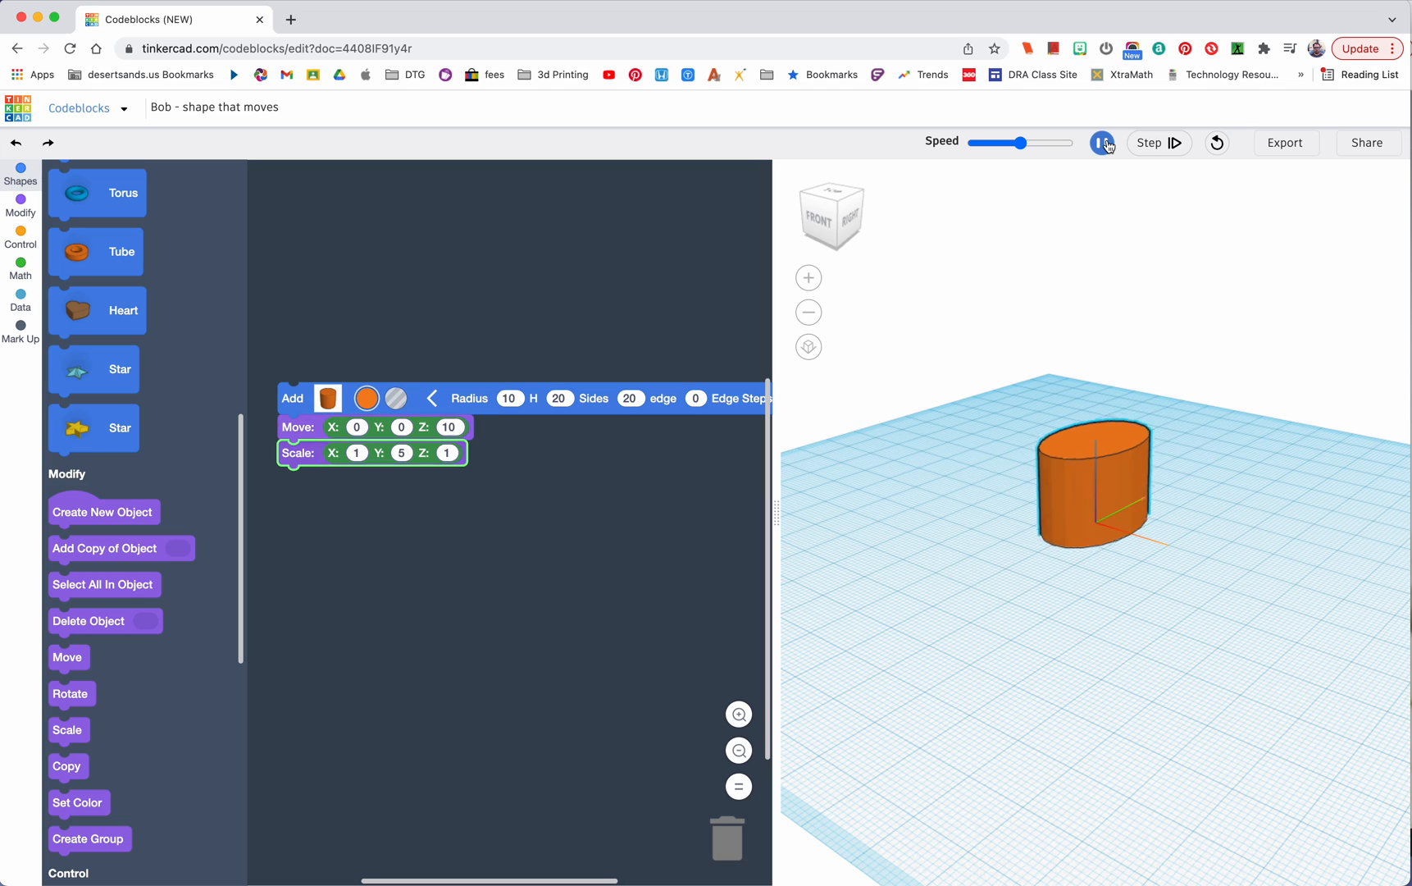
left_click(1104, 143)
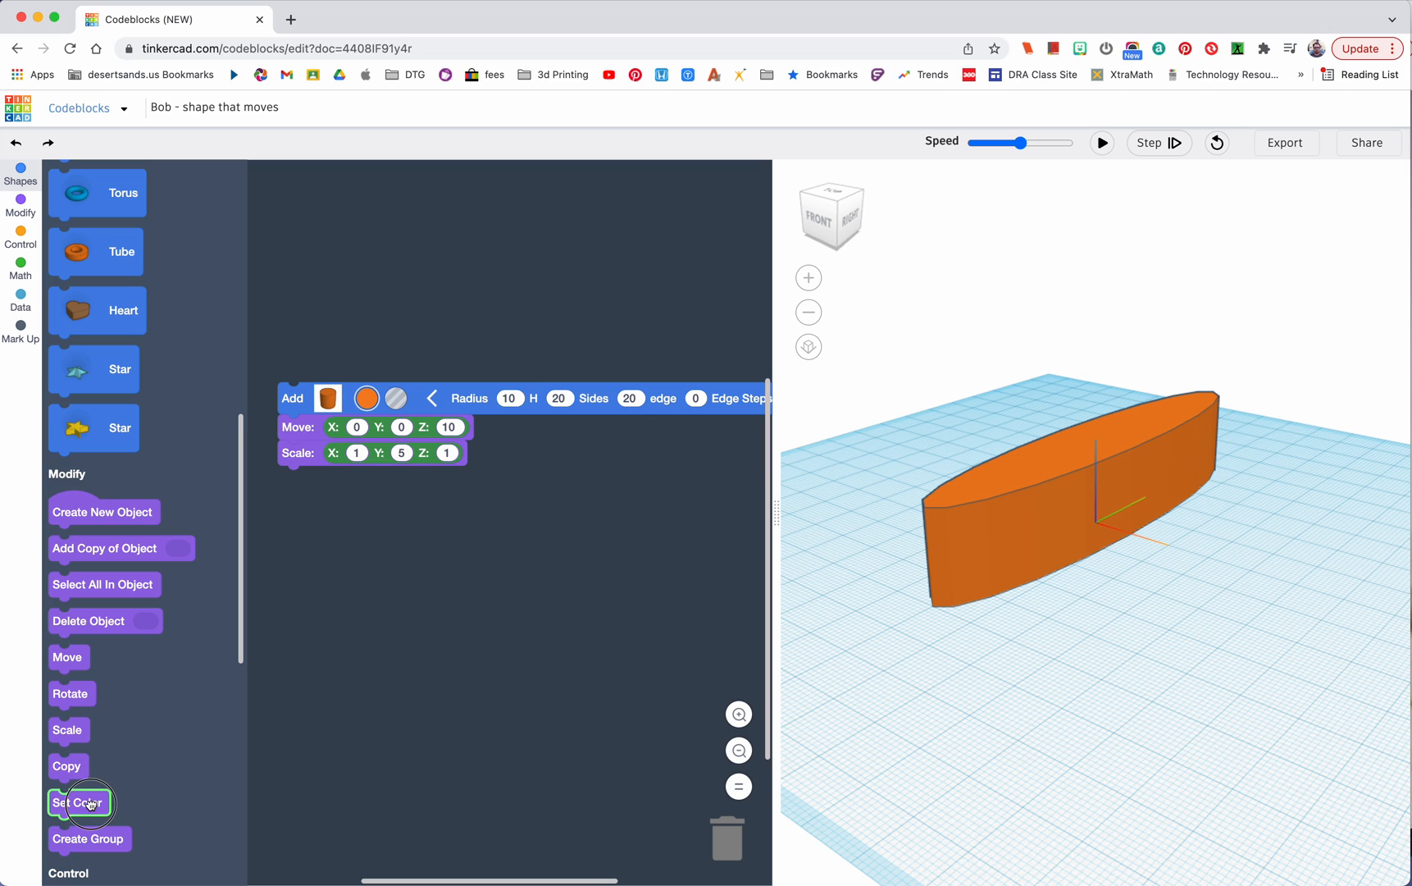
Add a Set Color block set to the blue preset after Scale and run to turn the cylinder blue
left_click_drag(81, 802, 310, 482)
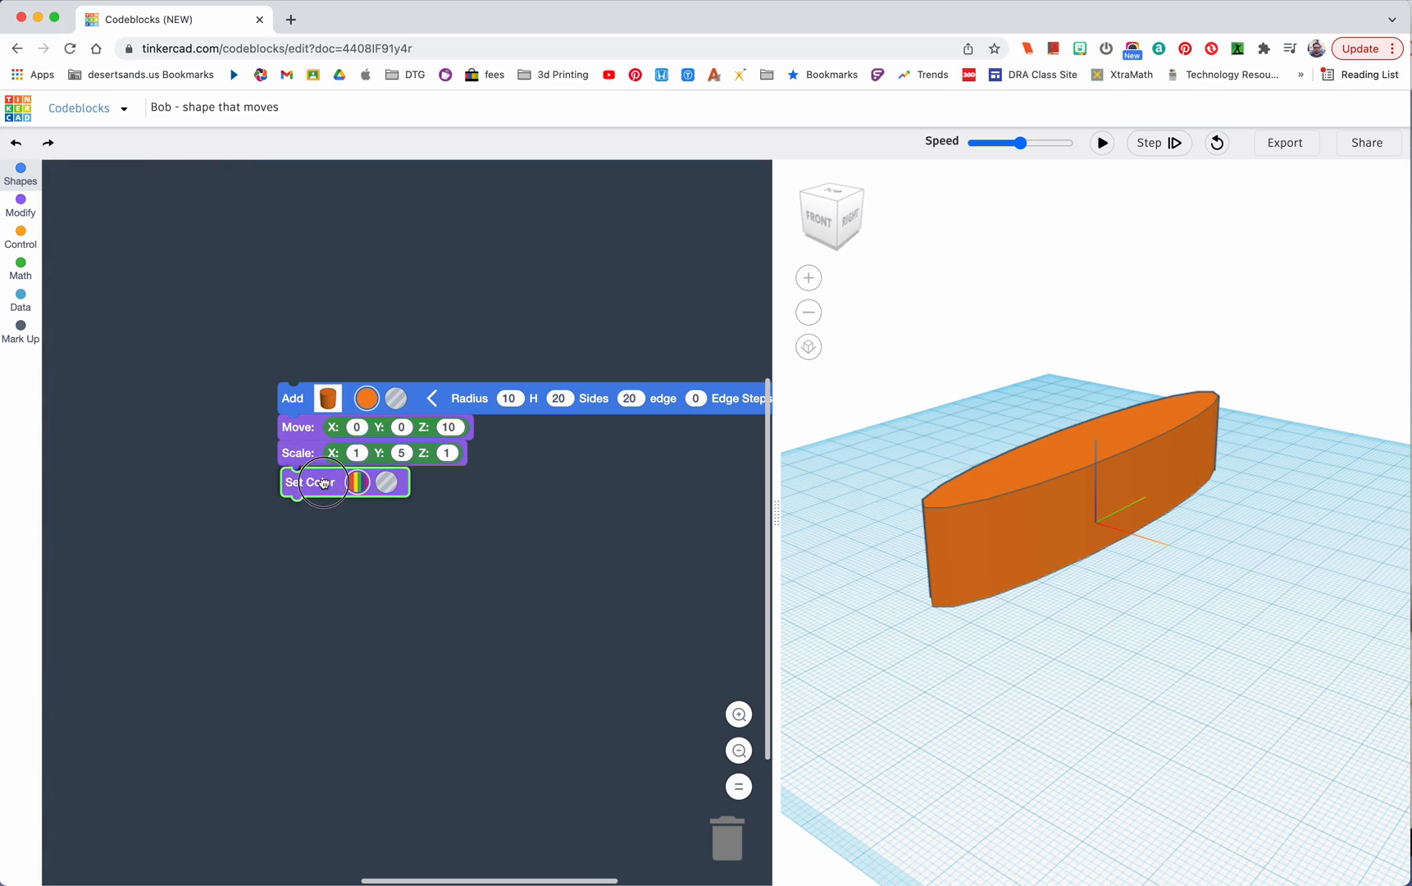
left_click(366, 480)
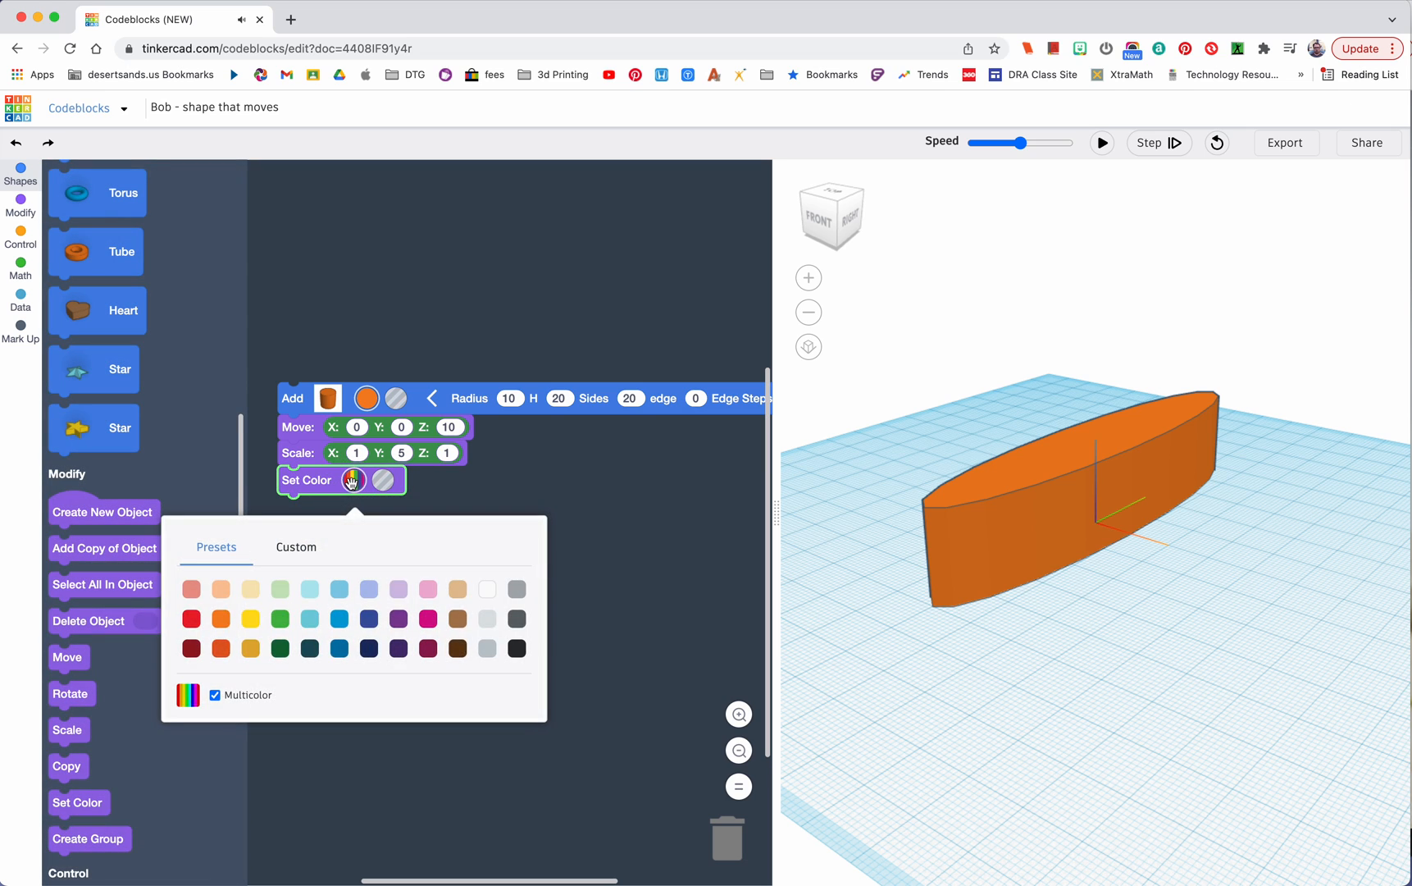
left_click(338, 618)
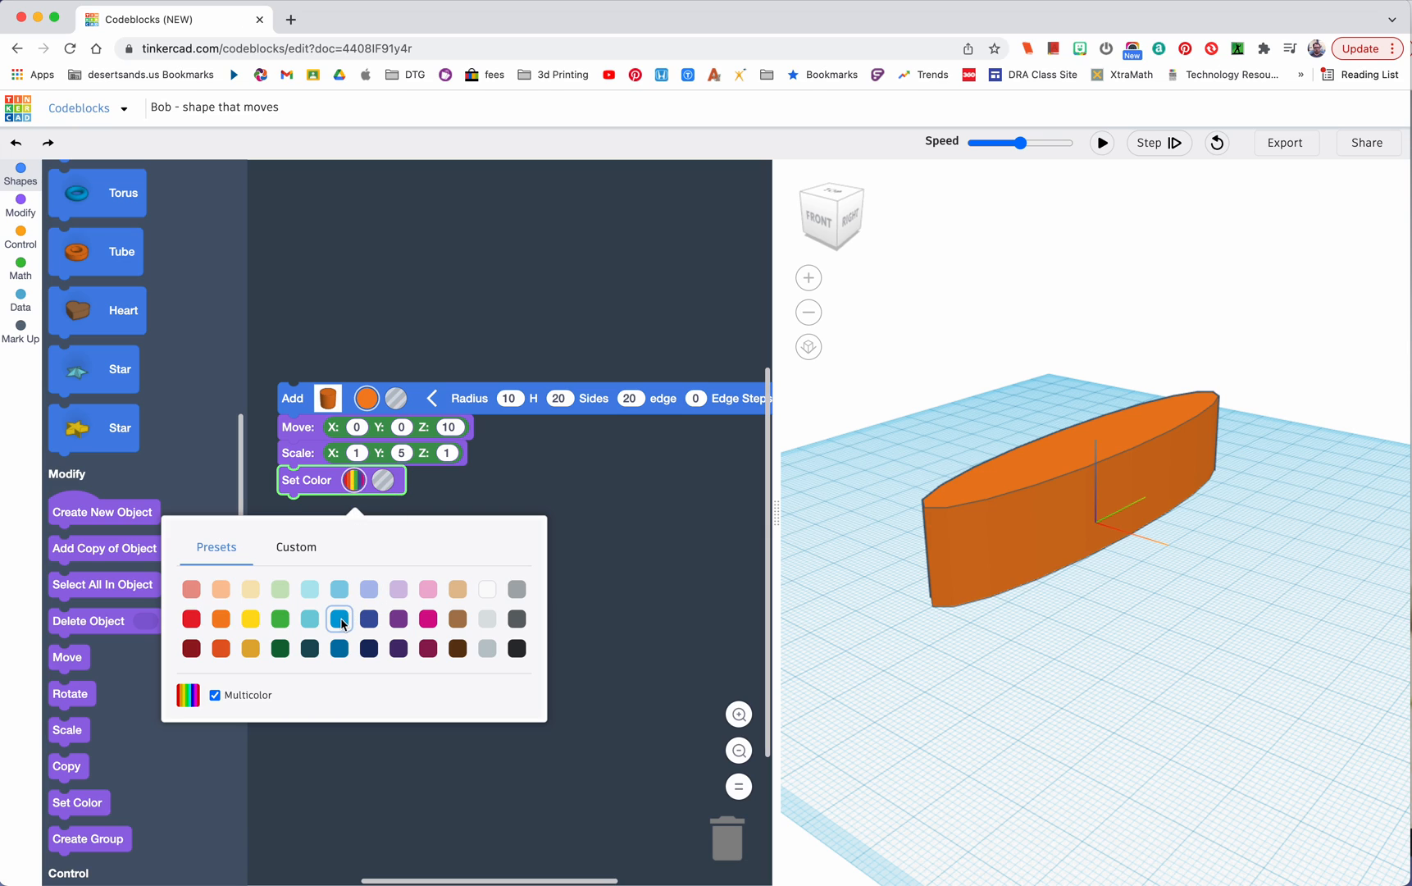
left_click(340, 619)
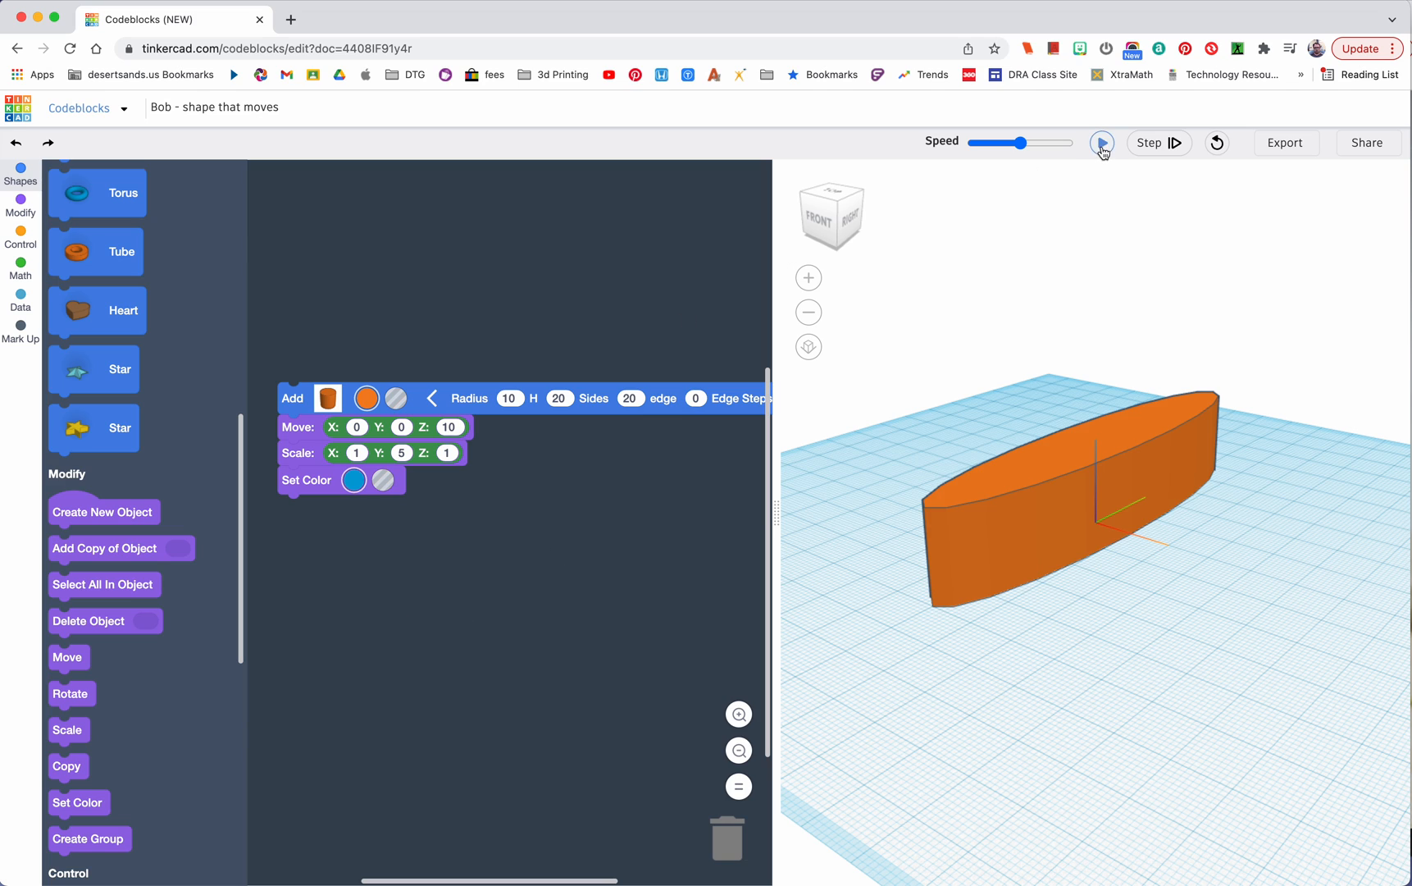
left_click(1102, 143)
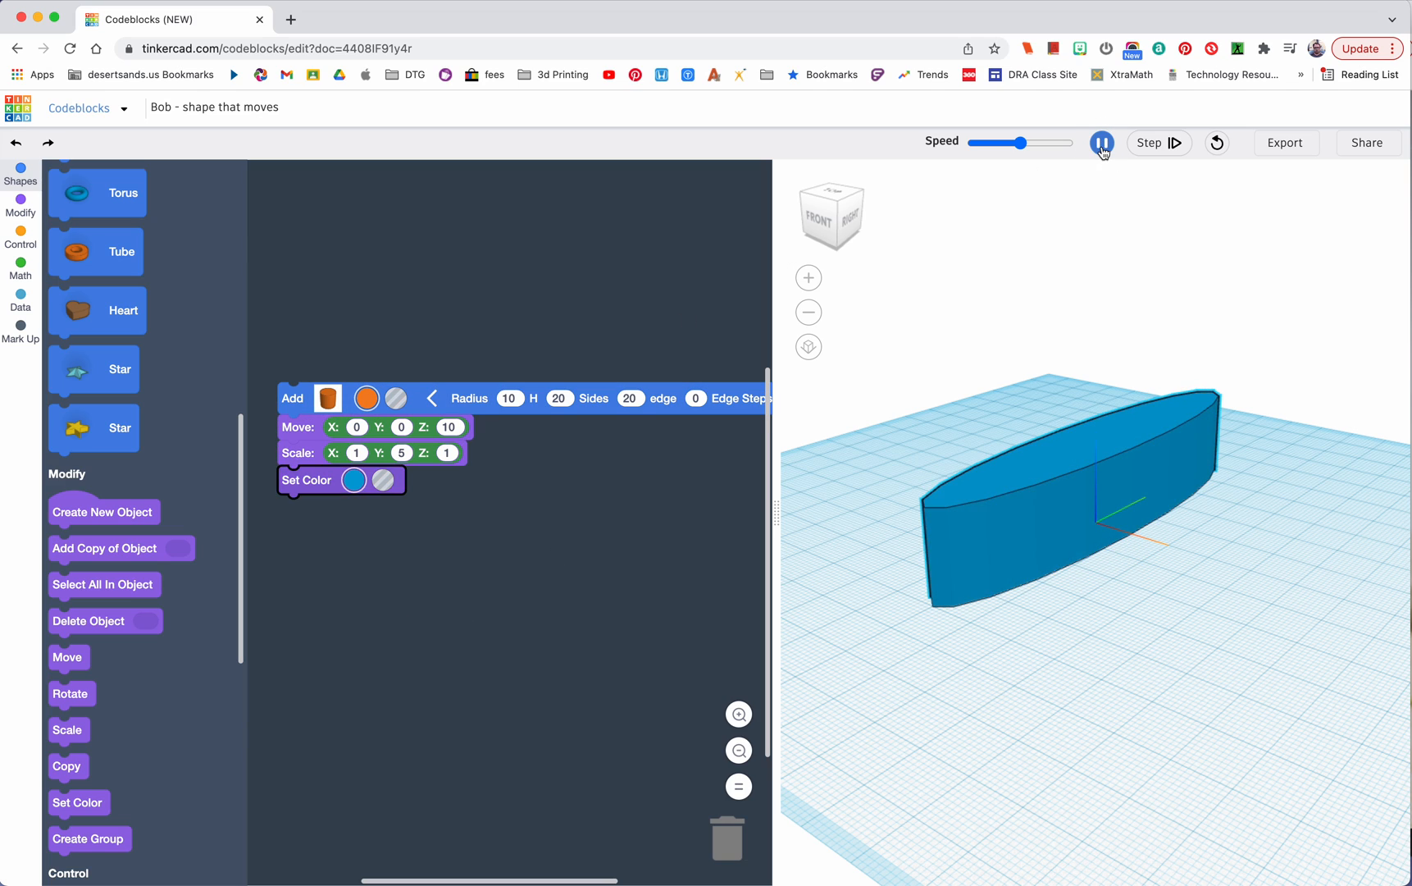
left_click(1102, 143)
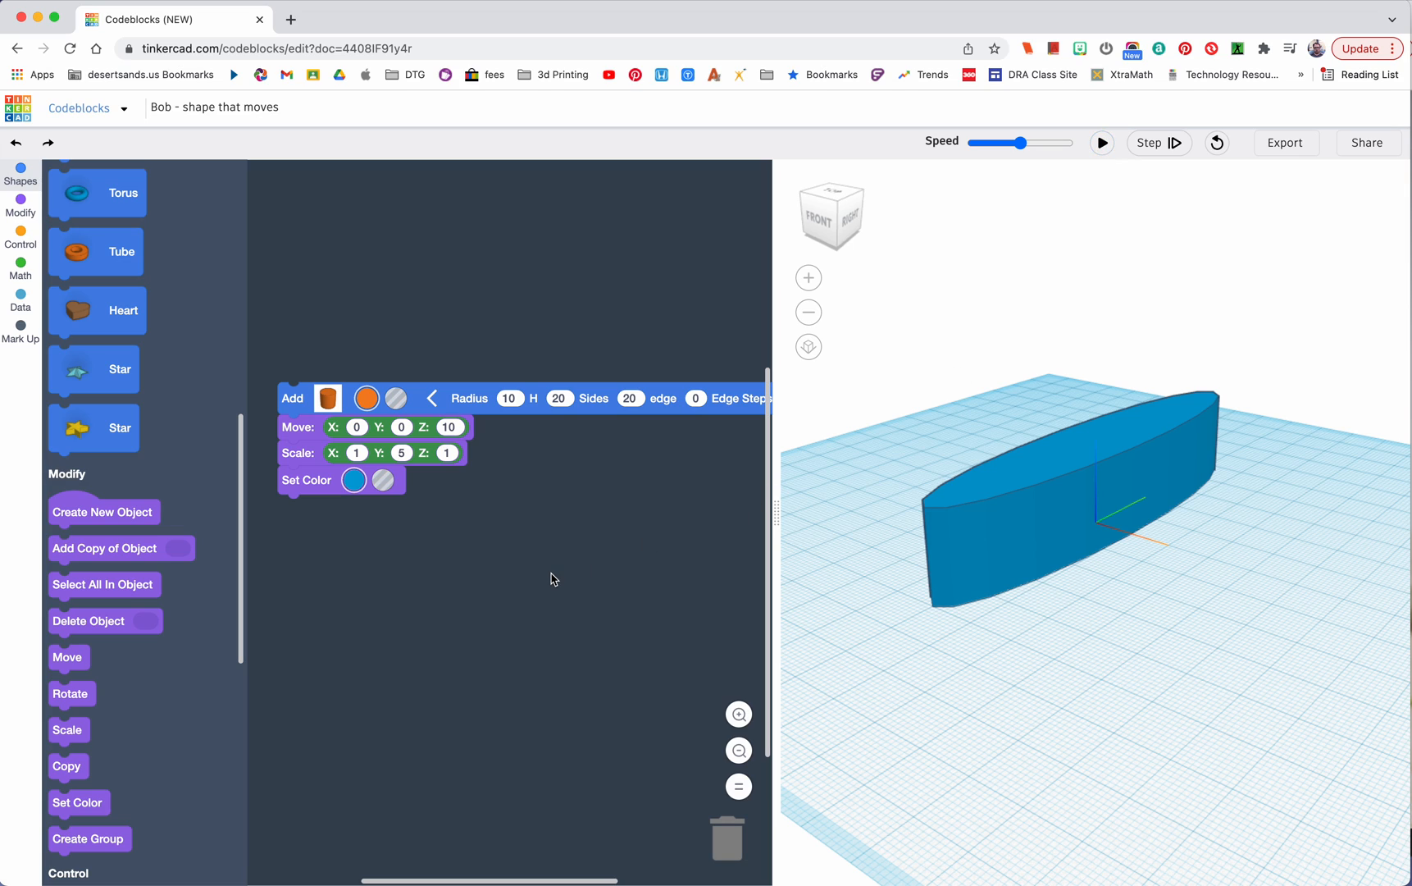
mouse_move(457, 572)
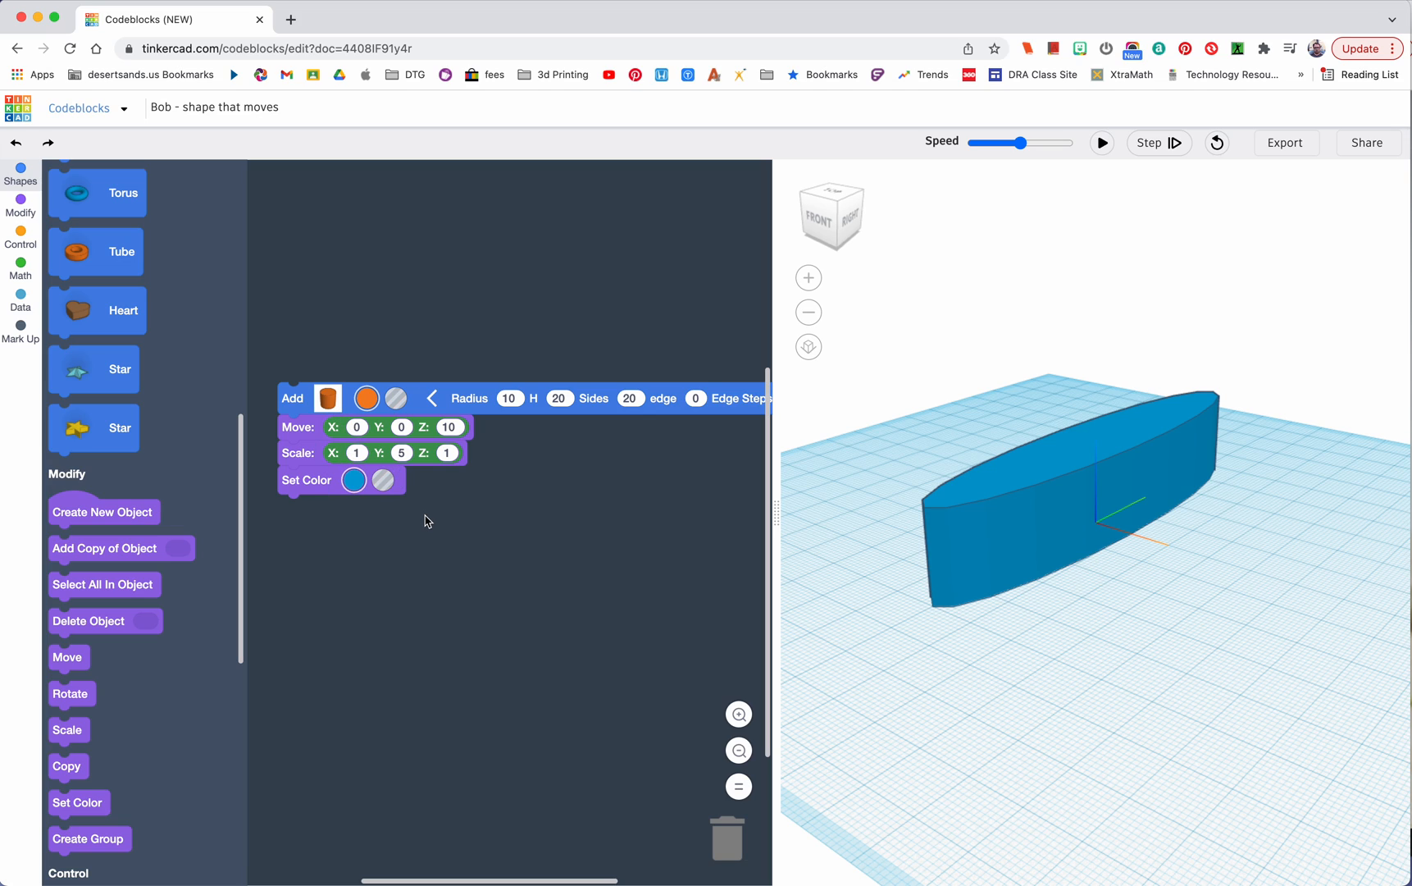
mouse_move(640, 544)
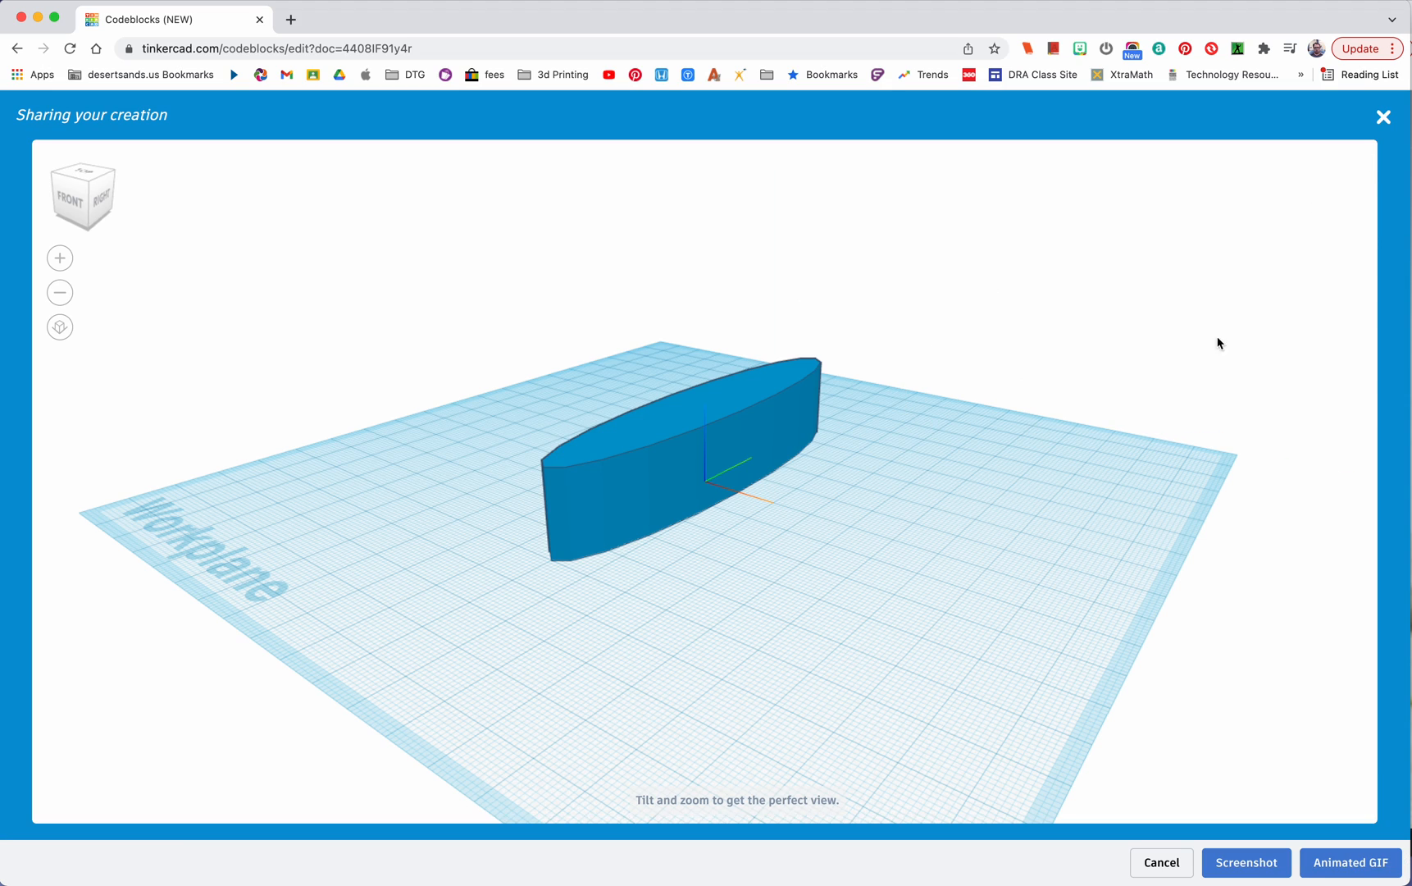
mouse_move(835, 485)
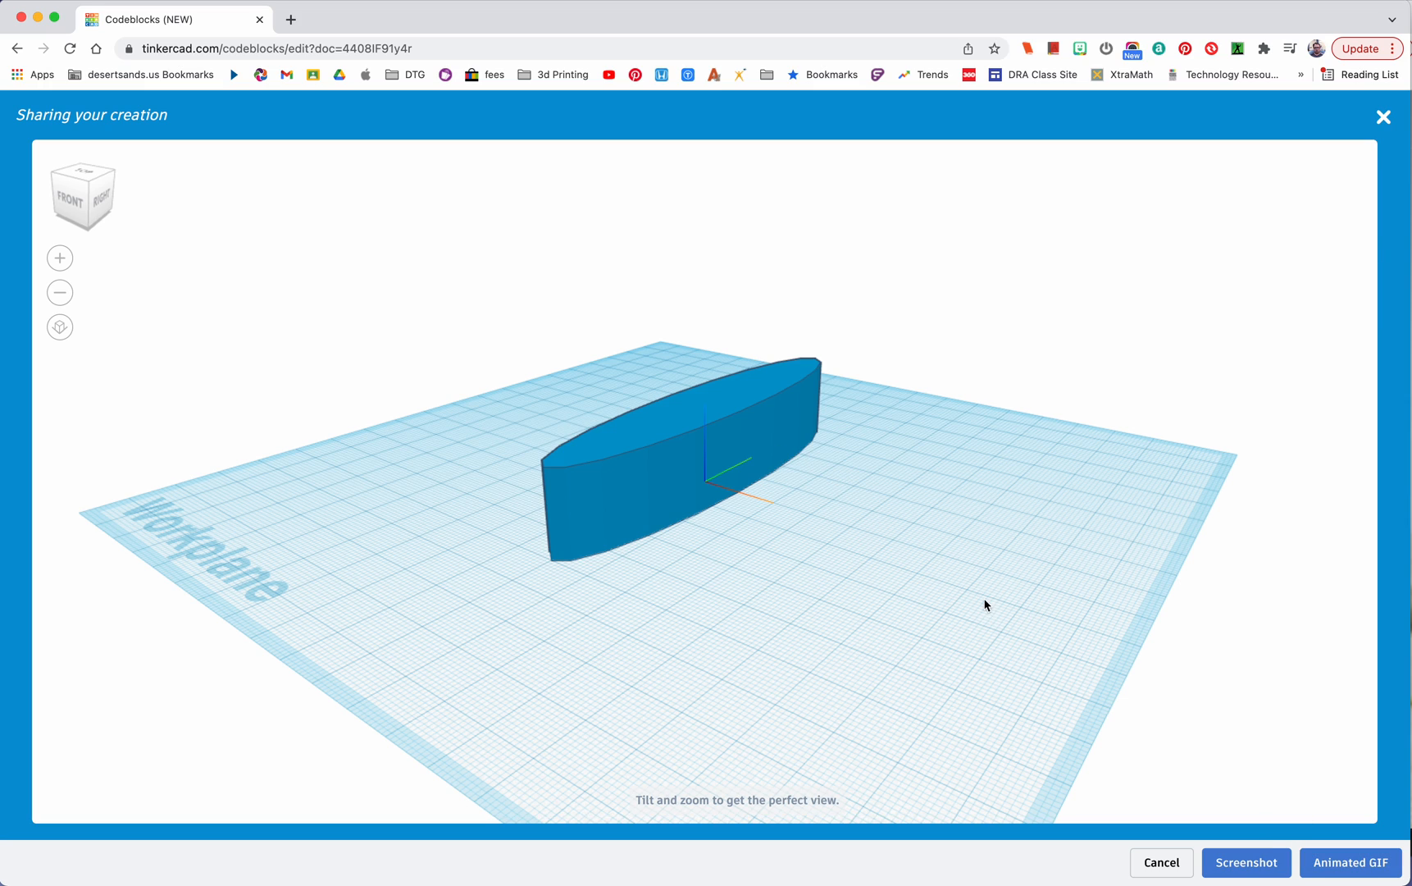
mouse_move(703, 223)
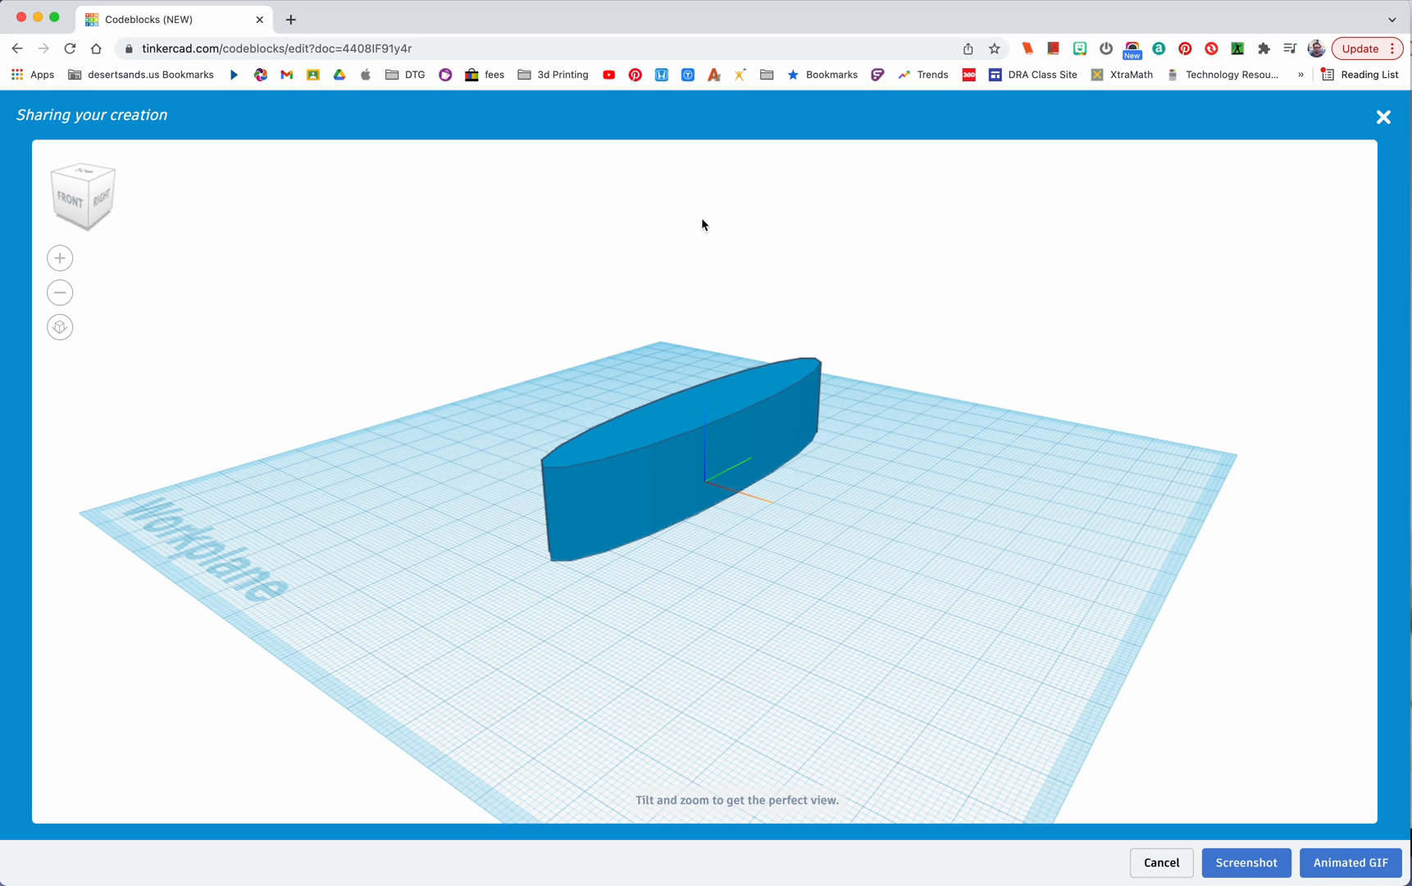
mouse_move(689, 106)
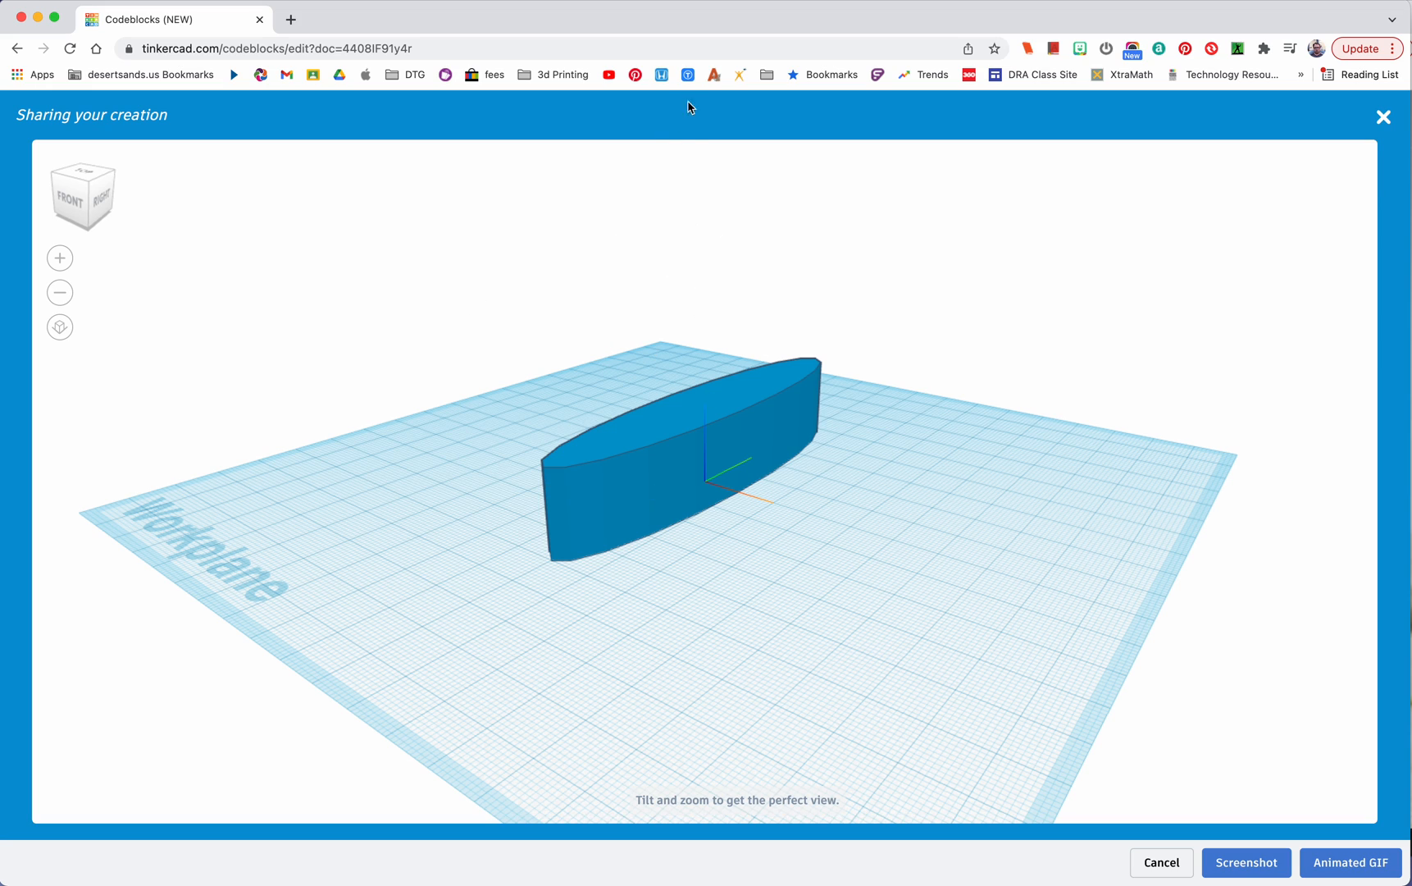
mouse_move(412, 828)
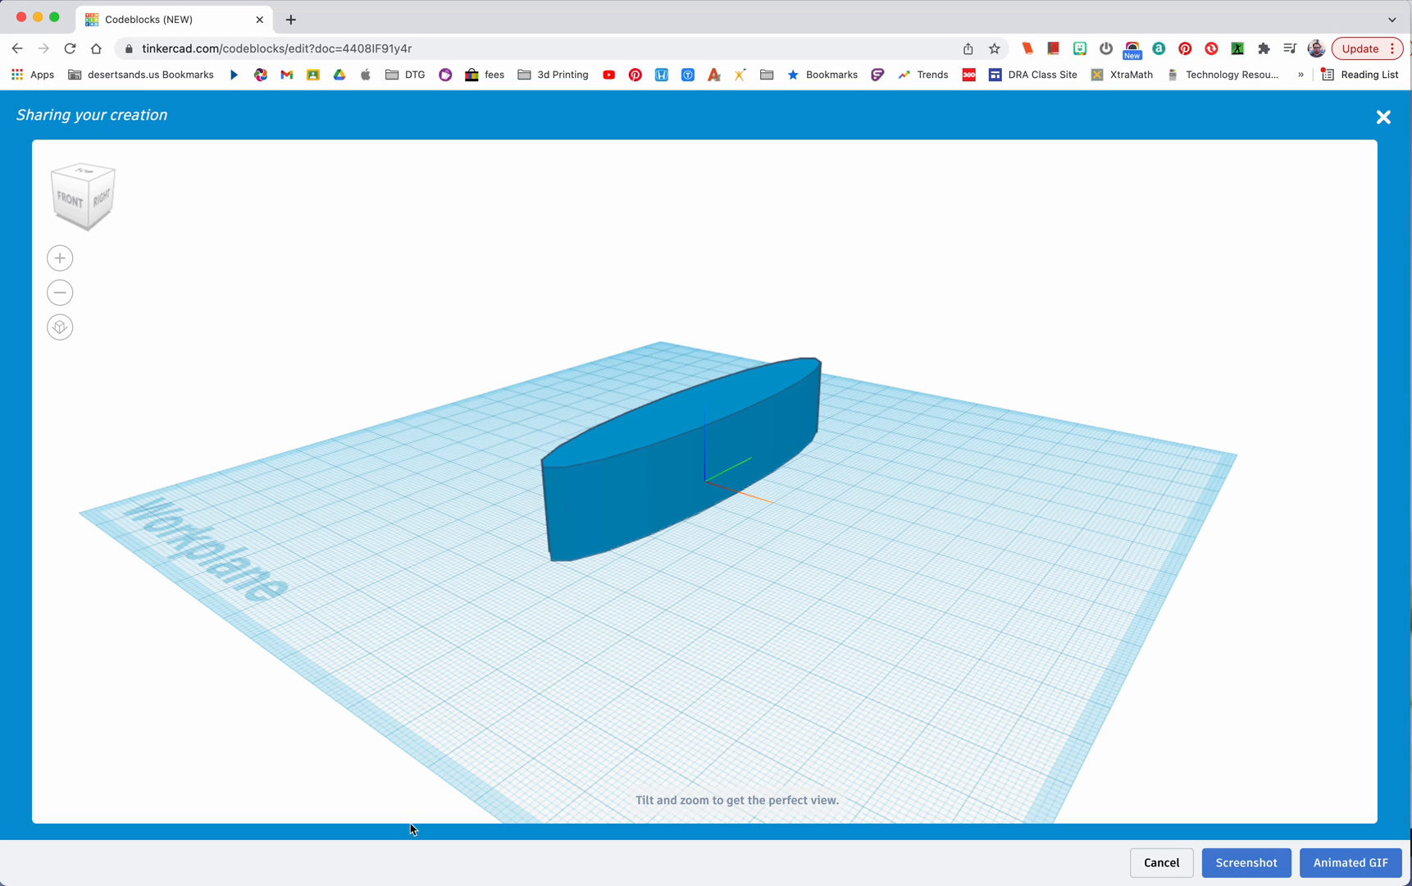
mouse_move(95, 883)
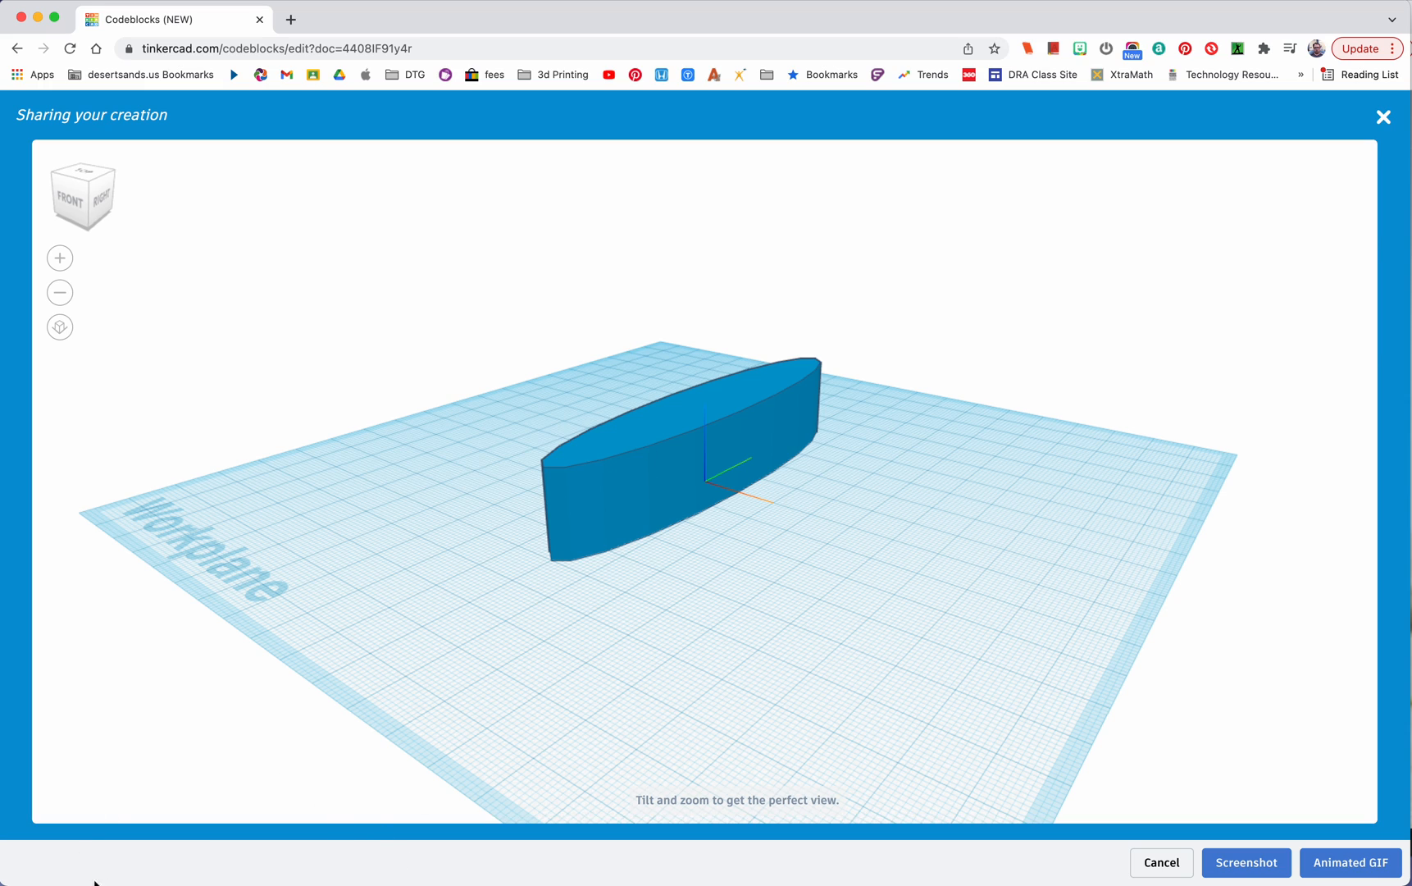
mouse_move(99, 806)
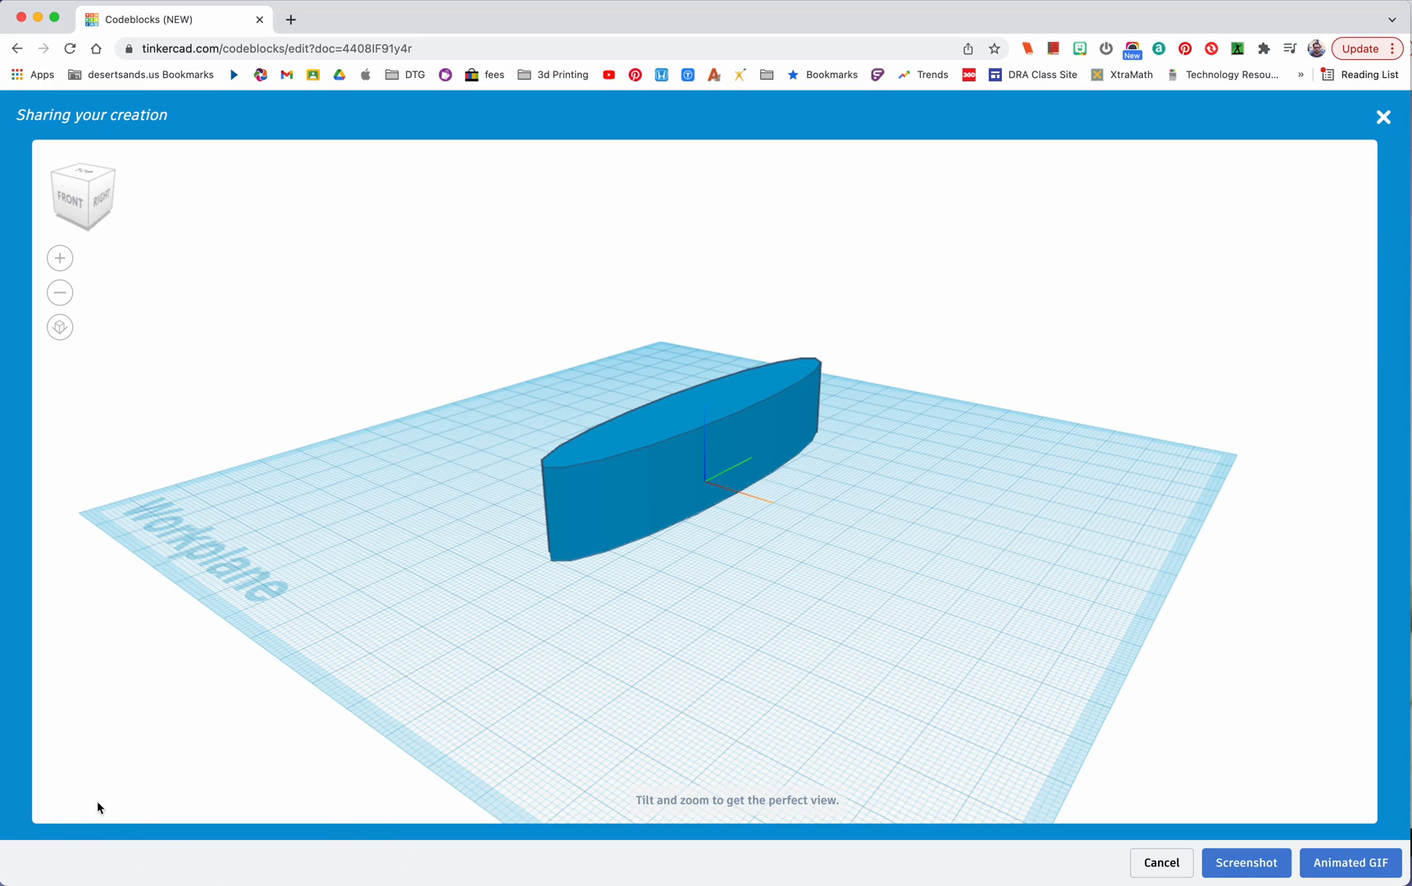
mouse_move(190, 863)
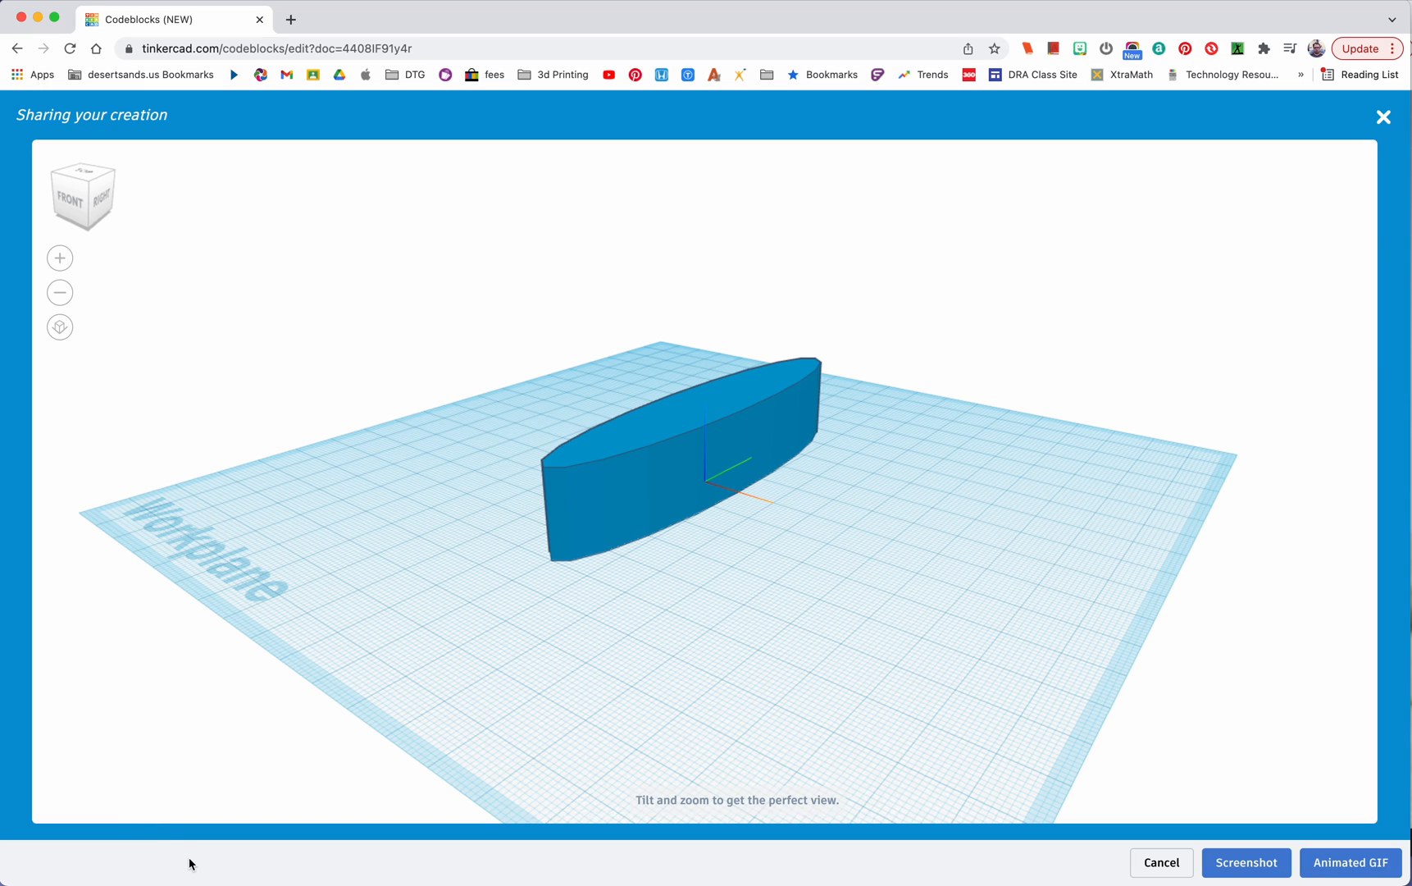
mouse_move(241, 801)
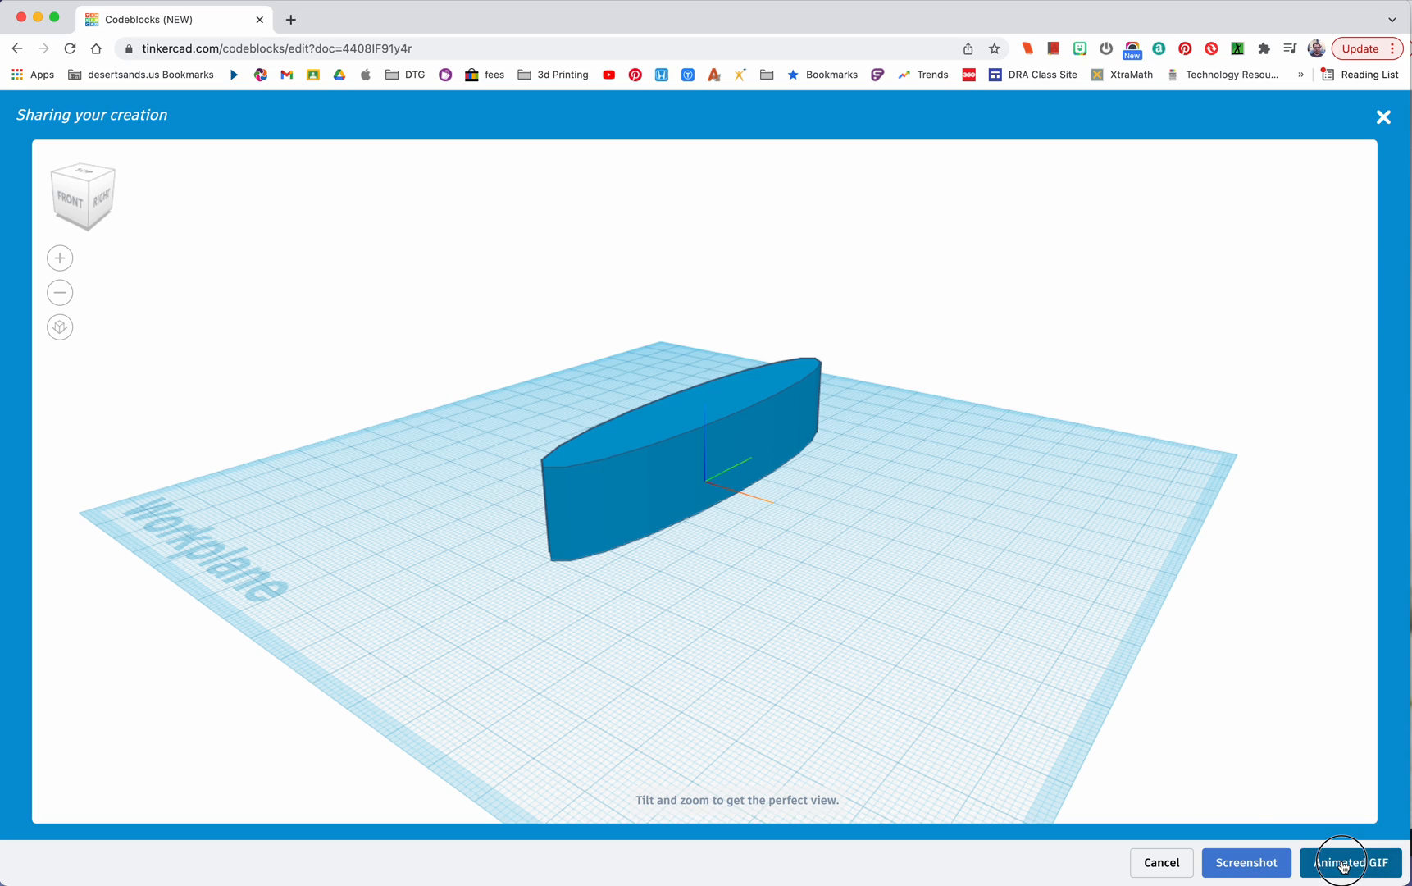
Start the Animated GIF export from the sharing view, bringing up the save dialog
left_click(1350, 862)
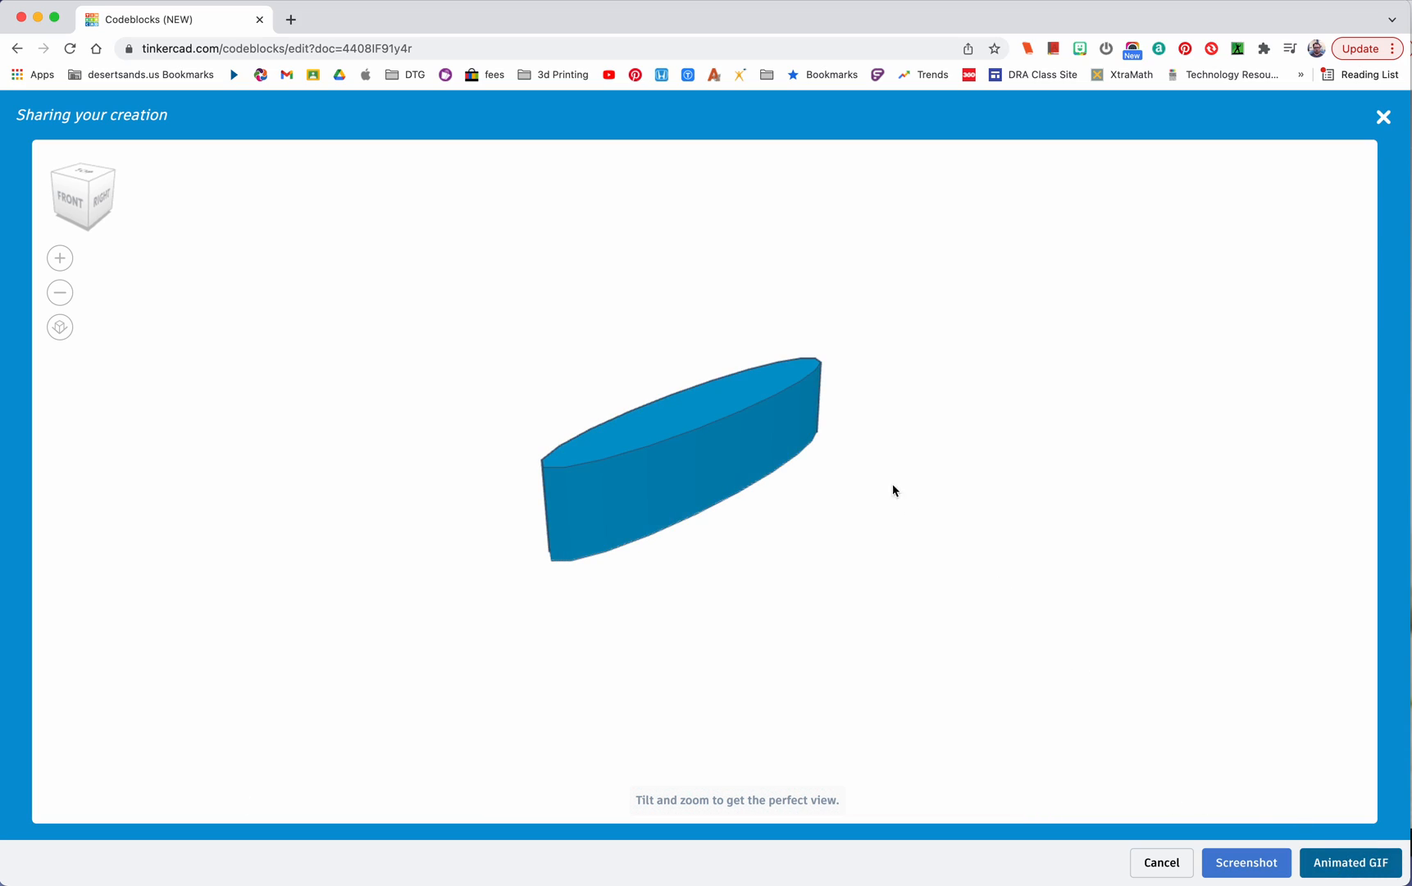
left_click(1350, 863)
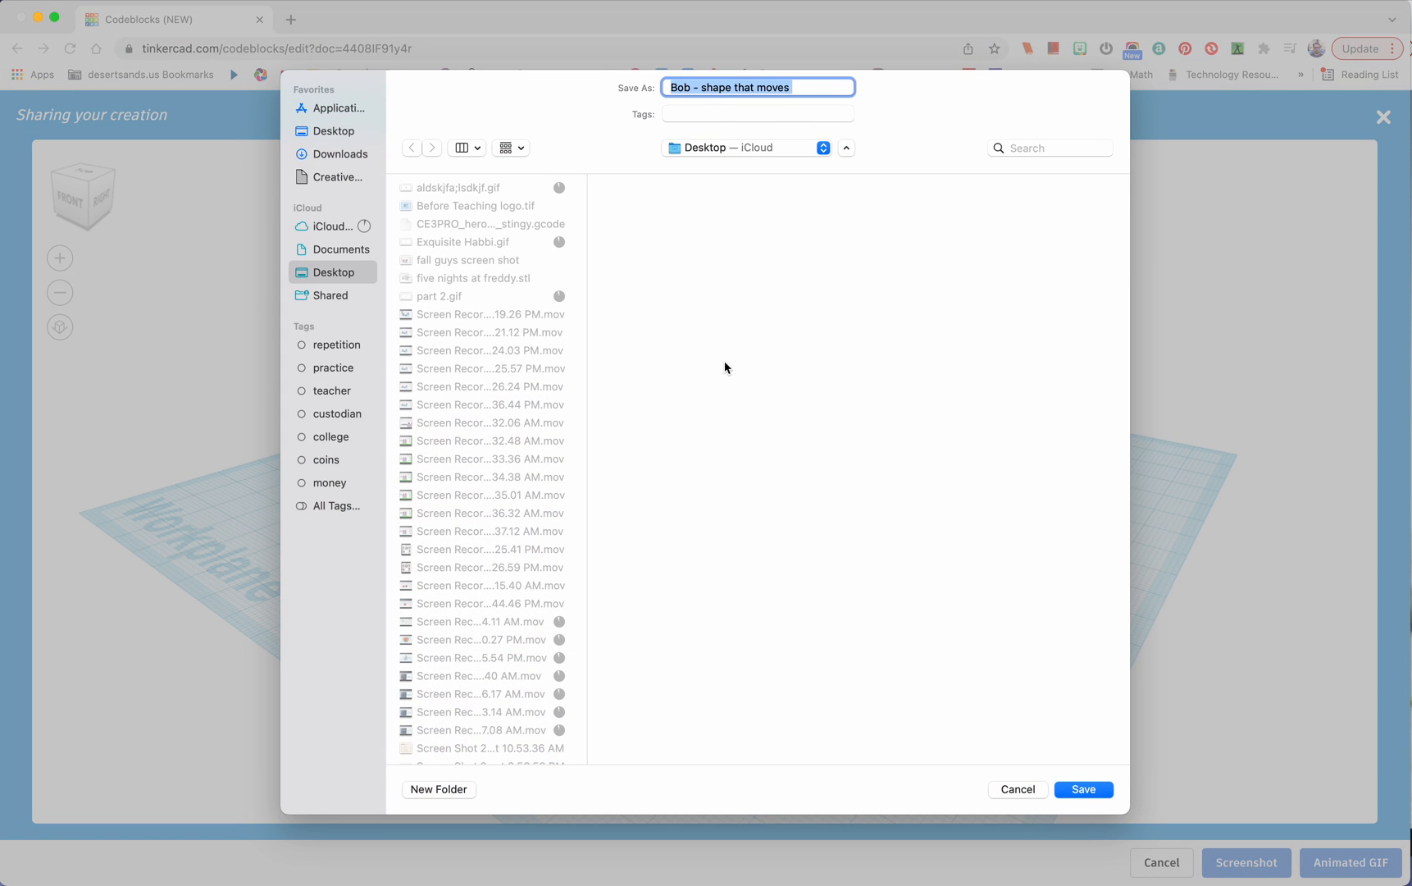
mouse_move(463, 262)
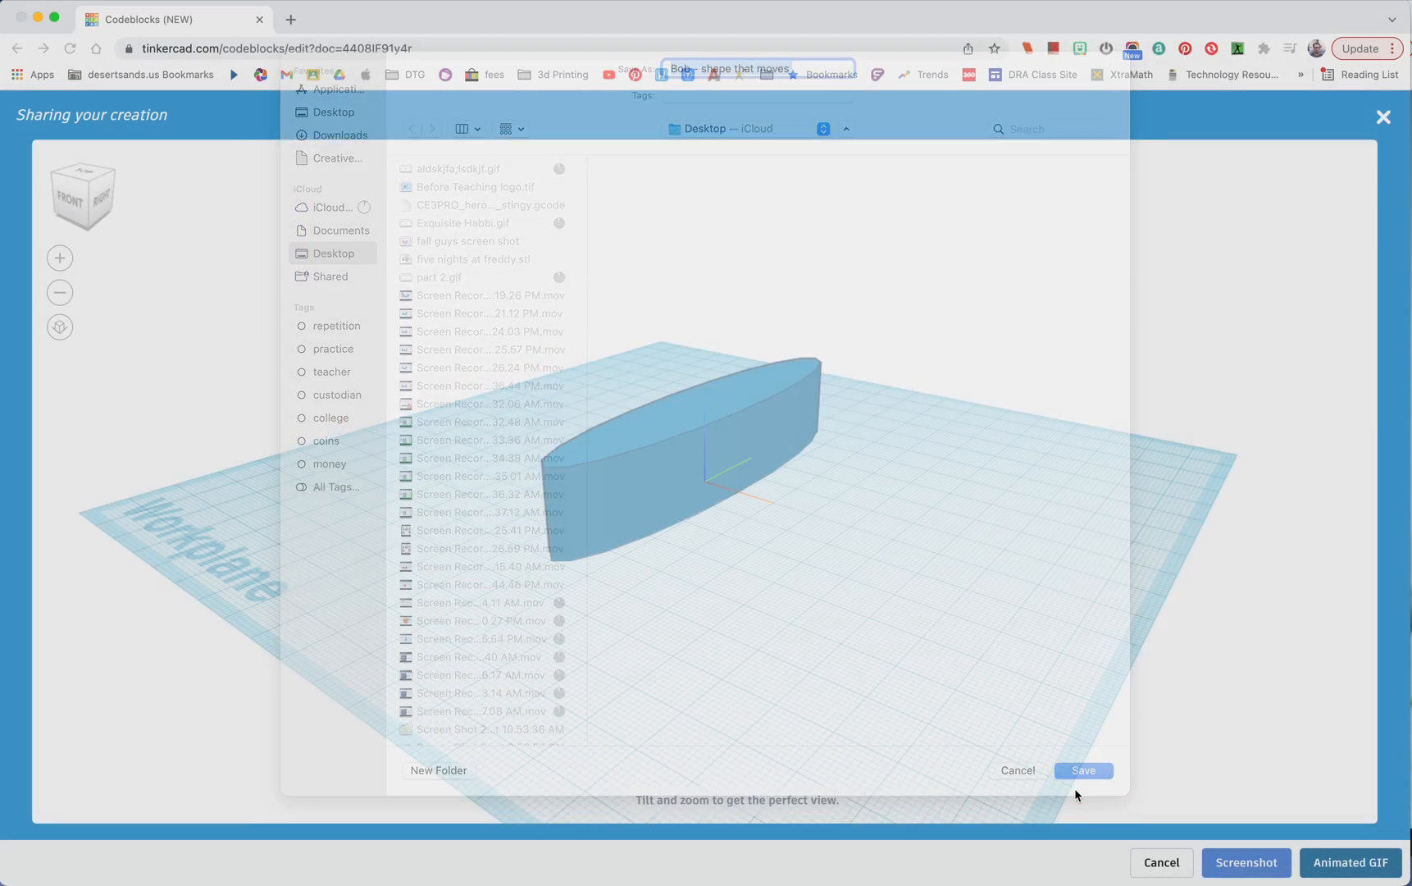
Save the GIF 'Bob - shape that moves' to the Desktop
left_click(1082, 770)
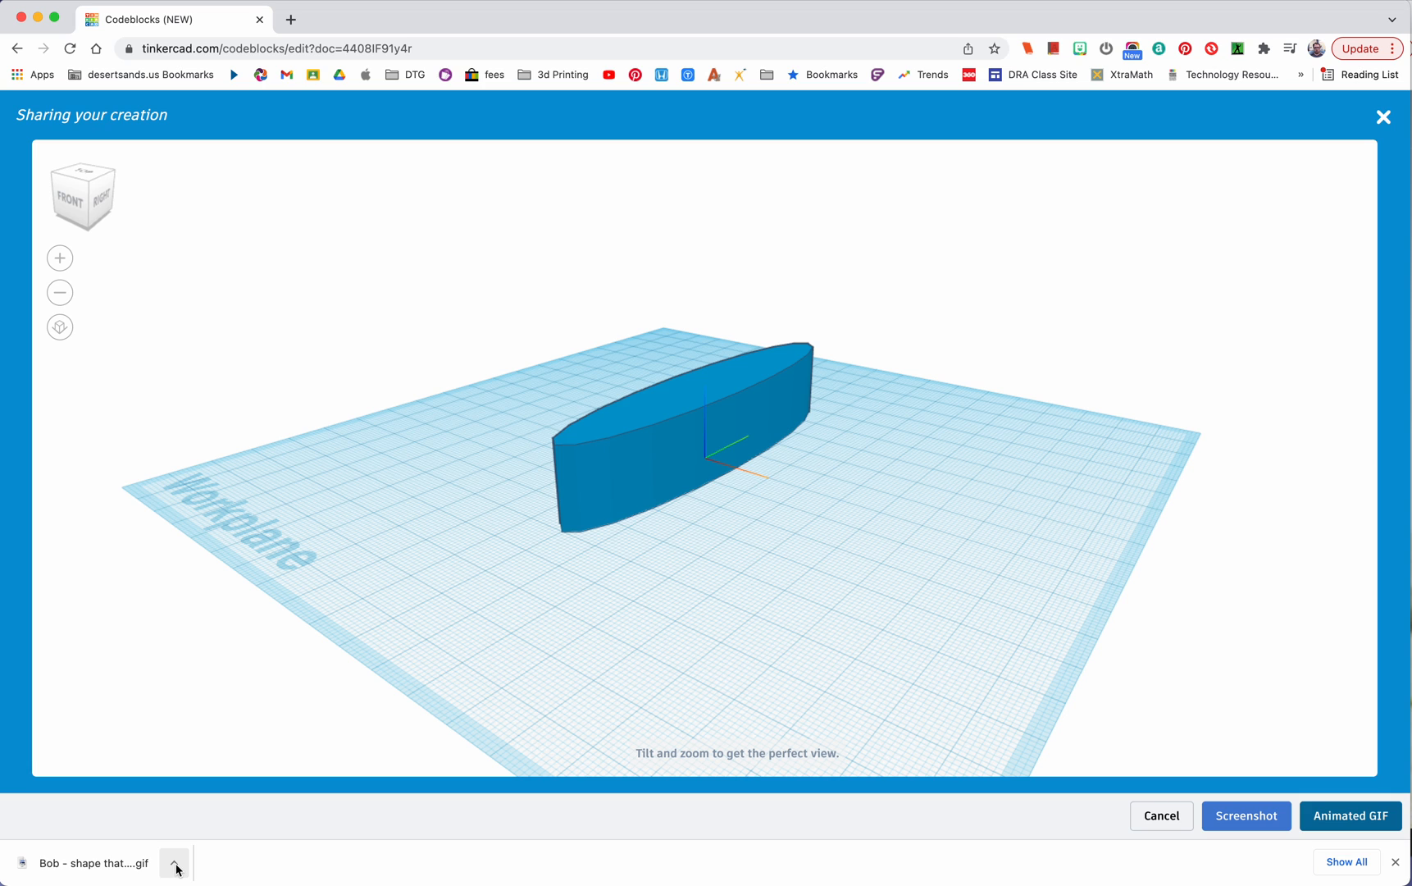
Reveal 'Bob - shape that moves.gif' on the Desktop via Show in Finder from Chrome's download bar
left_click(175, 862)
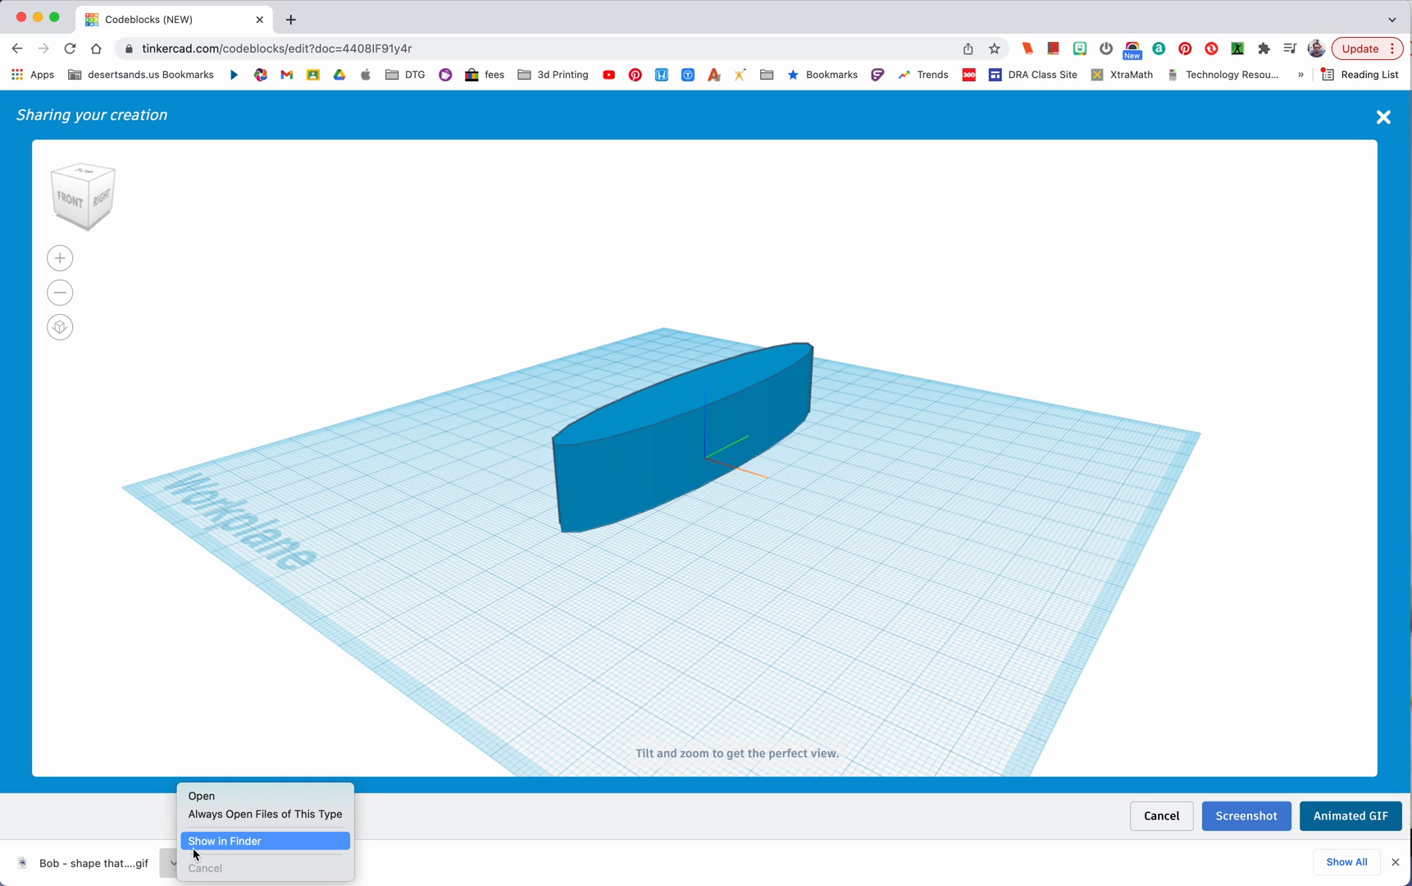
left_click(225, 840)
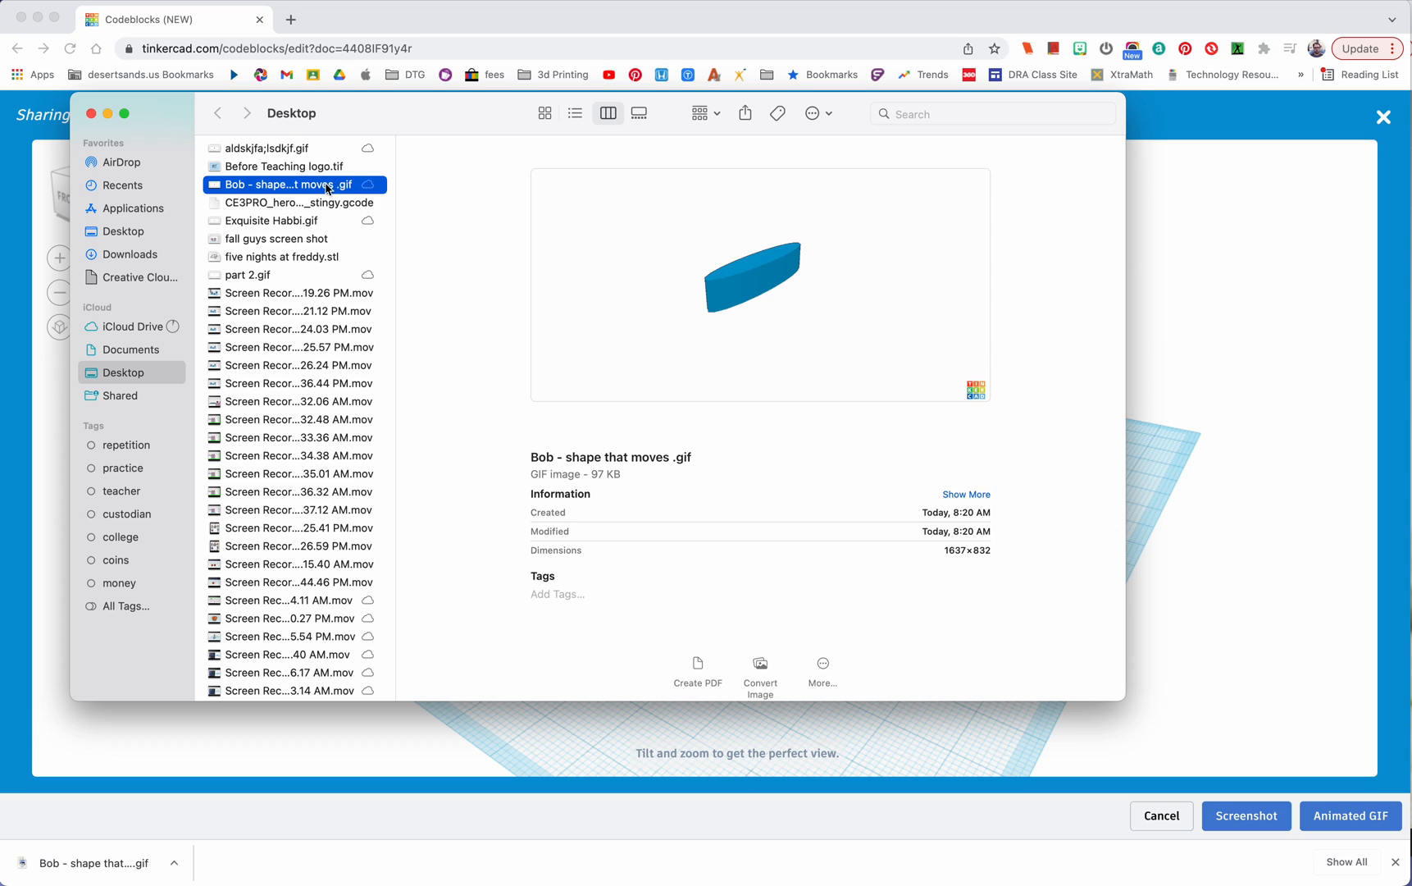
mouse_move(1278, 456)
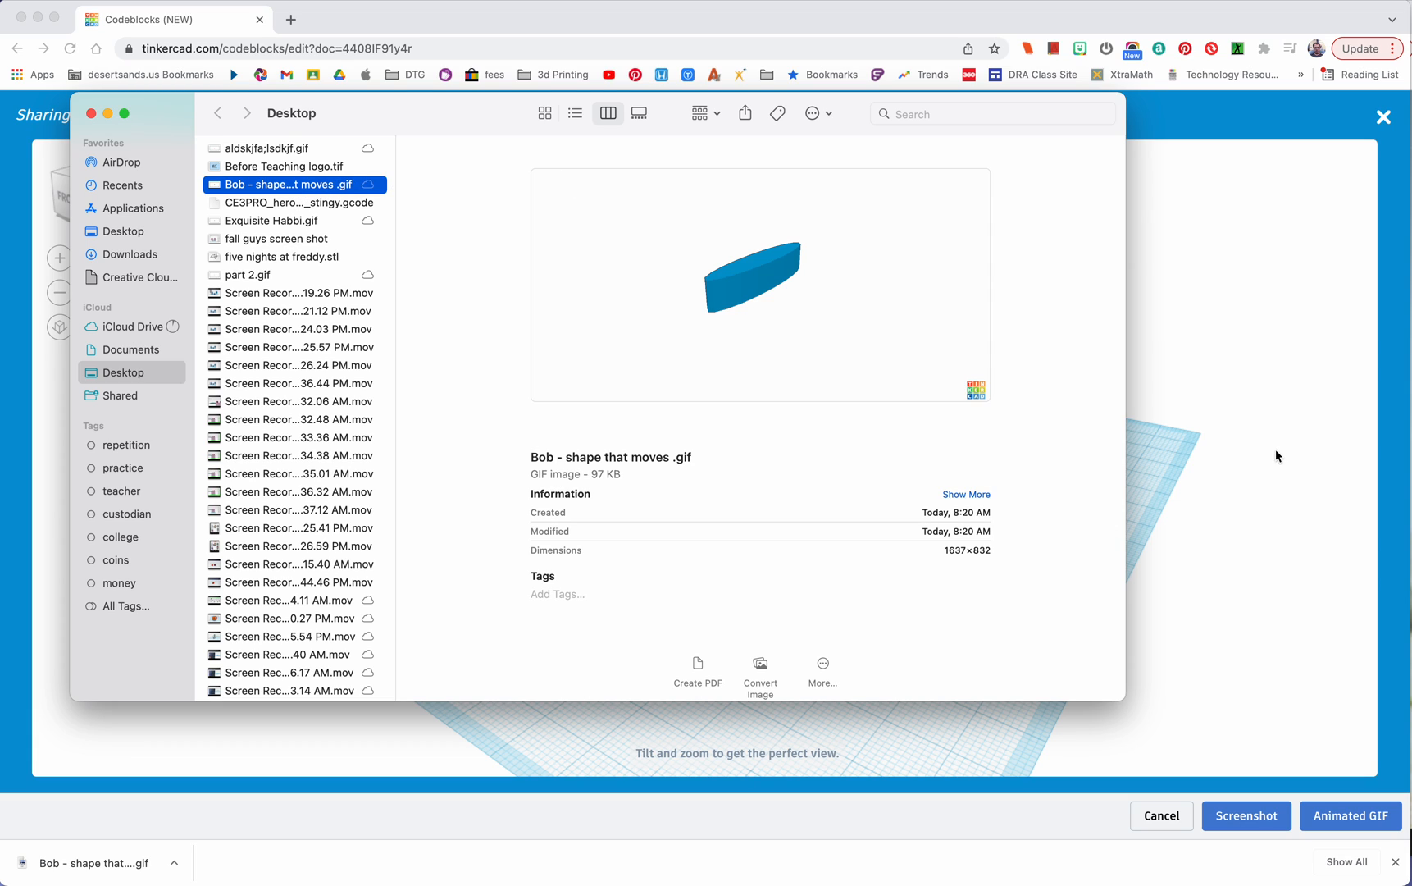
mouse_move(1171, 543)
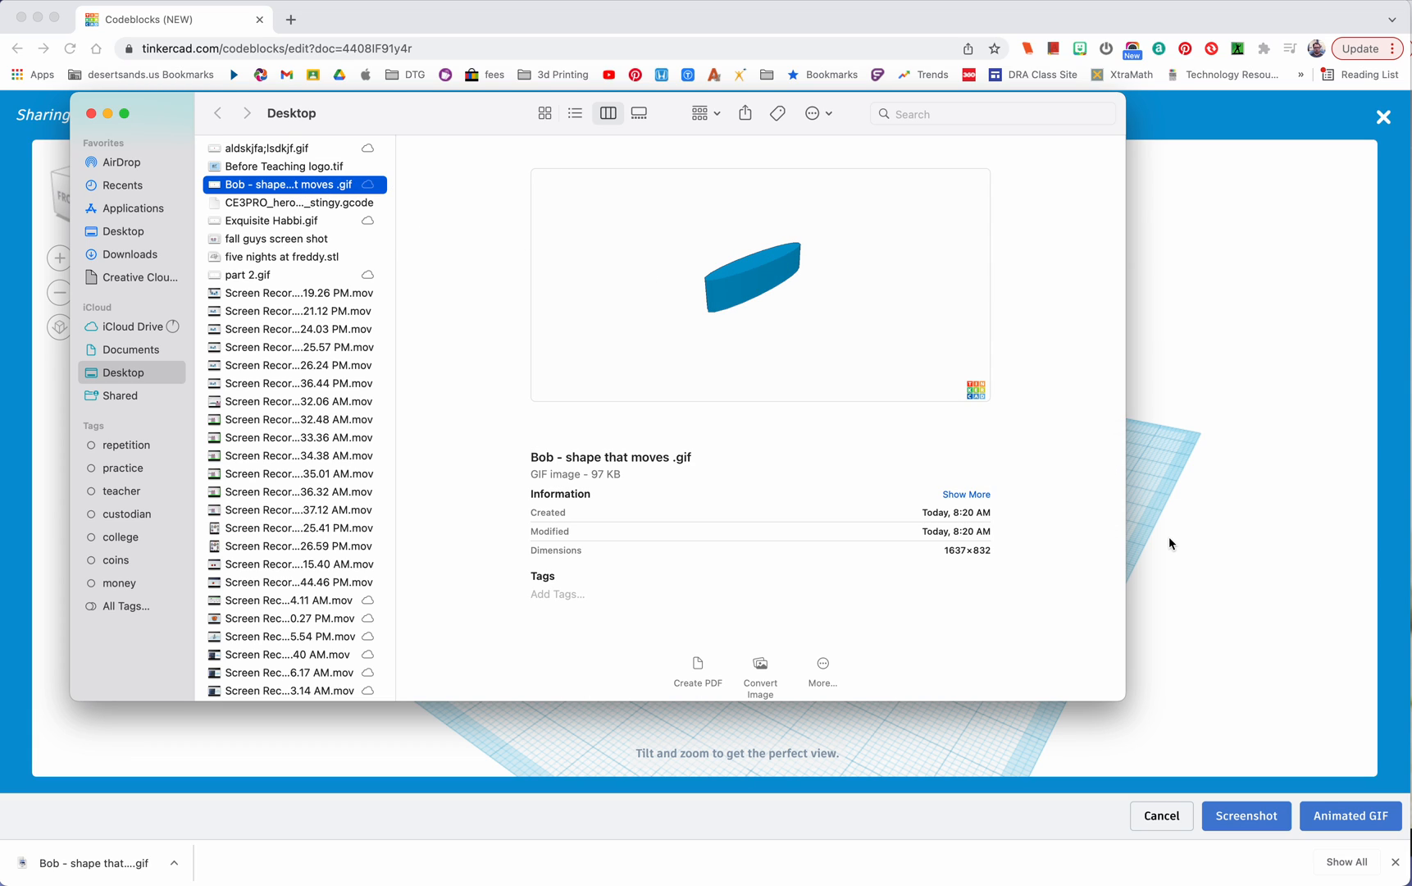
mouse_move(164, 276)
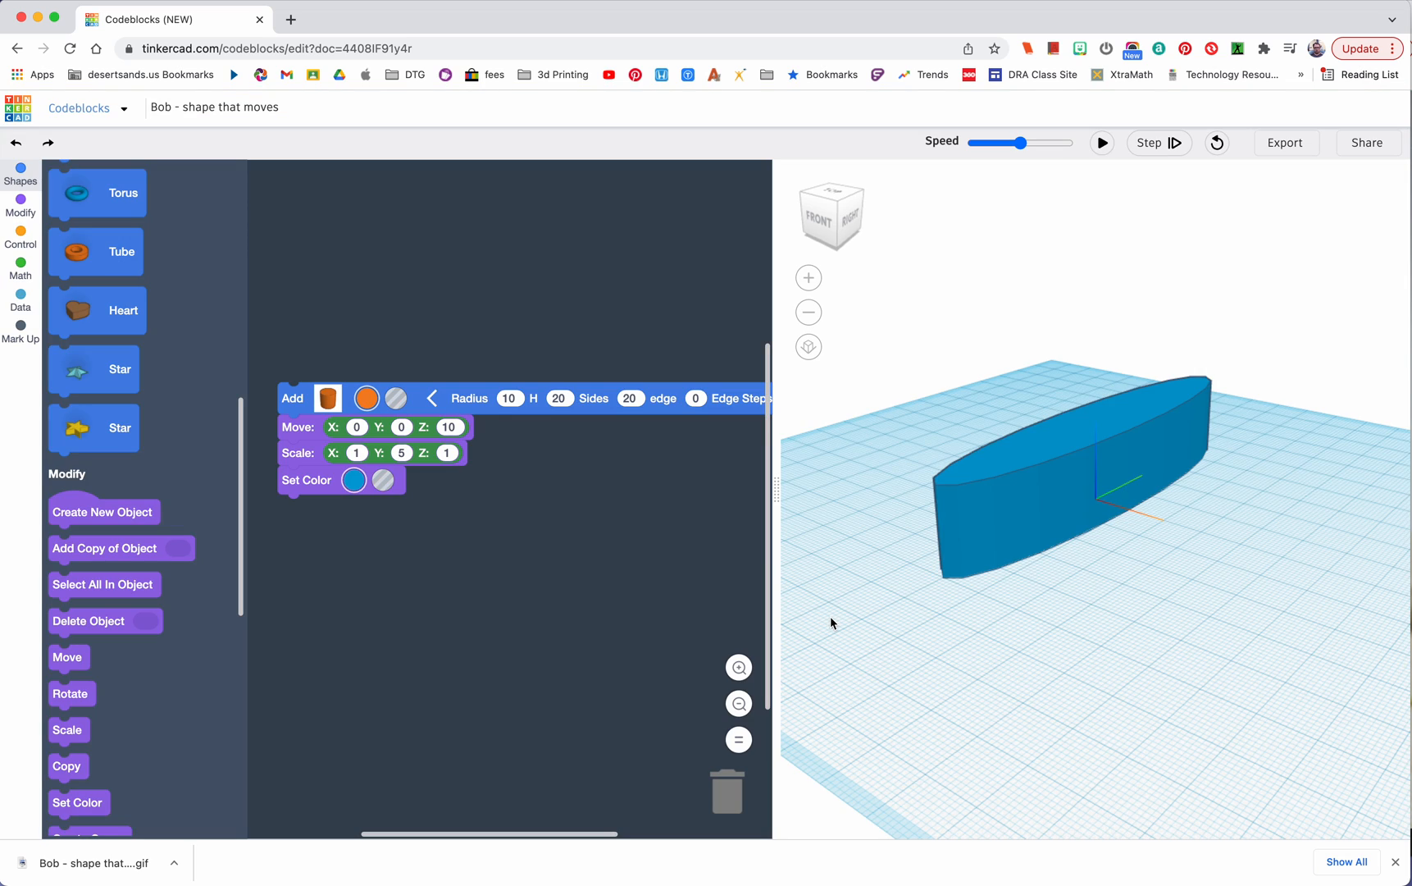
mouse_move(773, 550)
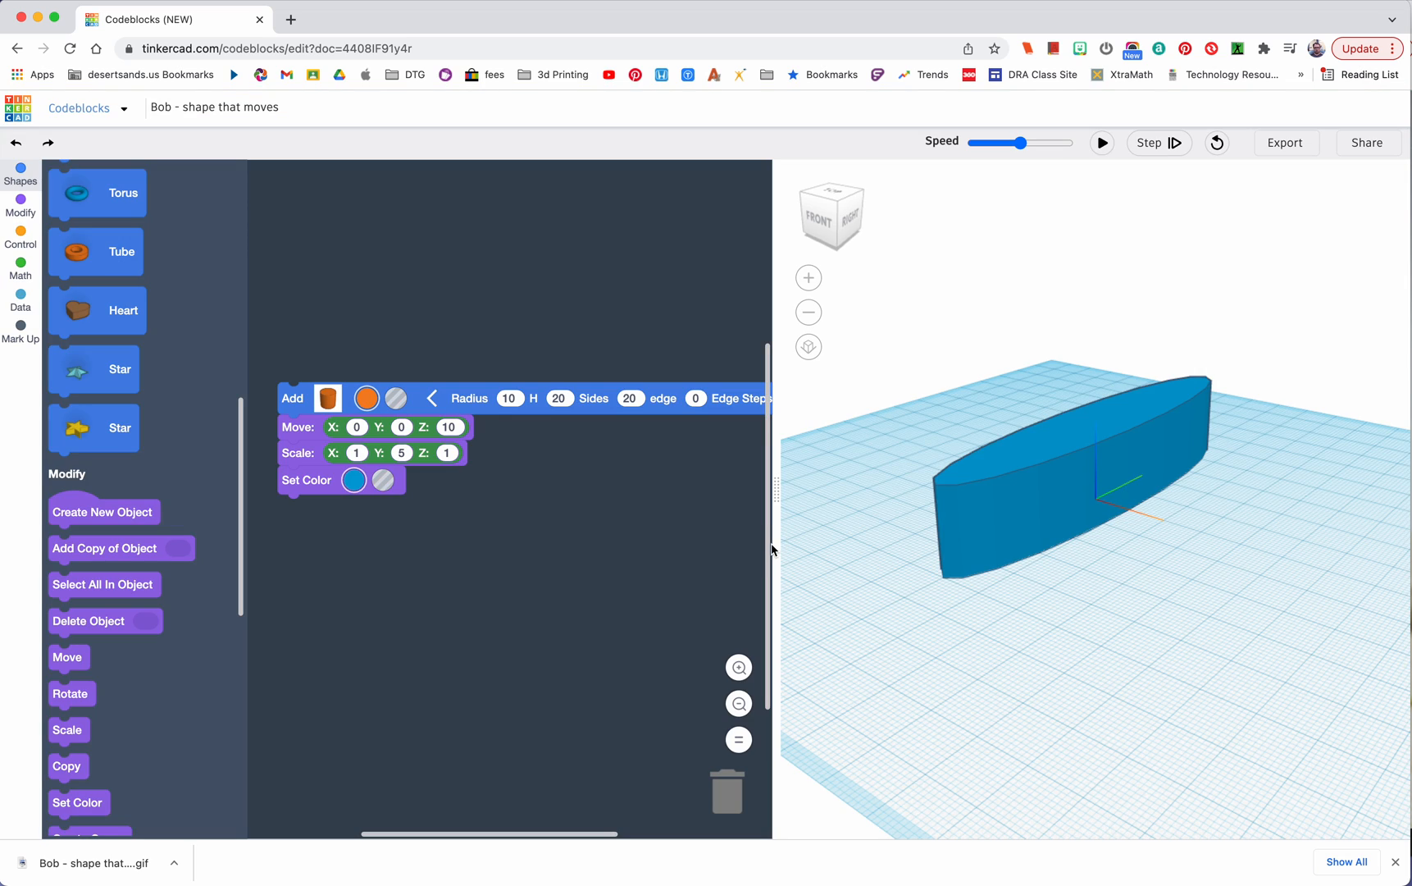